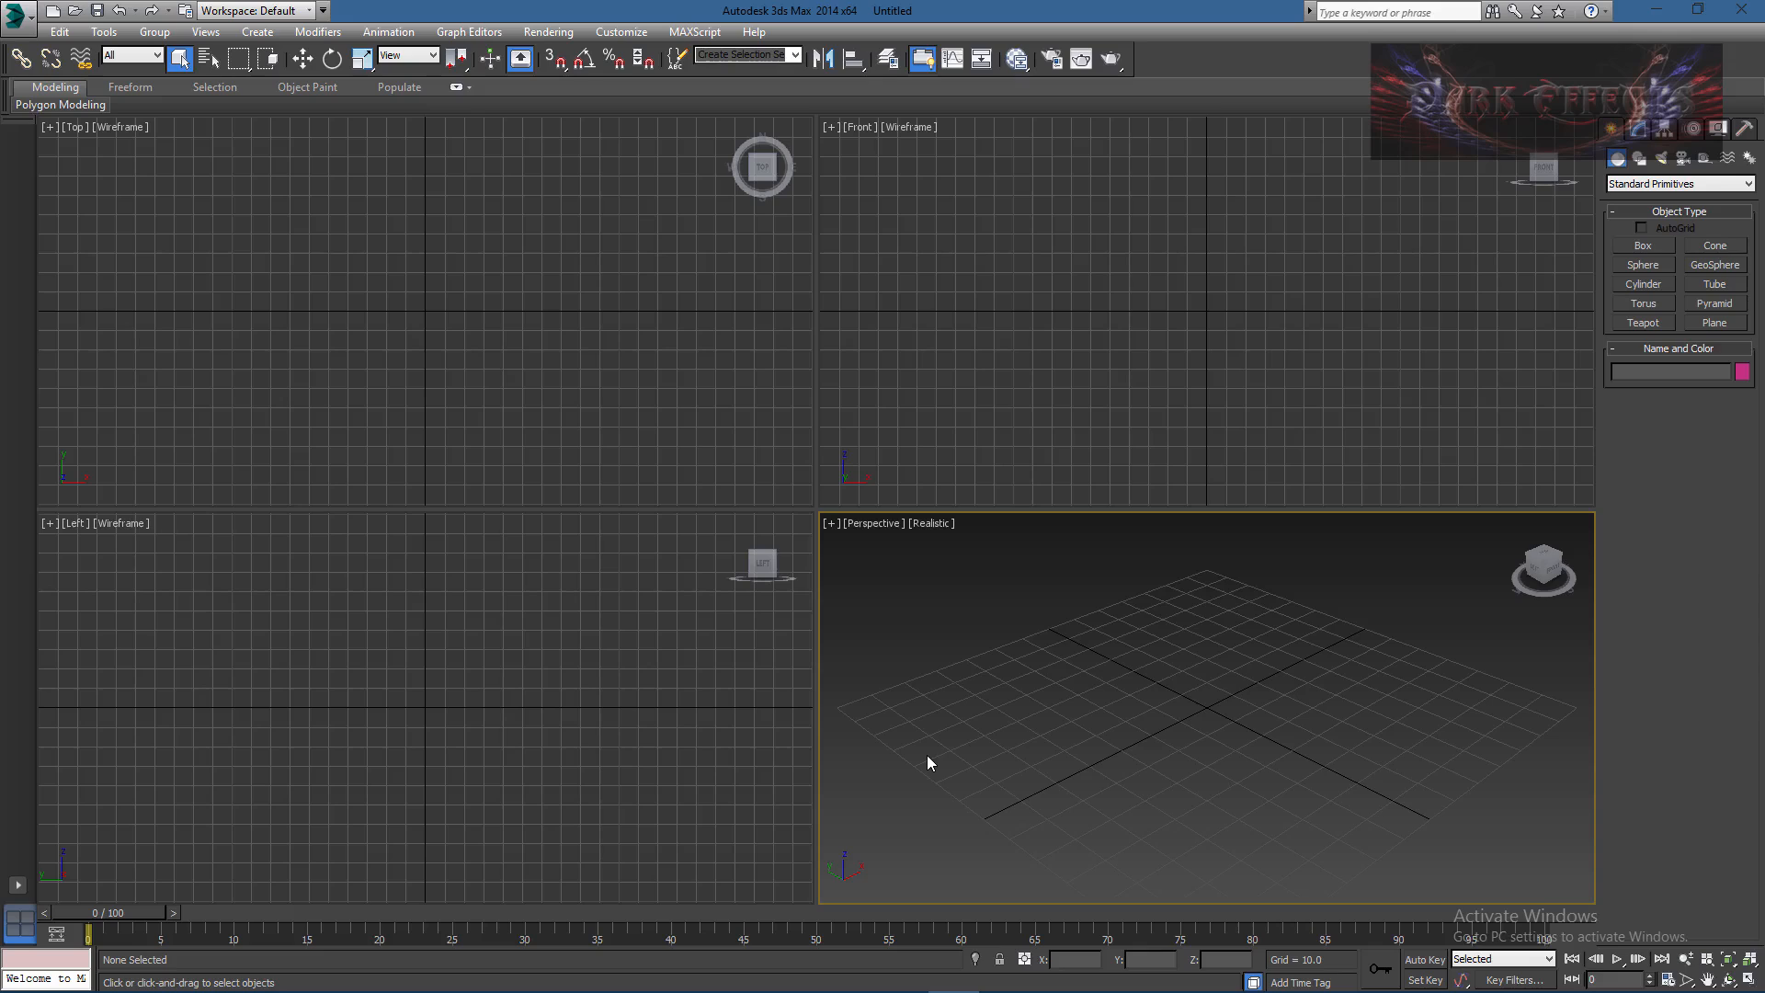
mouse_move(925, 763)
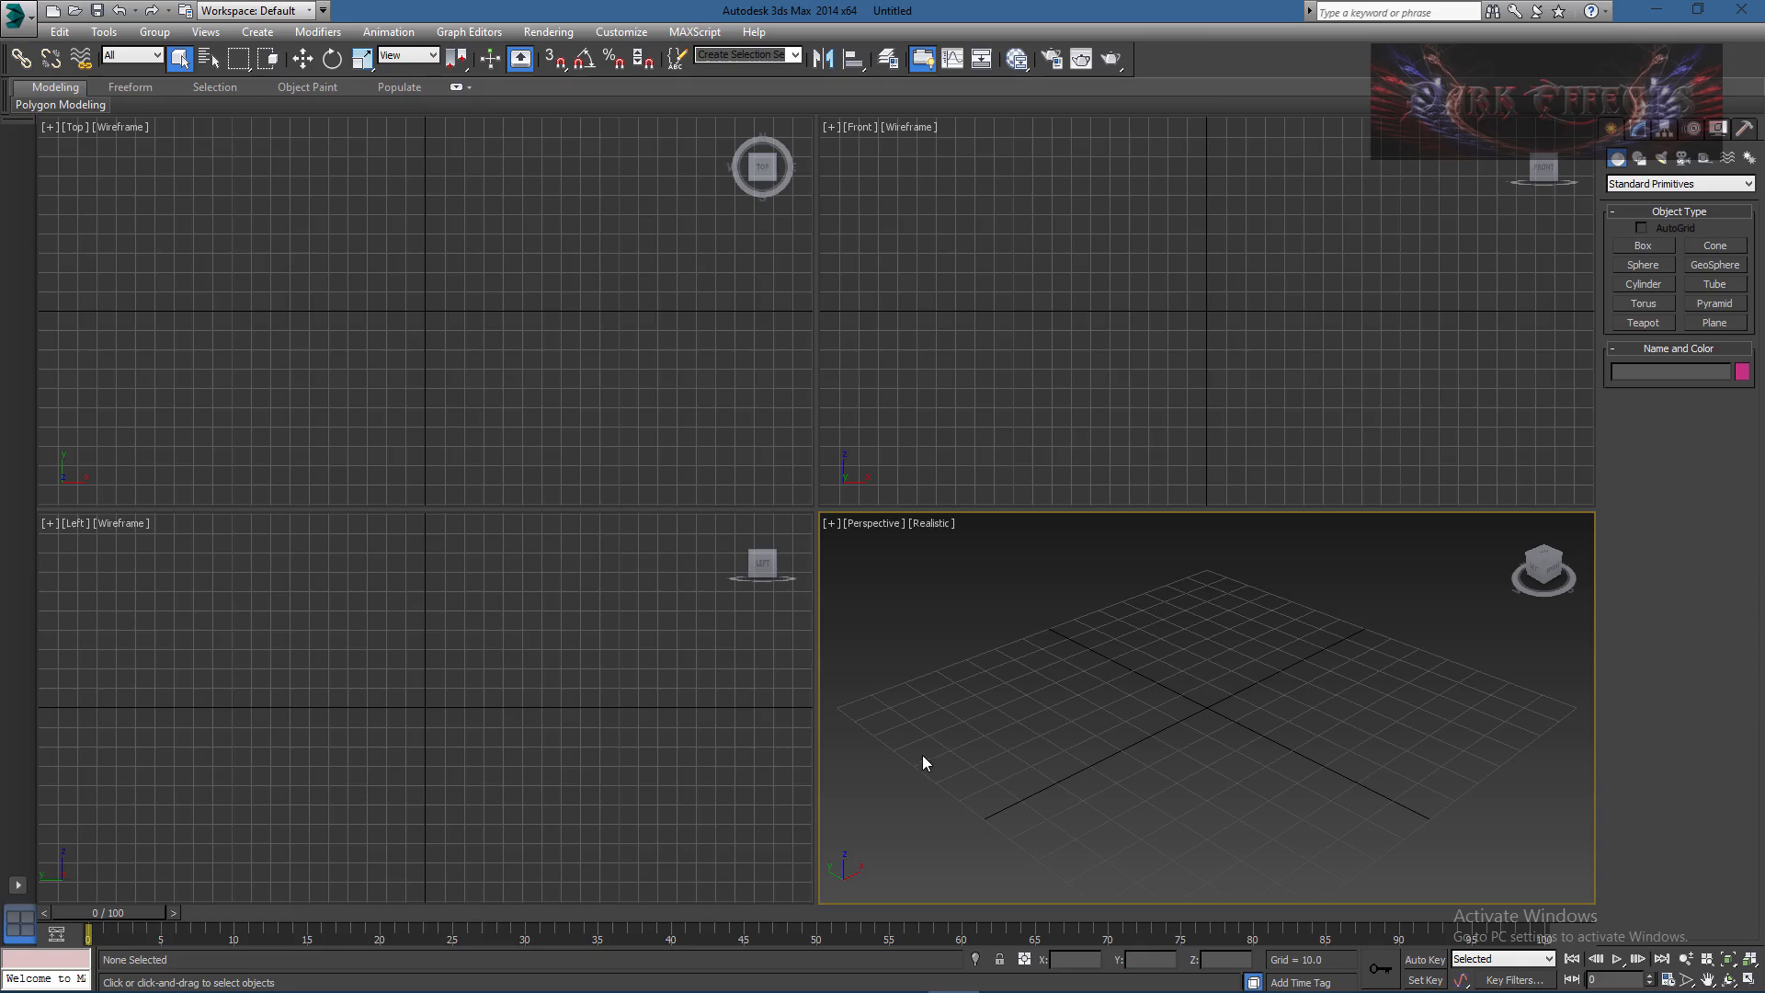
Step: Choose Import and pick the s13.skp bench file from Projects > 3DS Max > Sketchup
left_click(16, 13)
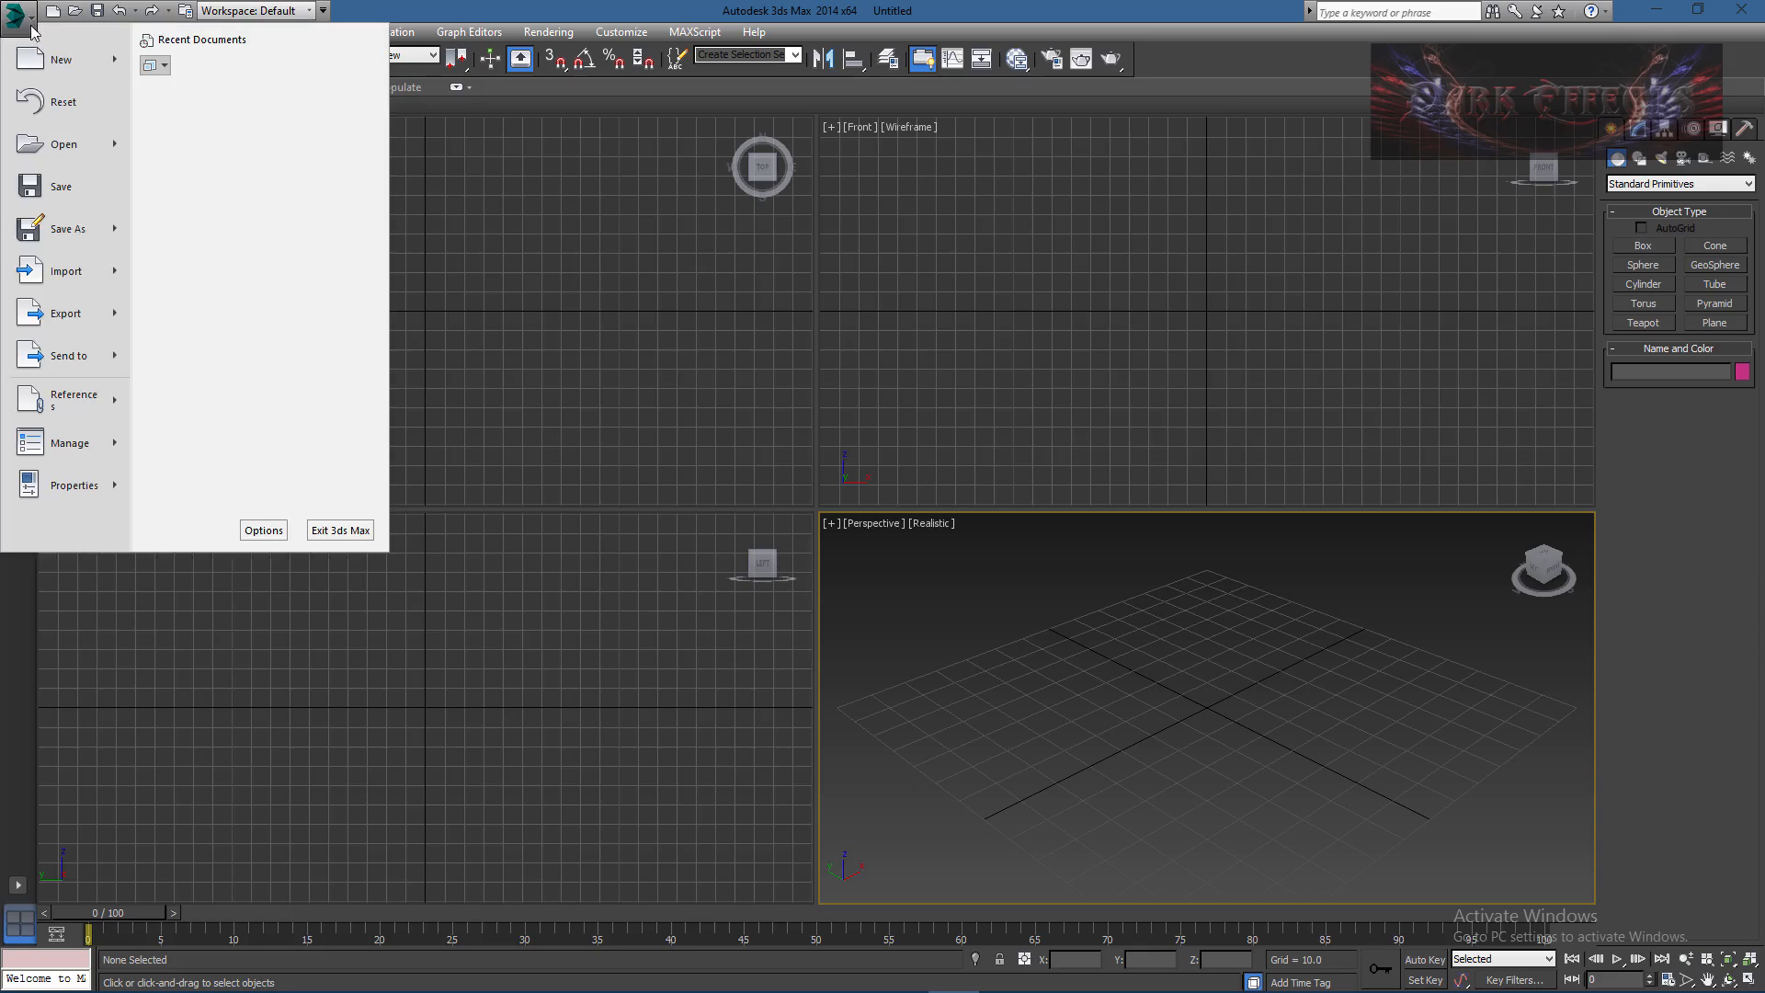
left_click(64, 270)
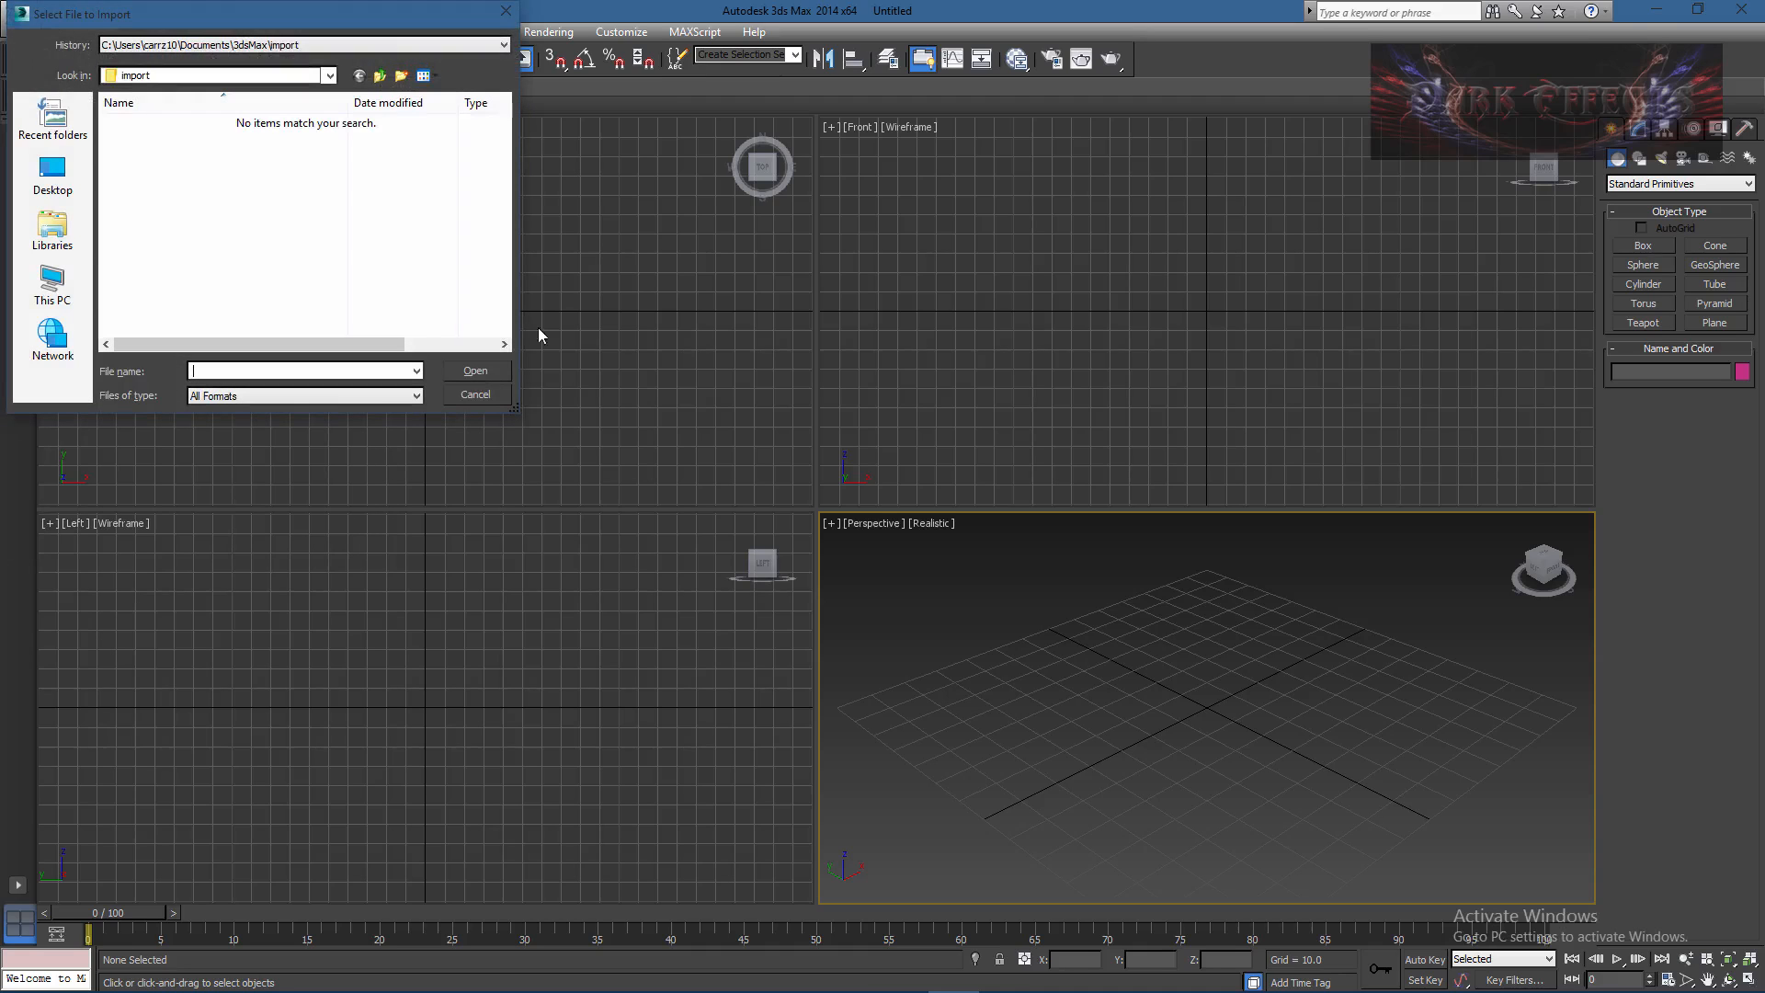
left_click(329, 76)
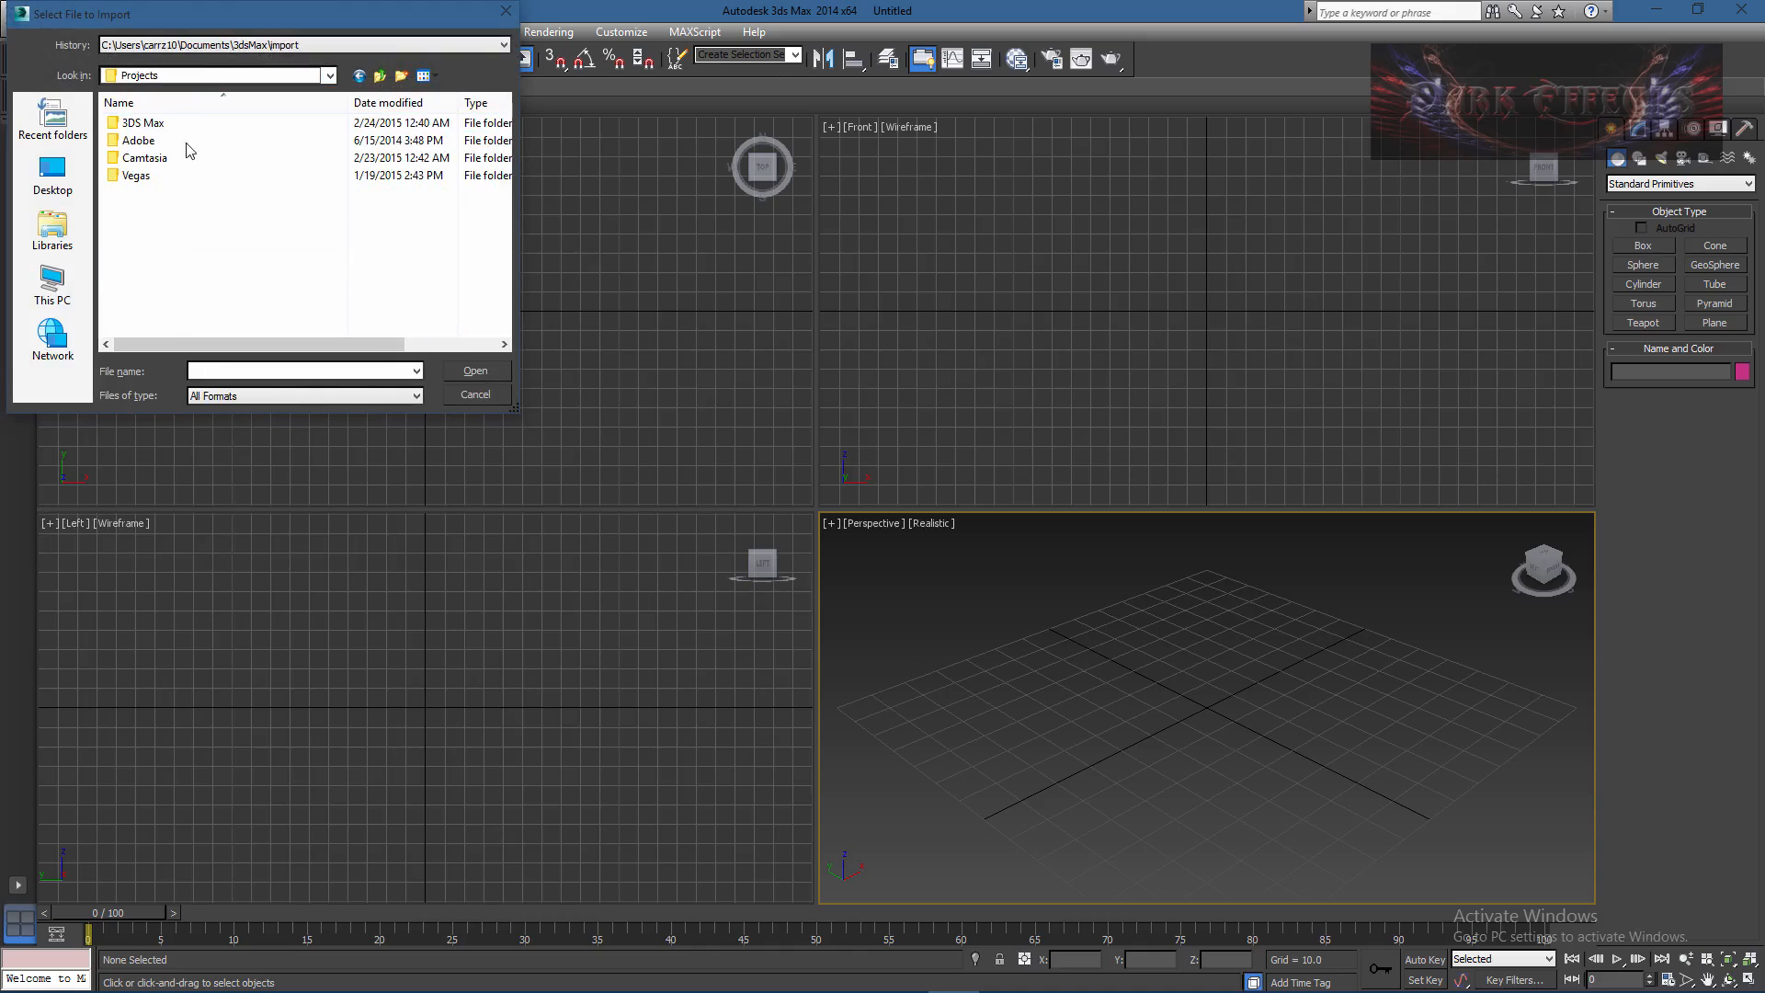
double_click(138, 140)
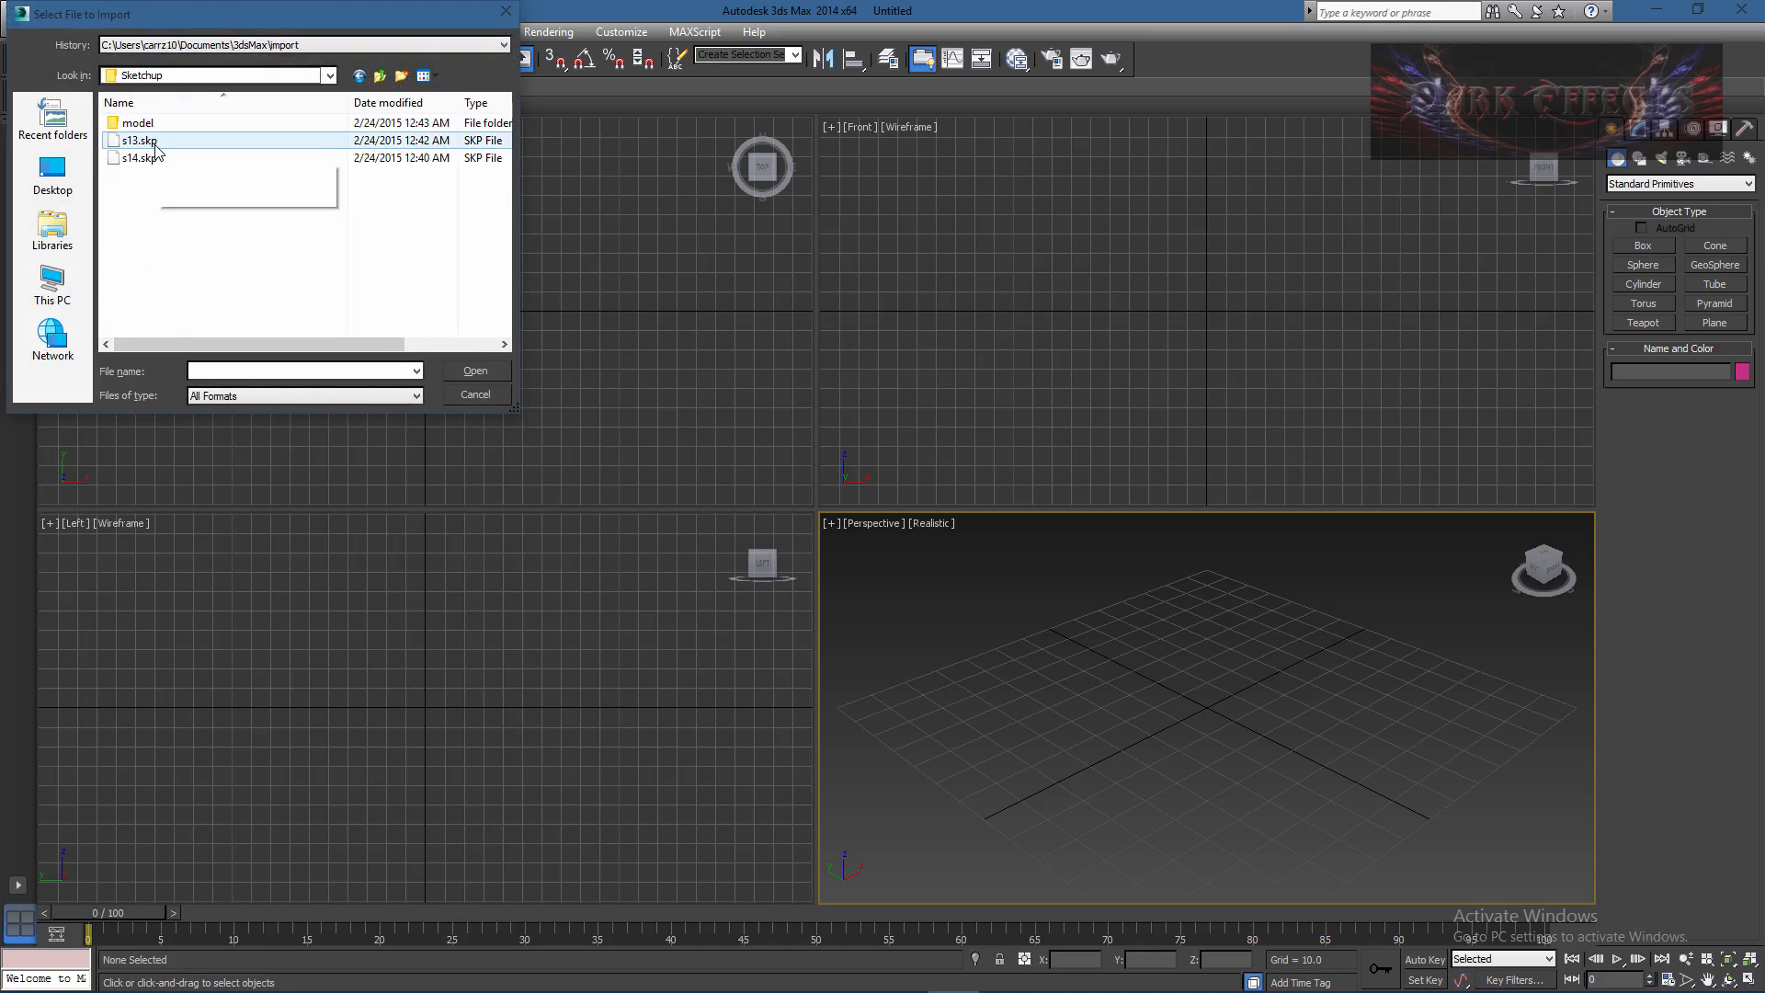
left_click(141, 159)
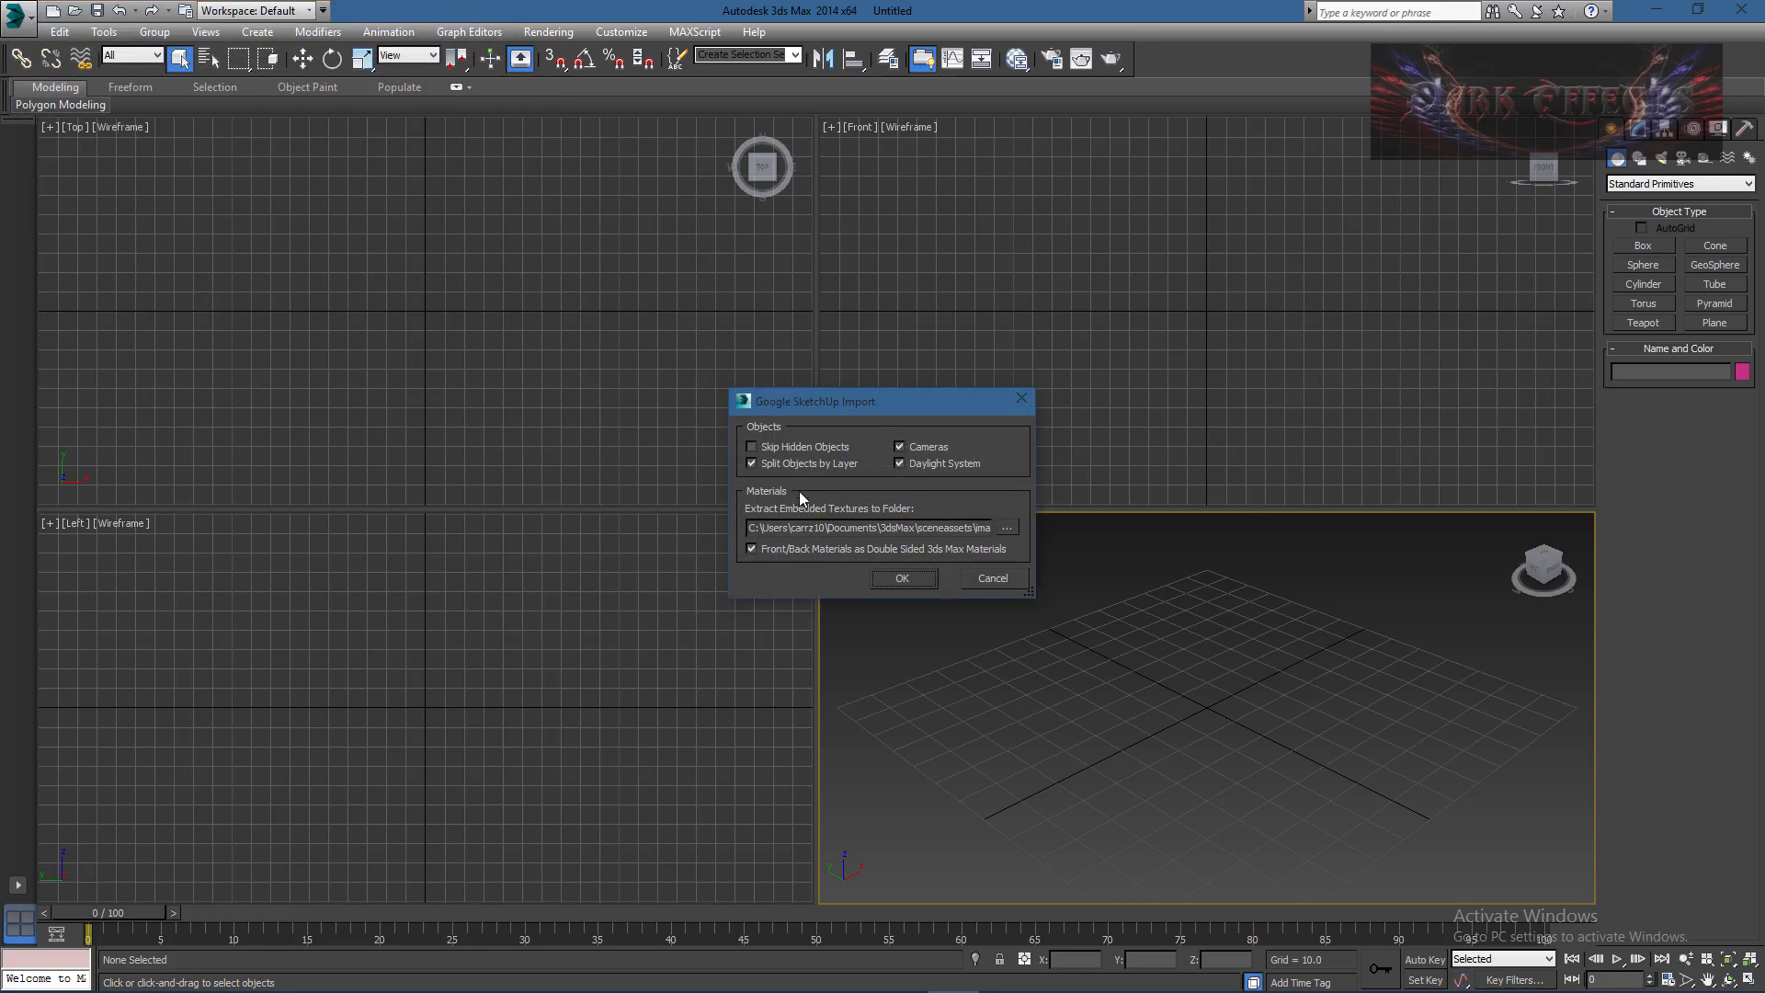
Step: Point embedded-texture extraction to E: > Projects > 3DS Max > Sketchup and run the import
left_click(1006, 528)
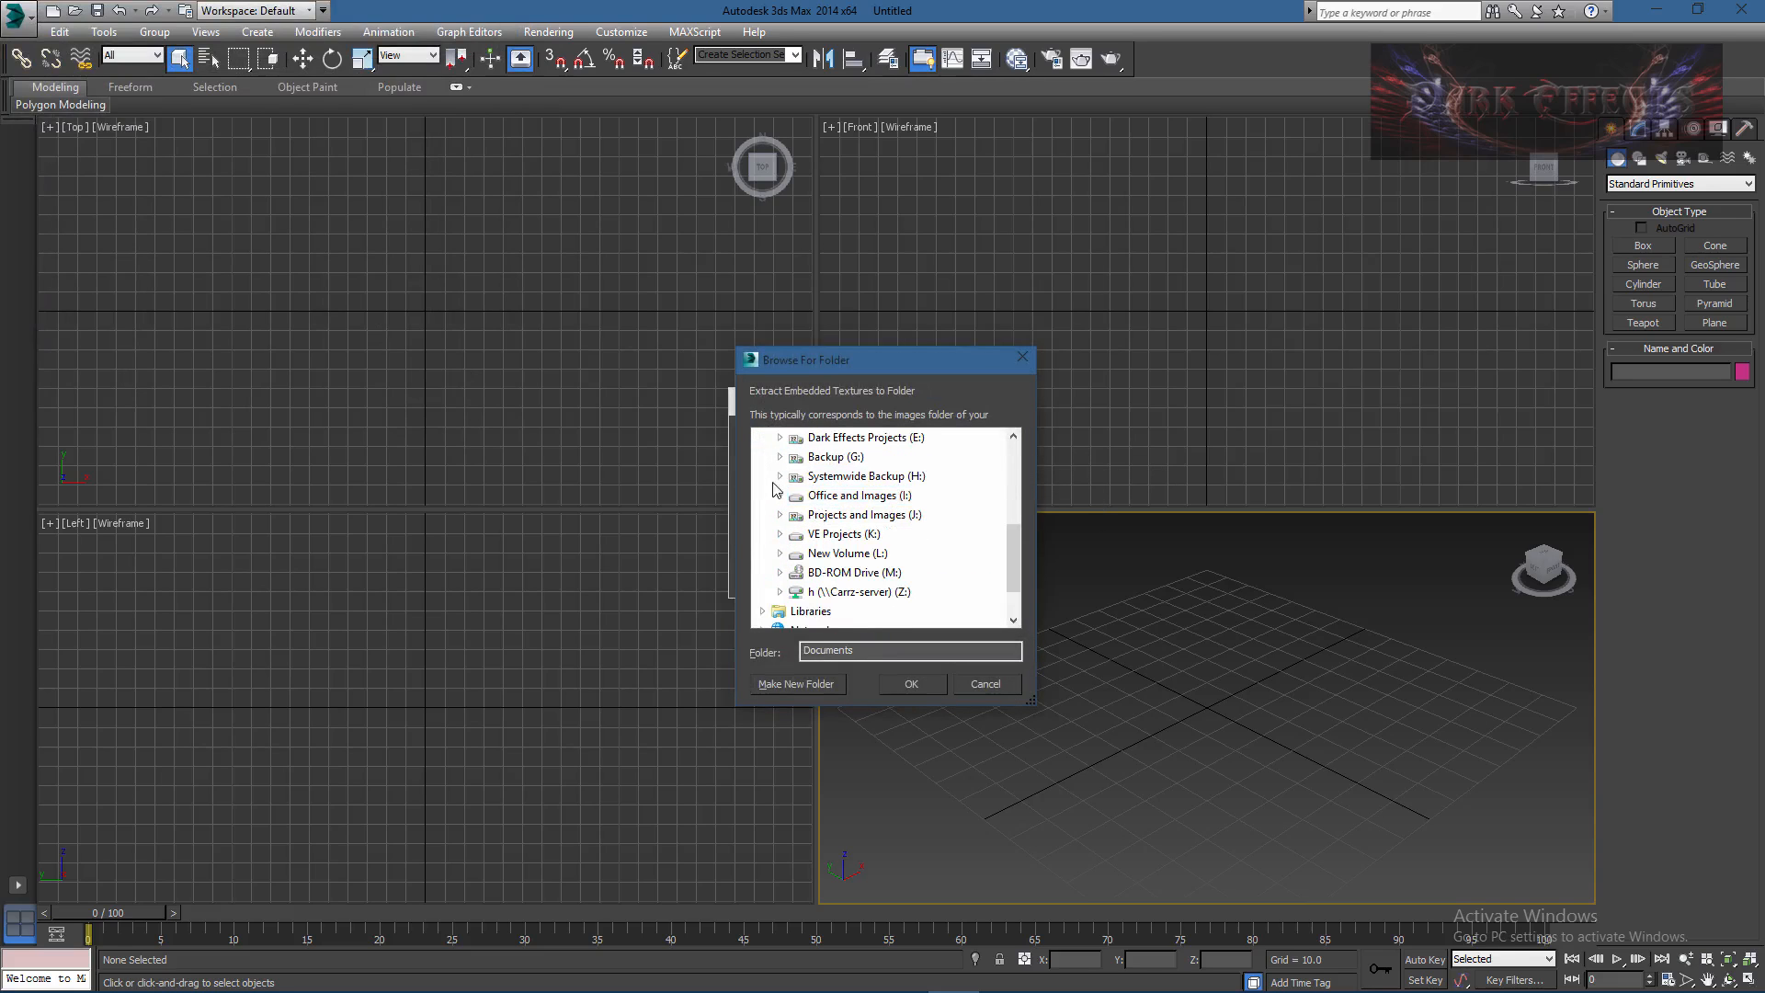
left_click(780, 437)
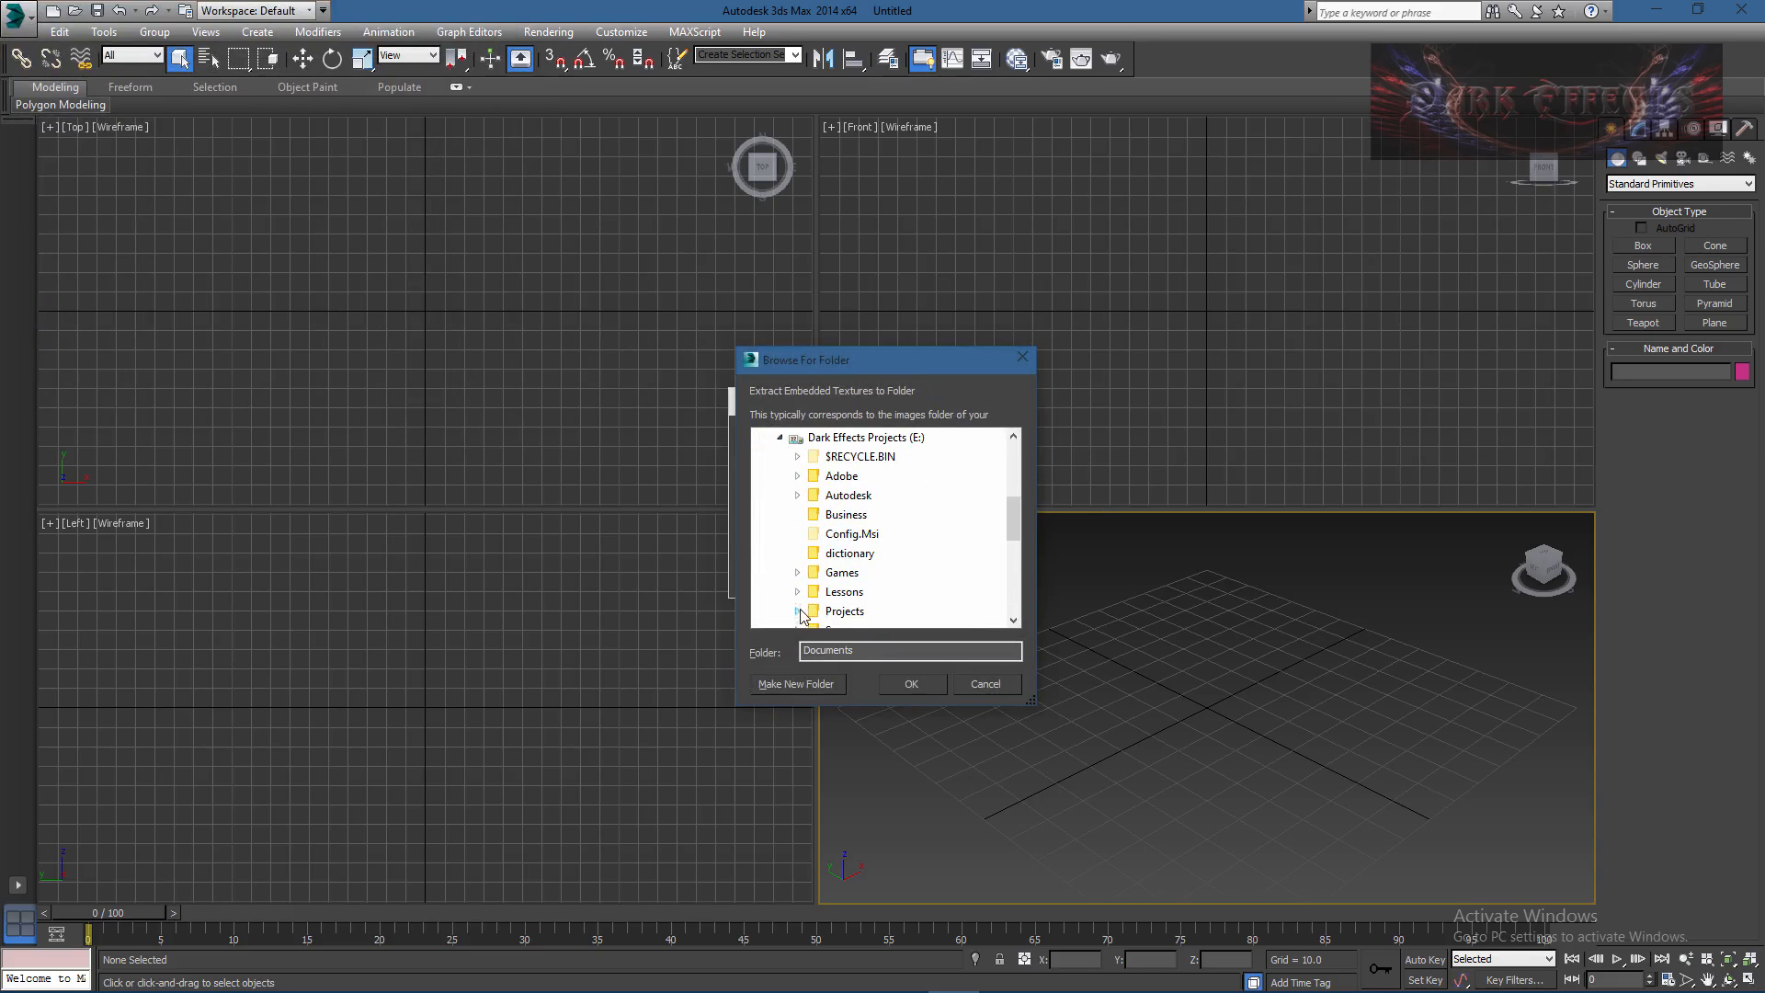
left_click(799, 611)
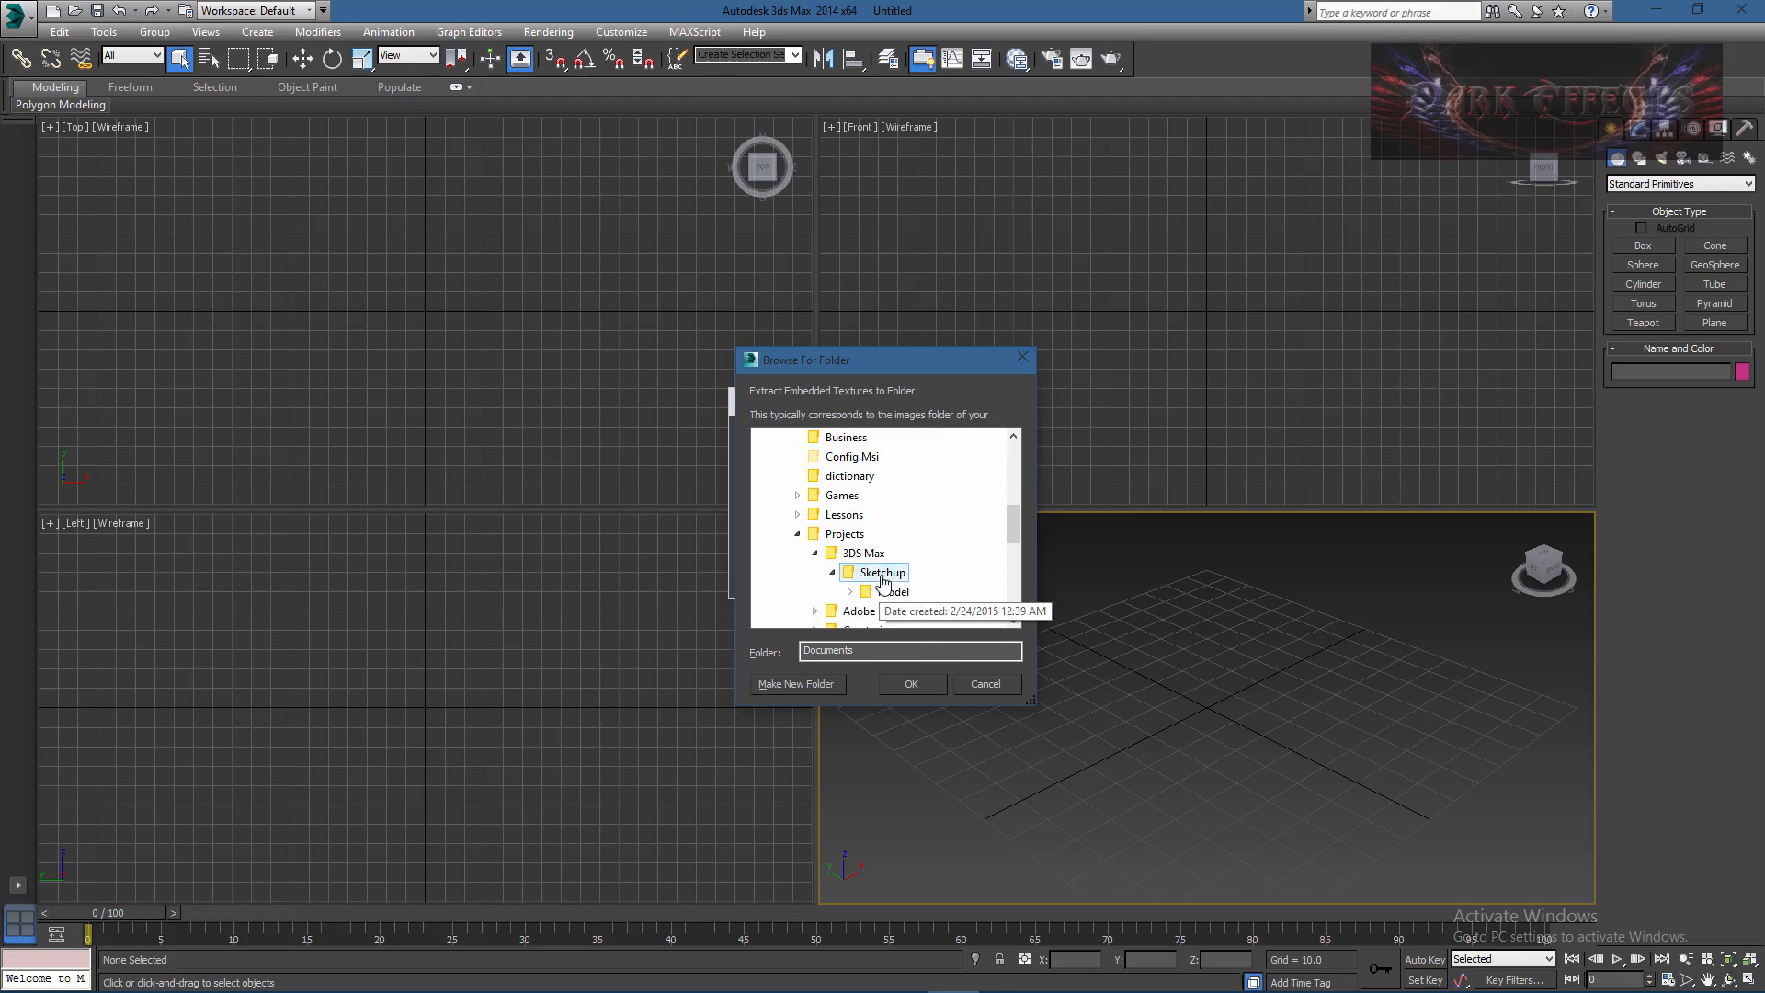
left_click(910, 684)
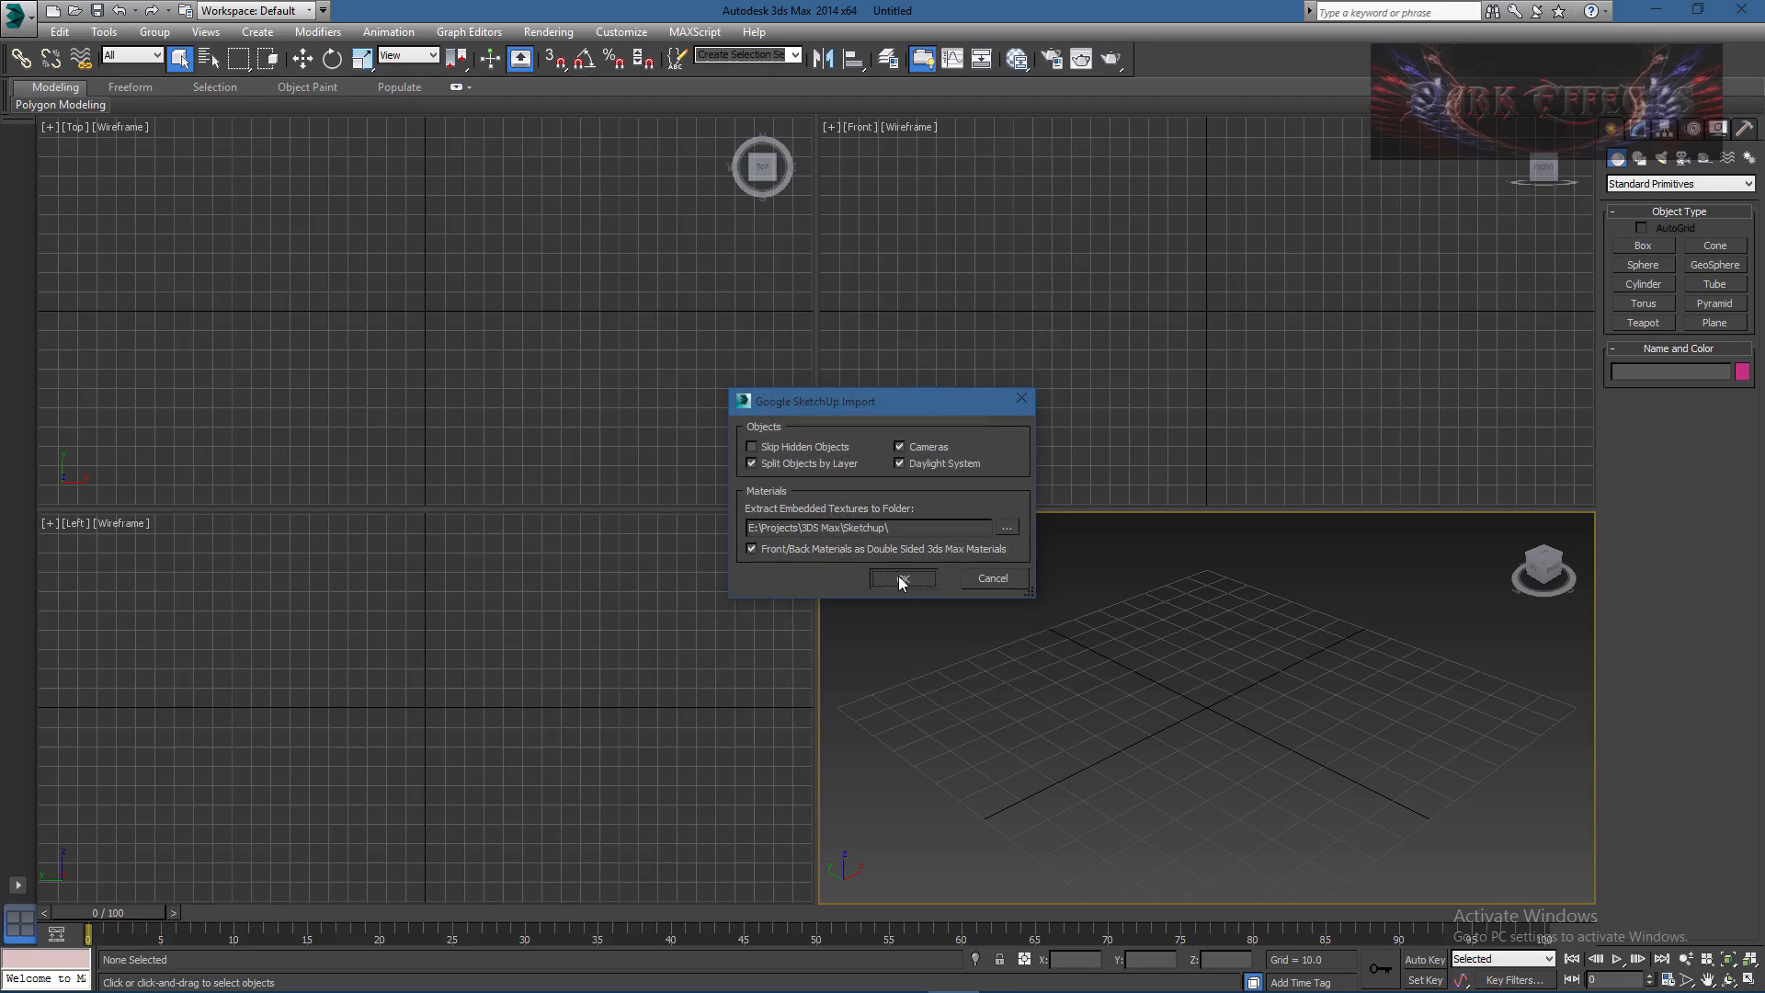
left_click(901, 579)
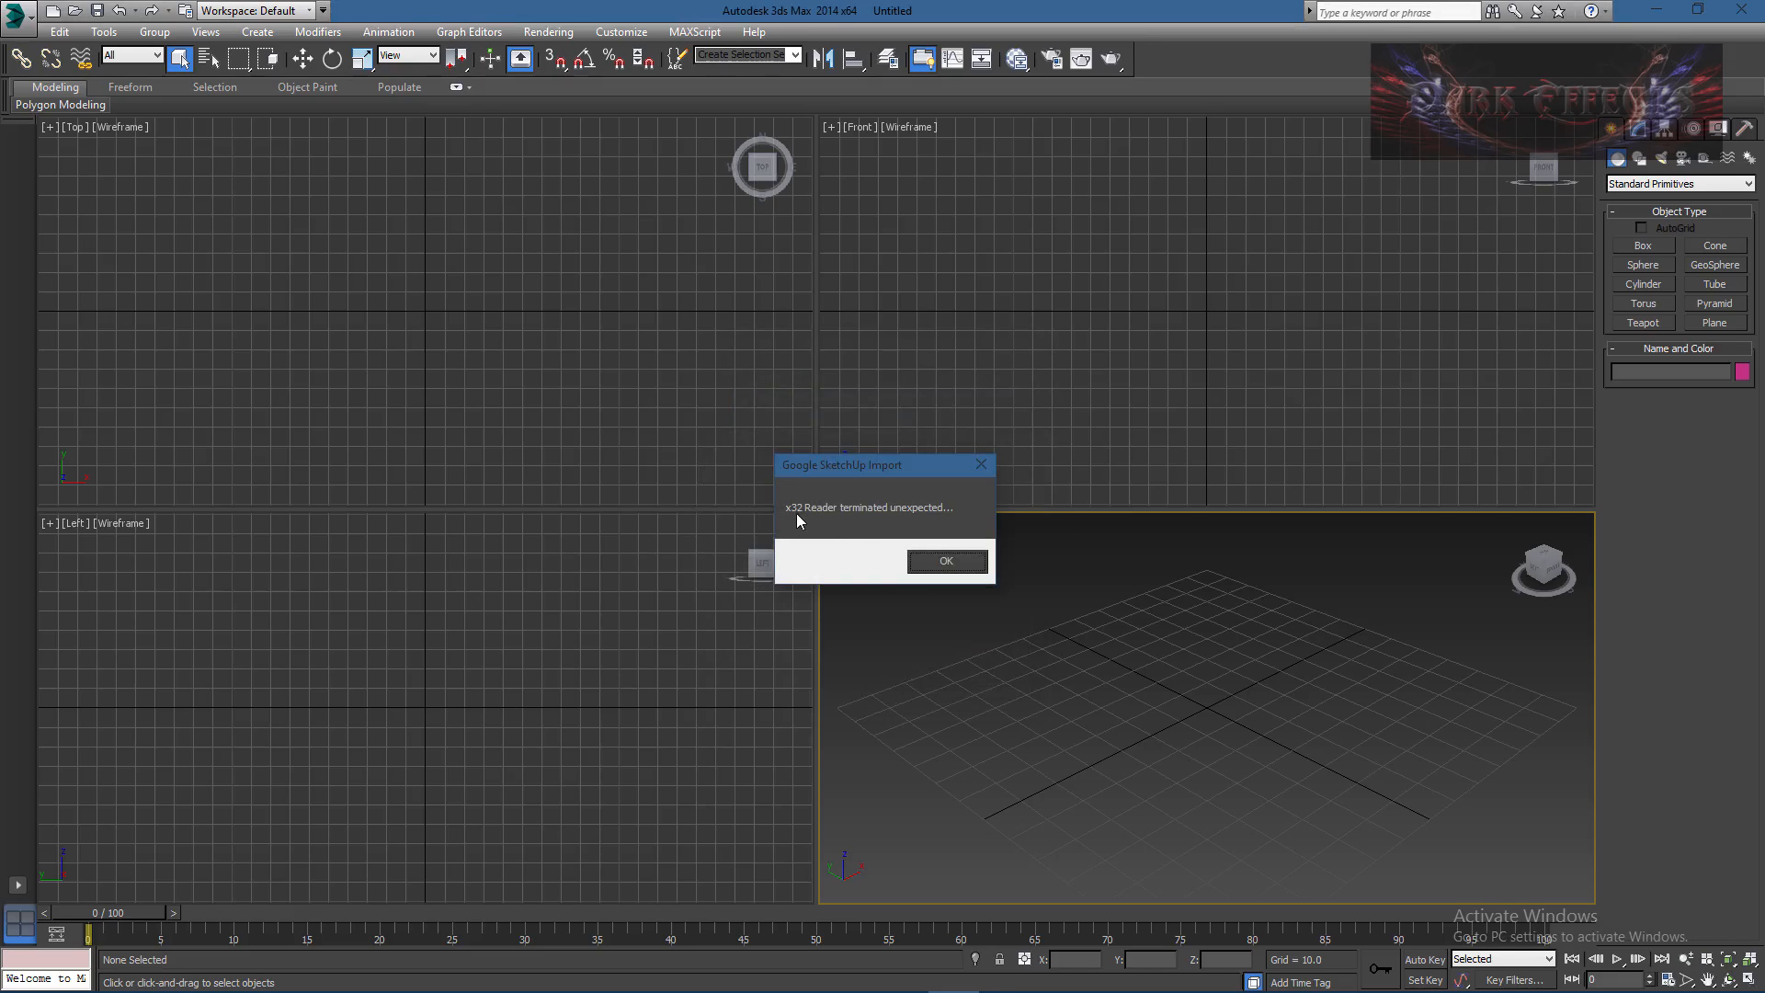
mouse_move(962, 519)
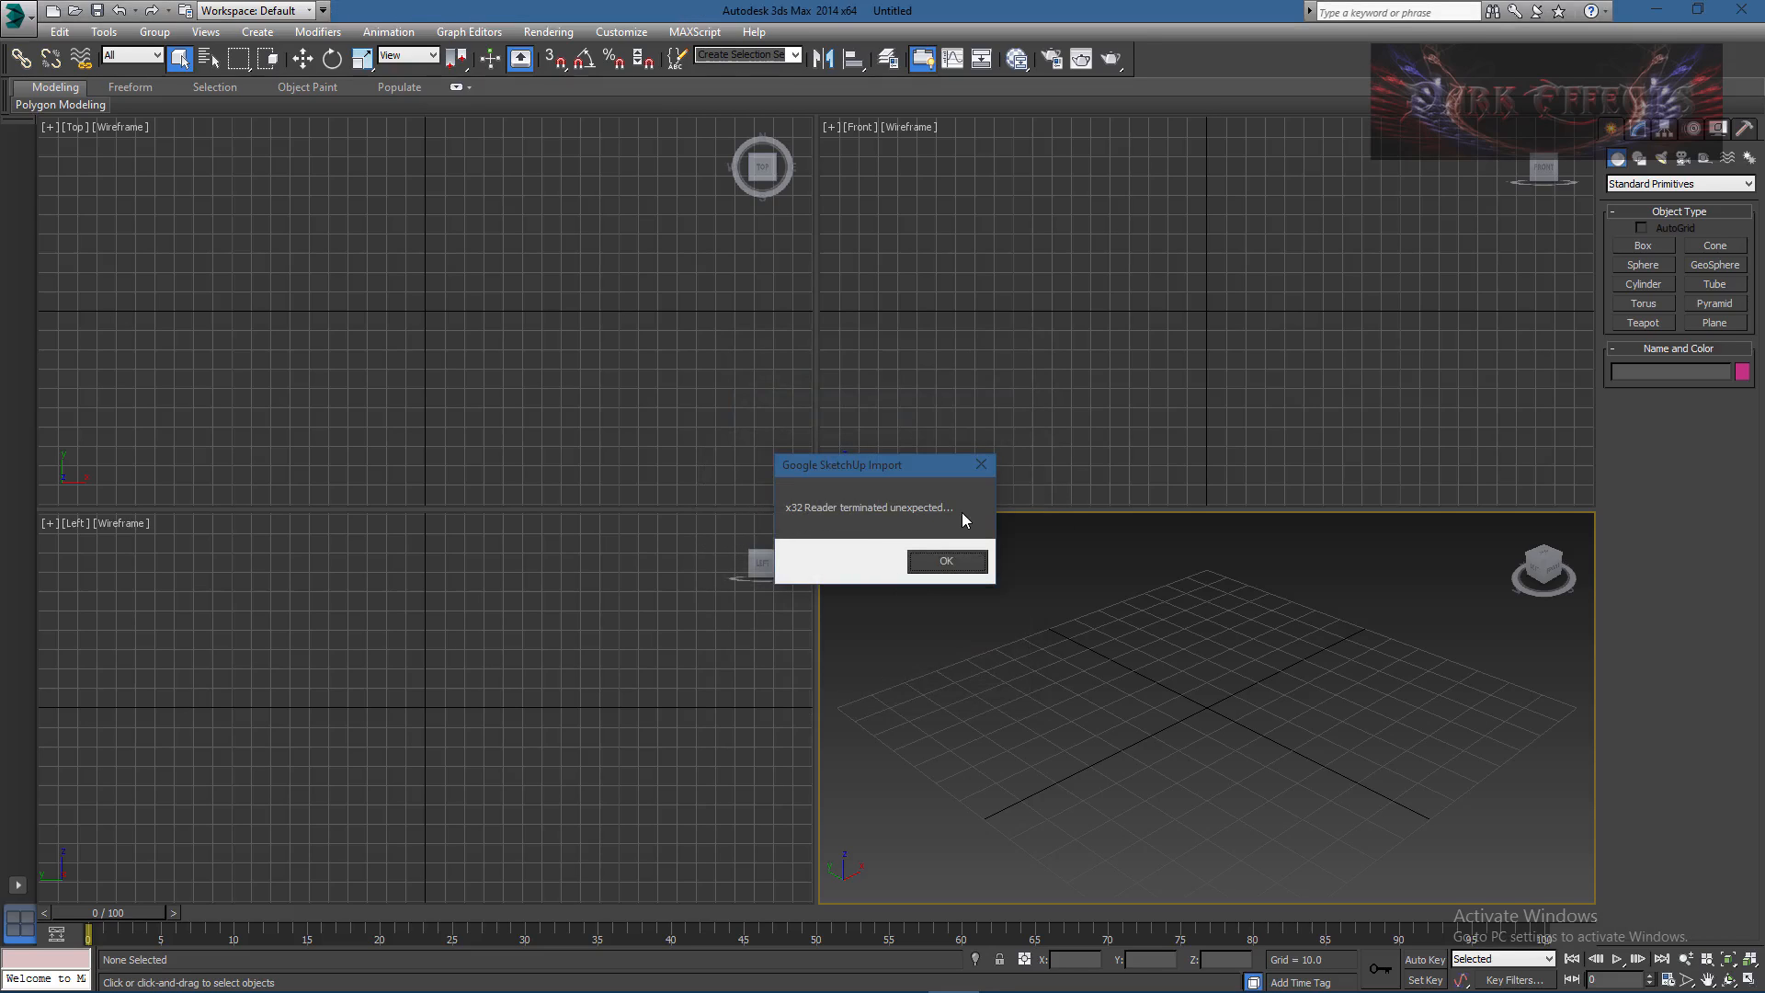
mouse_move(805, 559)
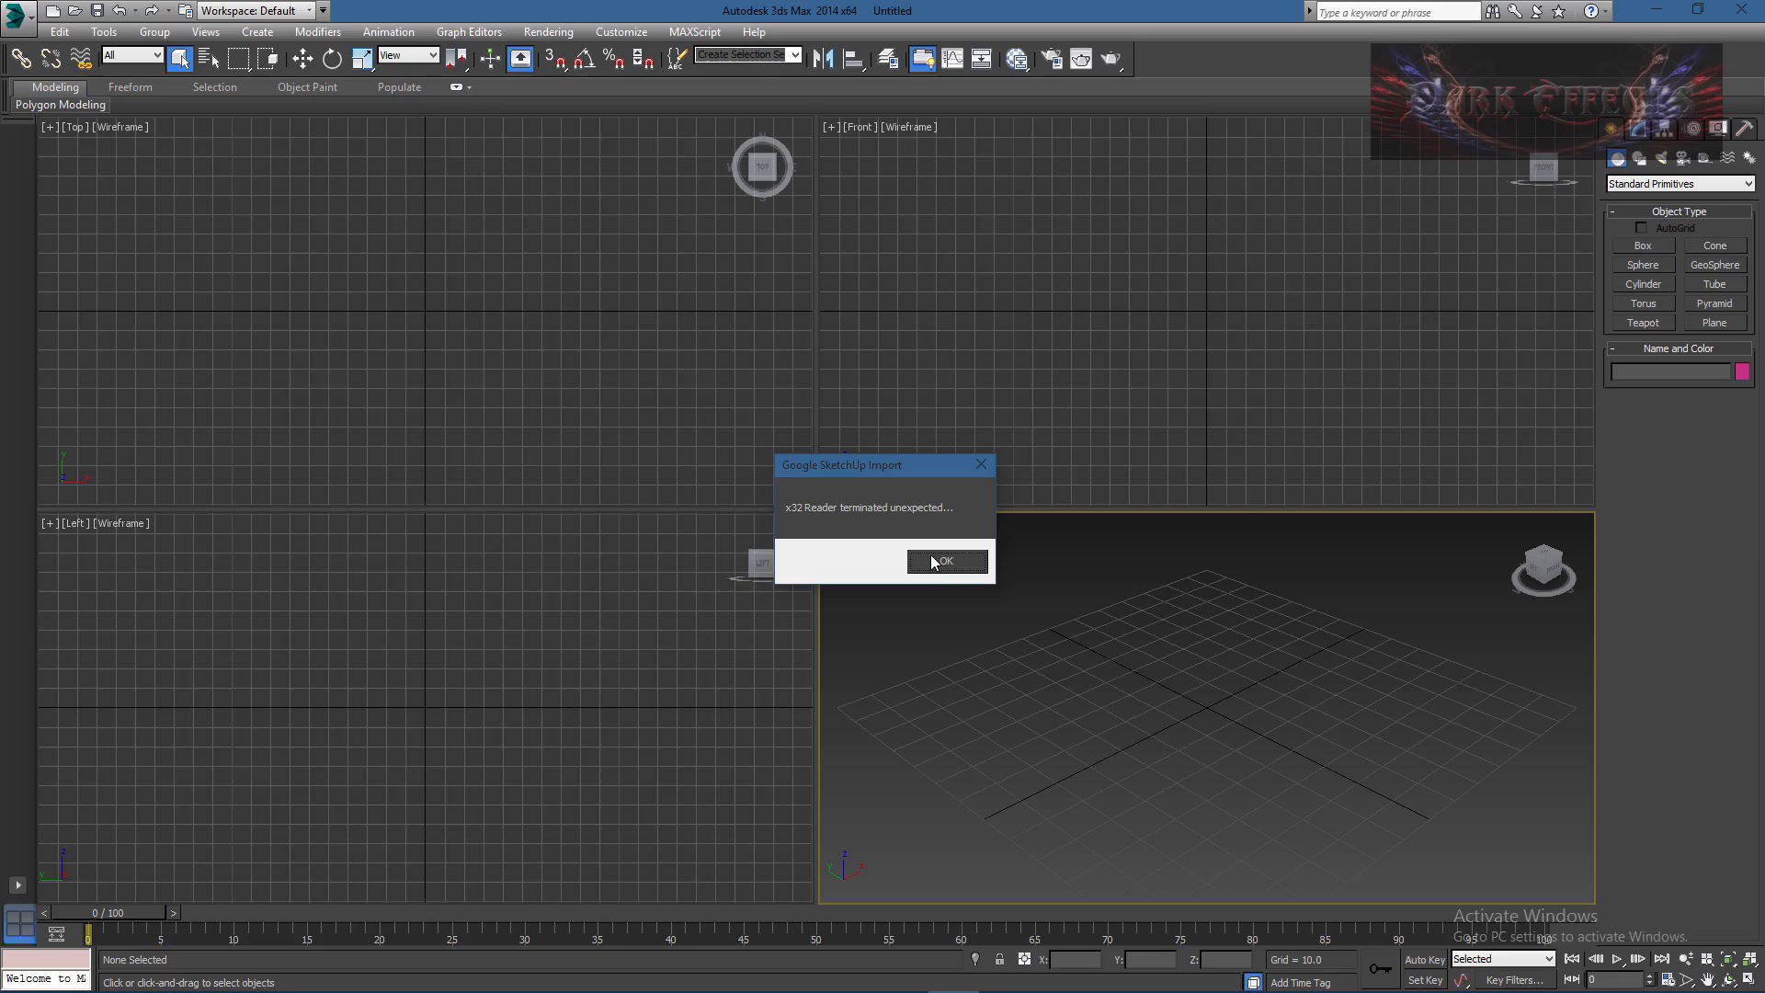
Step: Dismiss the 'x32 Reader terminated unexpected' message, leaving the scene empty
left_click(945, 561)
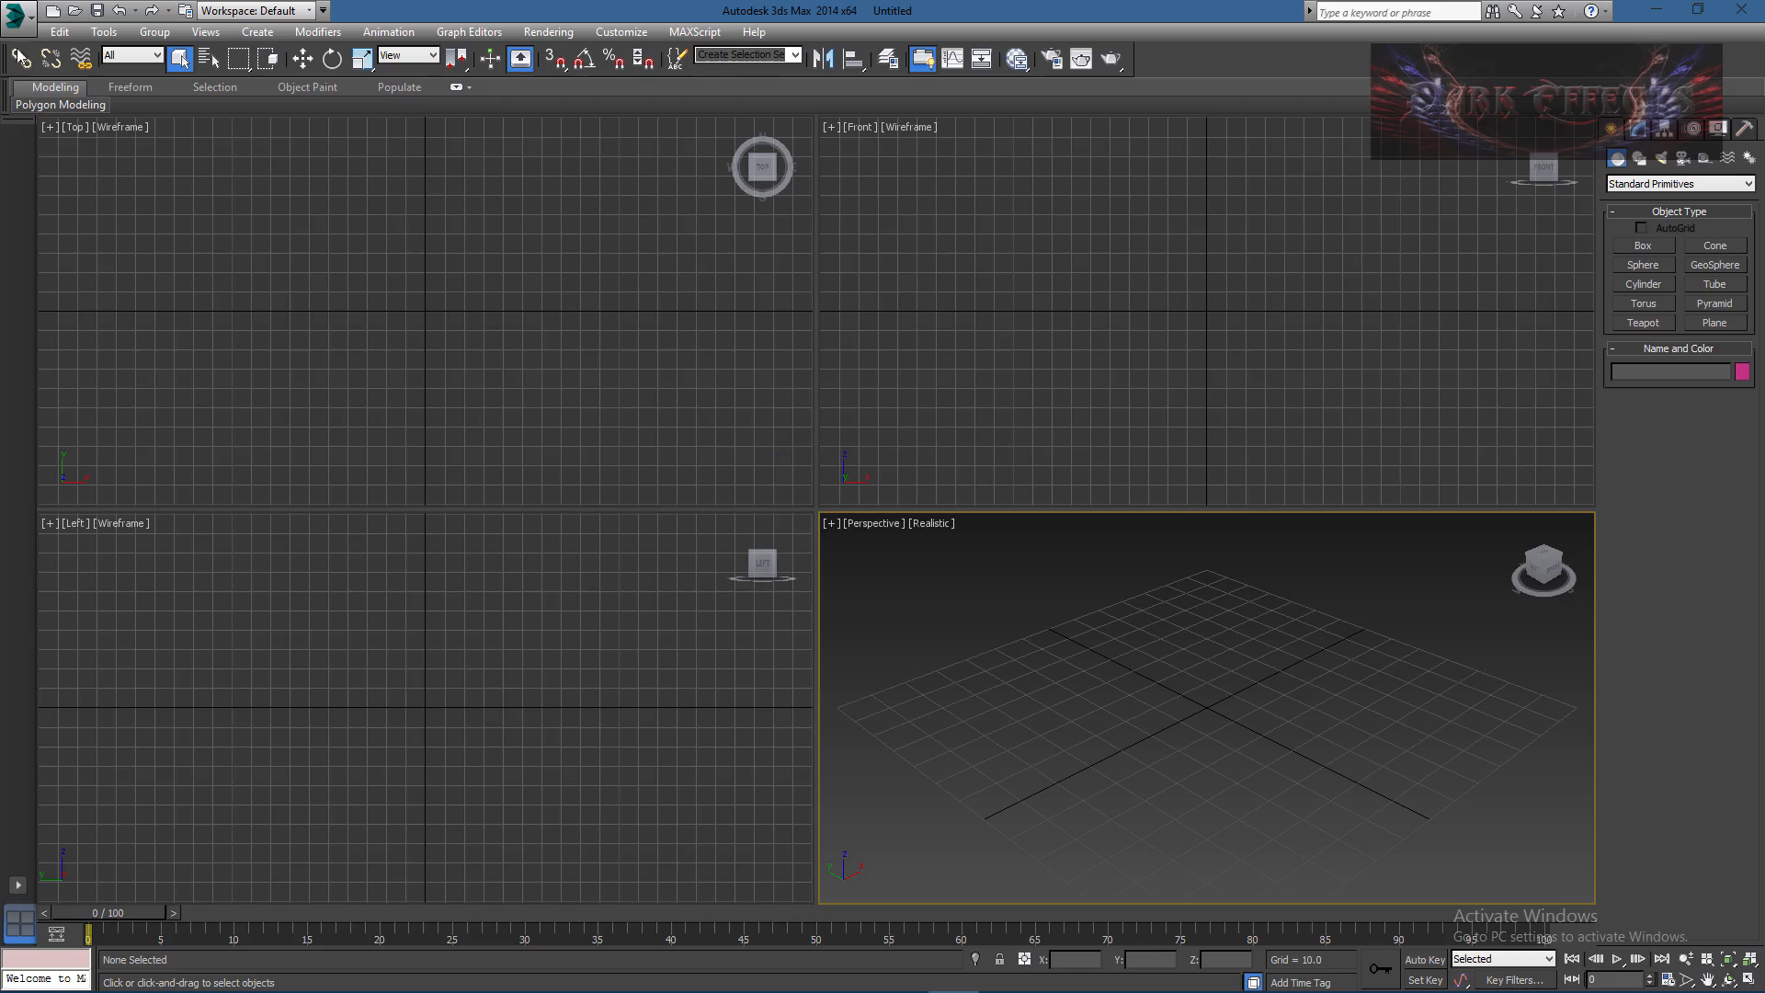
mouse_move(346, 535)
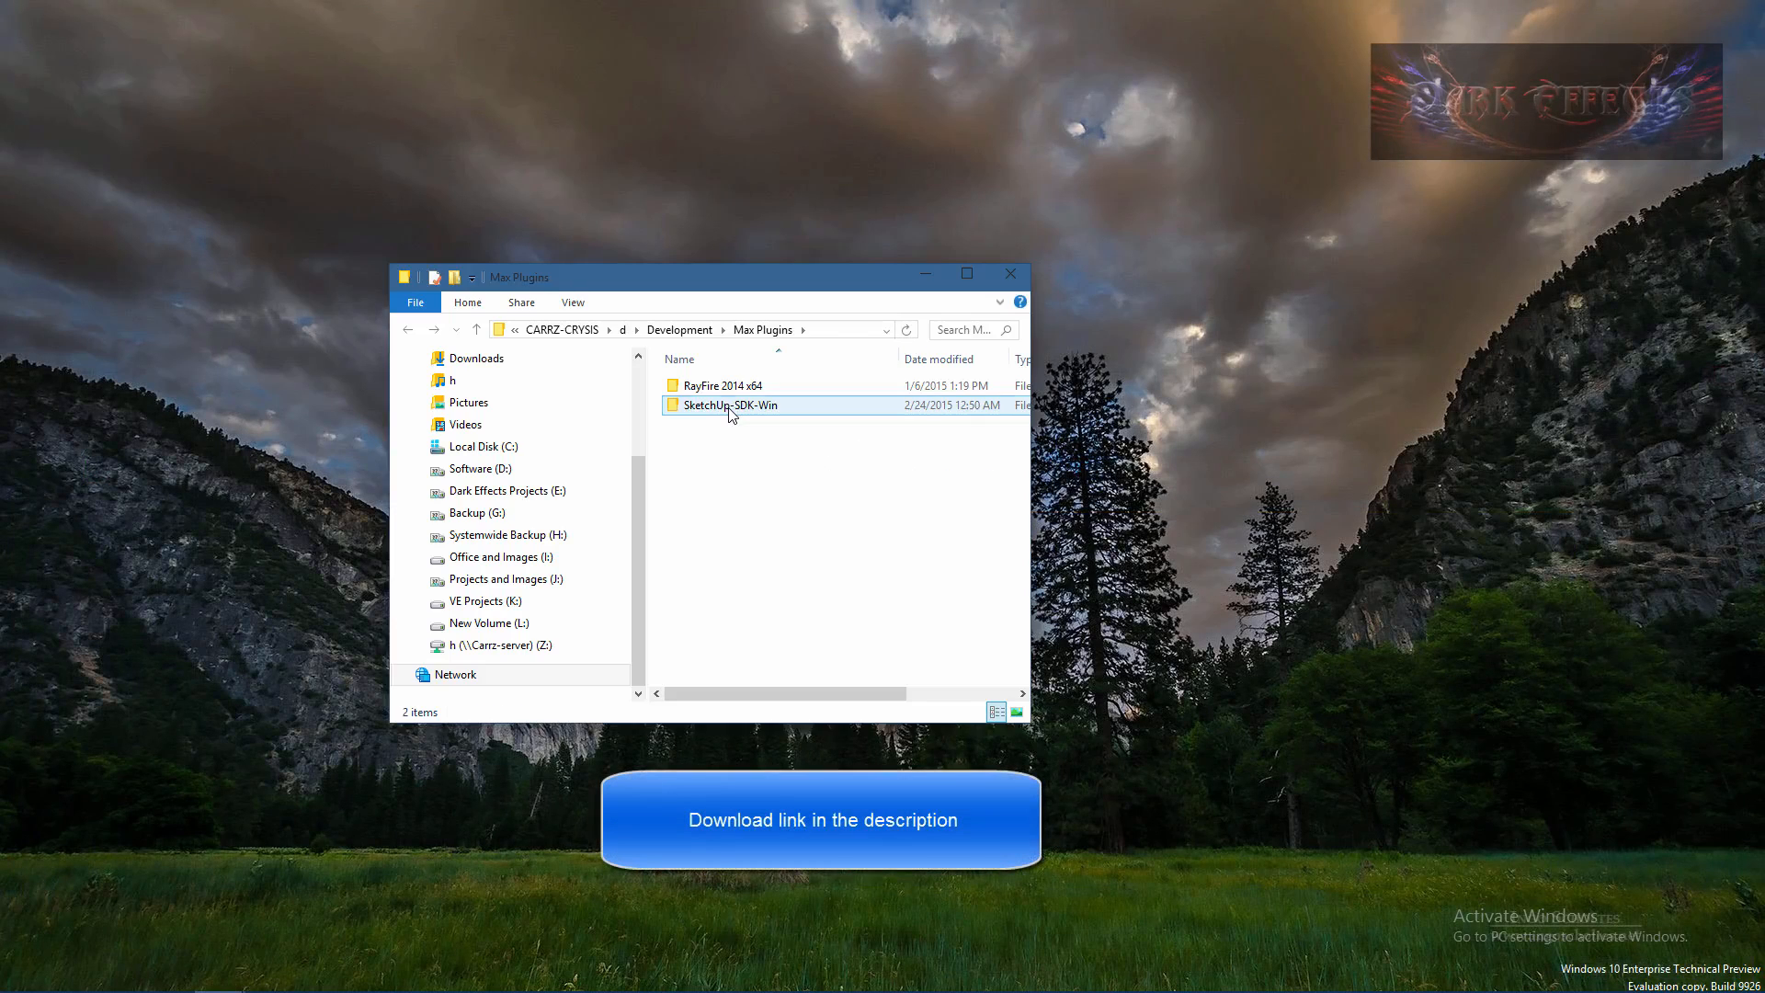
Step: Browse SketchUp-SDK-Win > deprecated > SkpReader > Binaries > Windows > x64 to reach SketchUpReader.dll and .lib
double_click(730, 405)
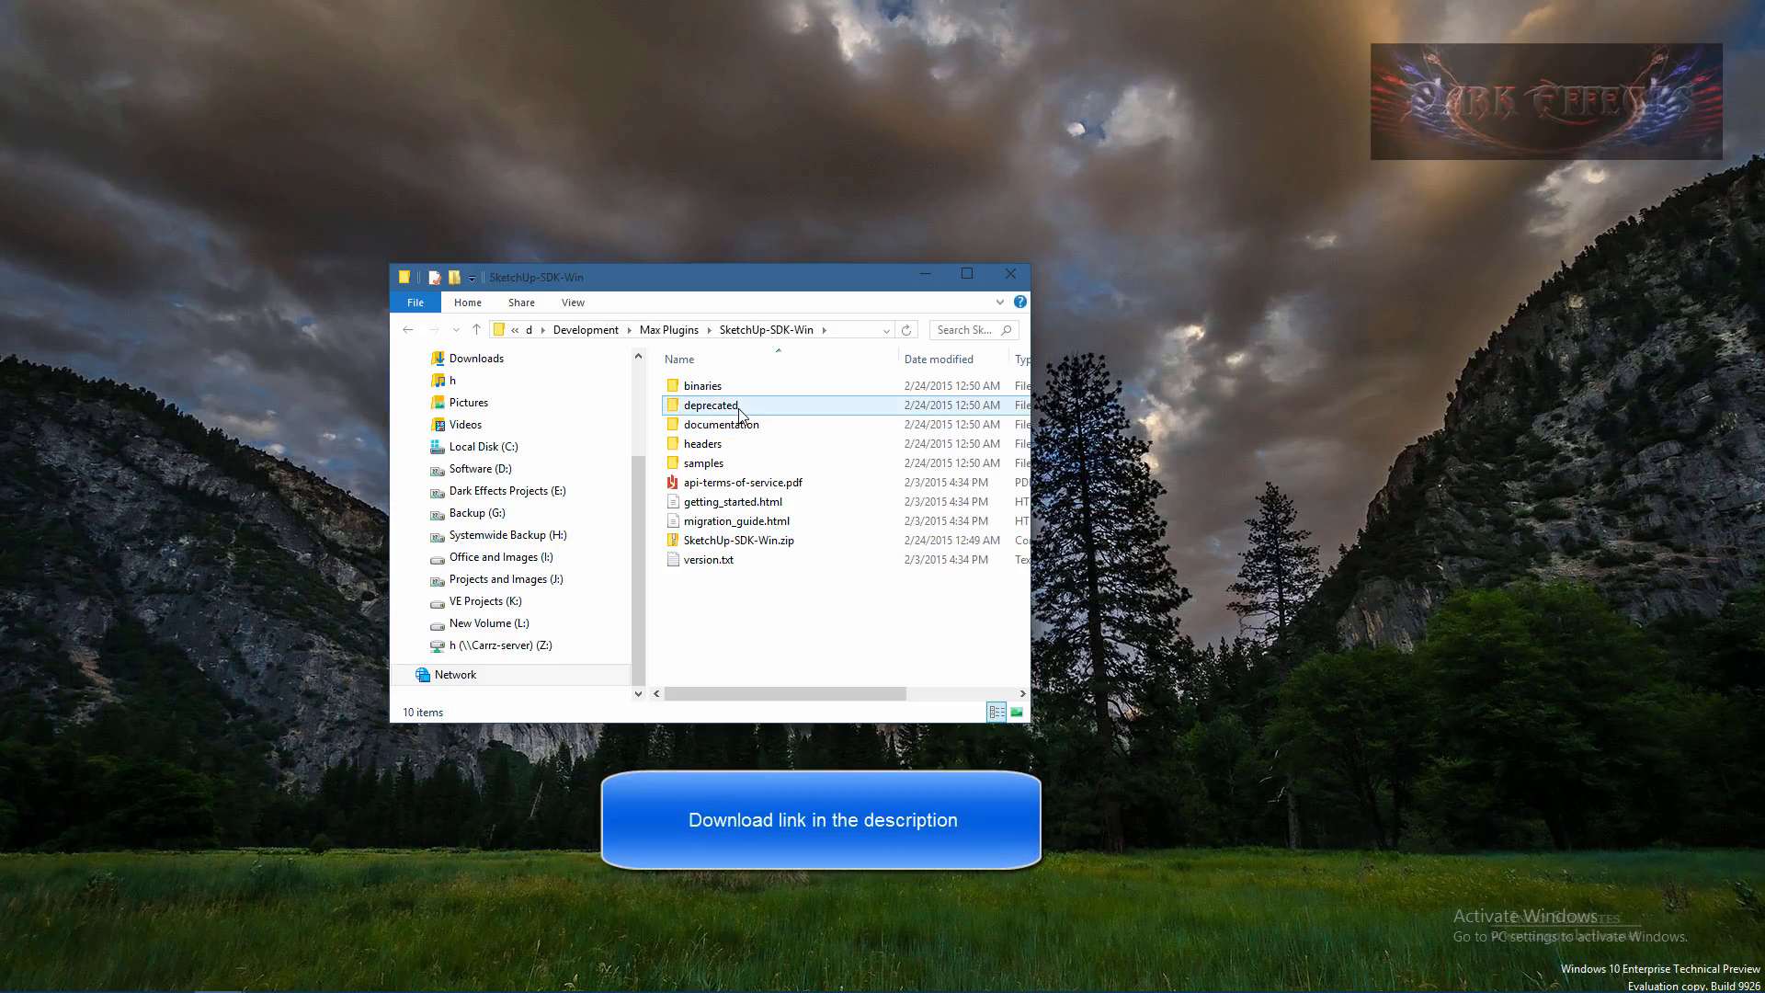
double_click(709, 404)
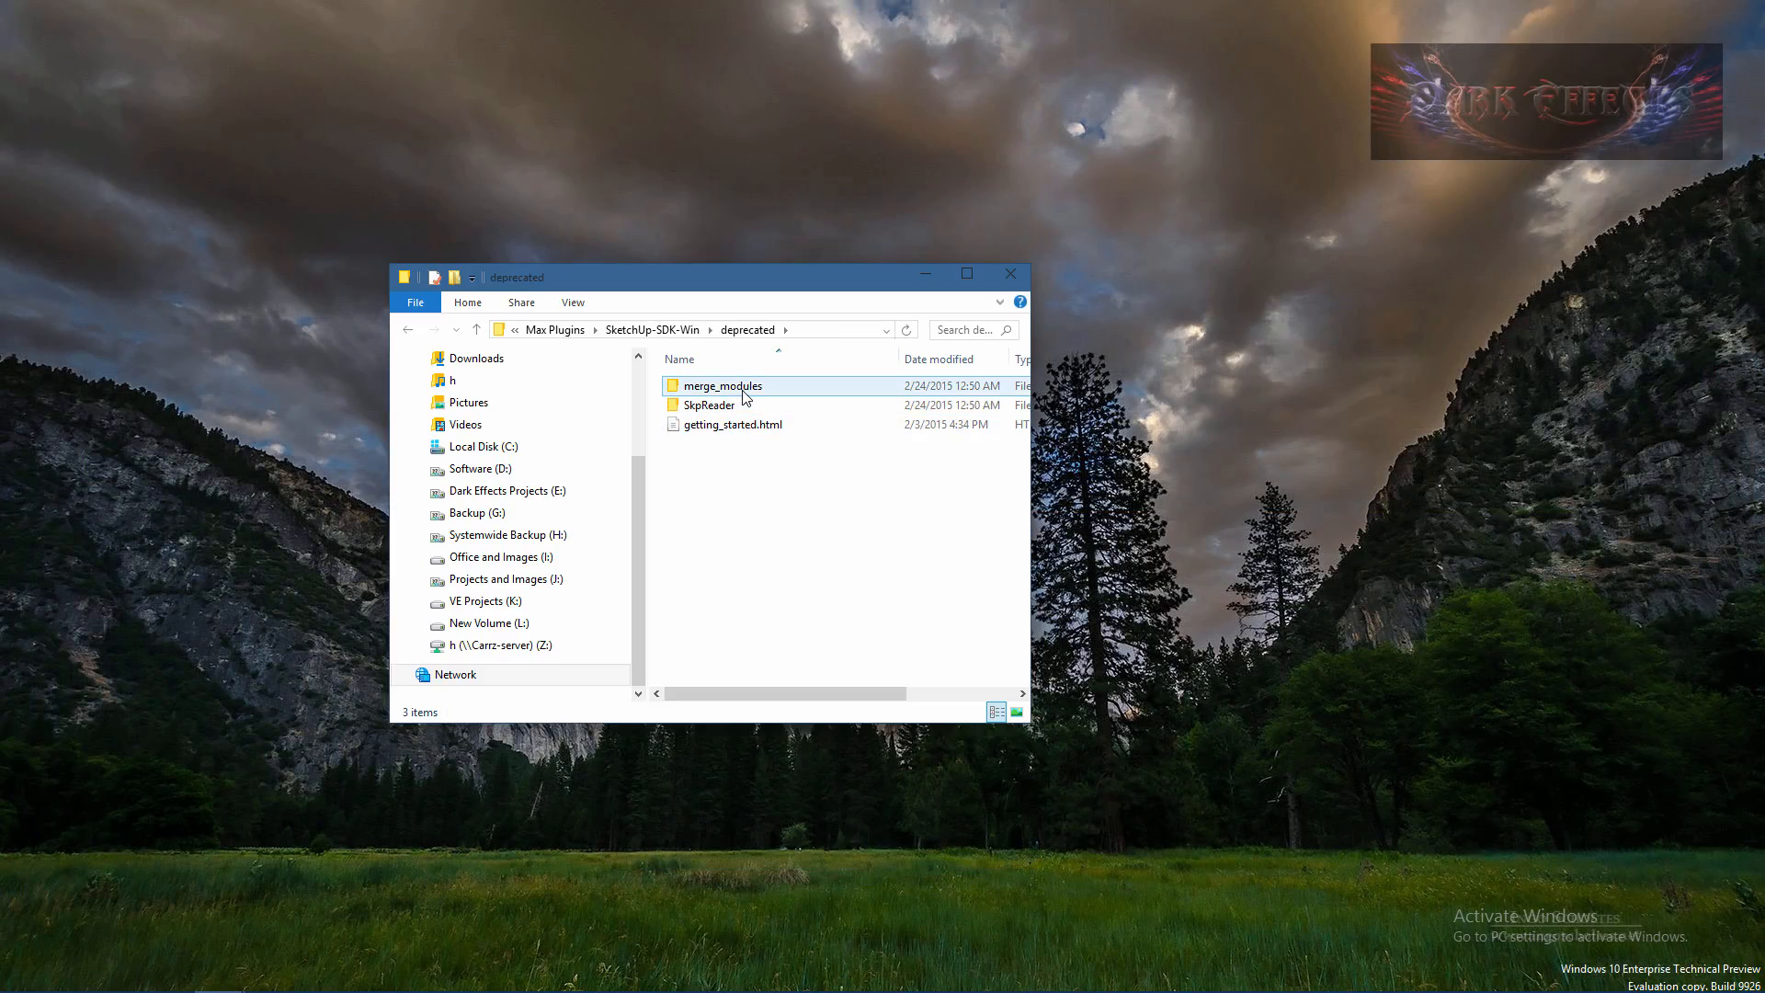
left_click(710, 405)
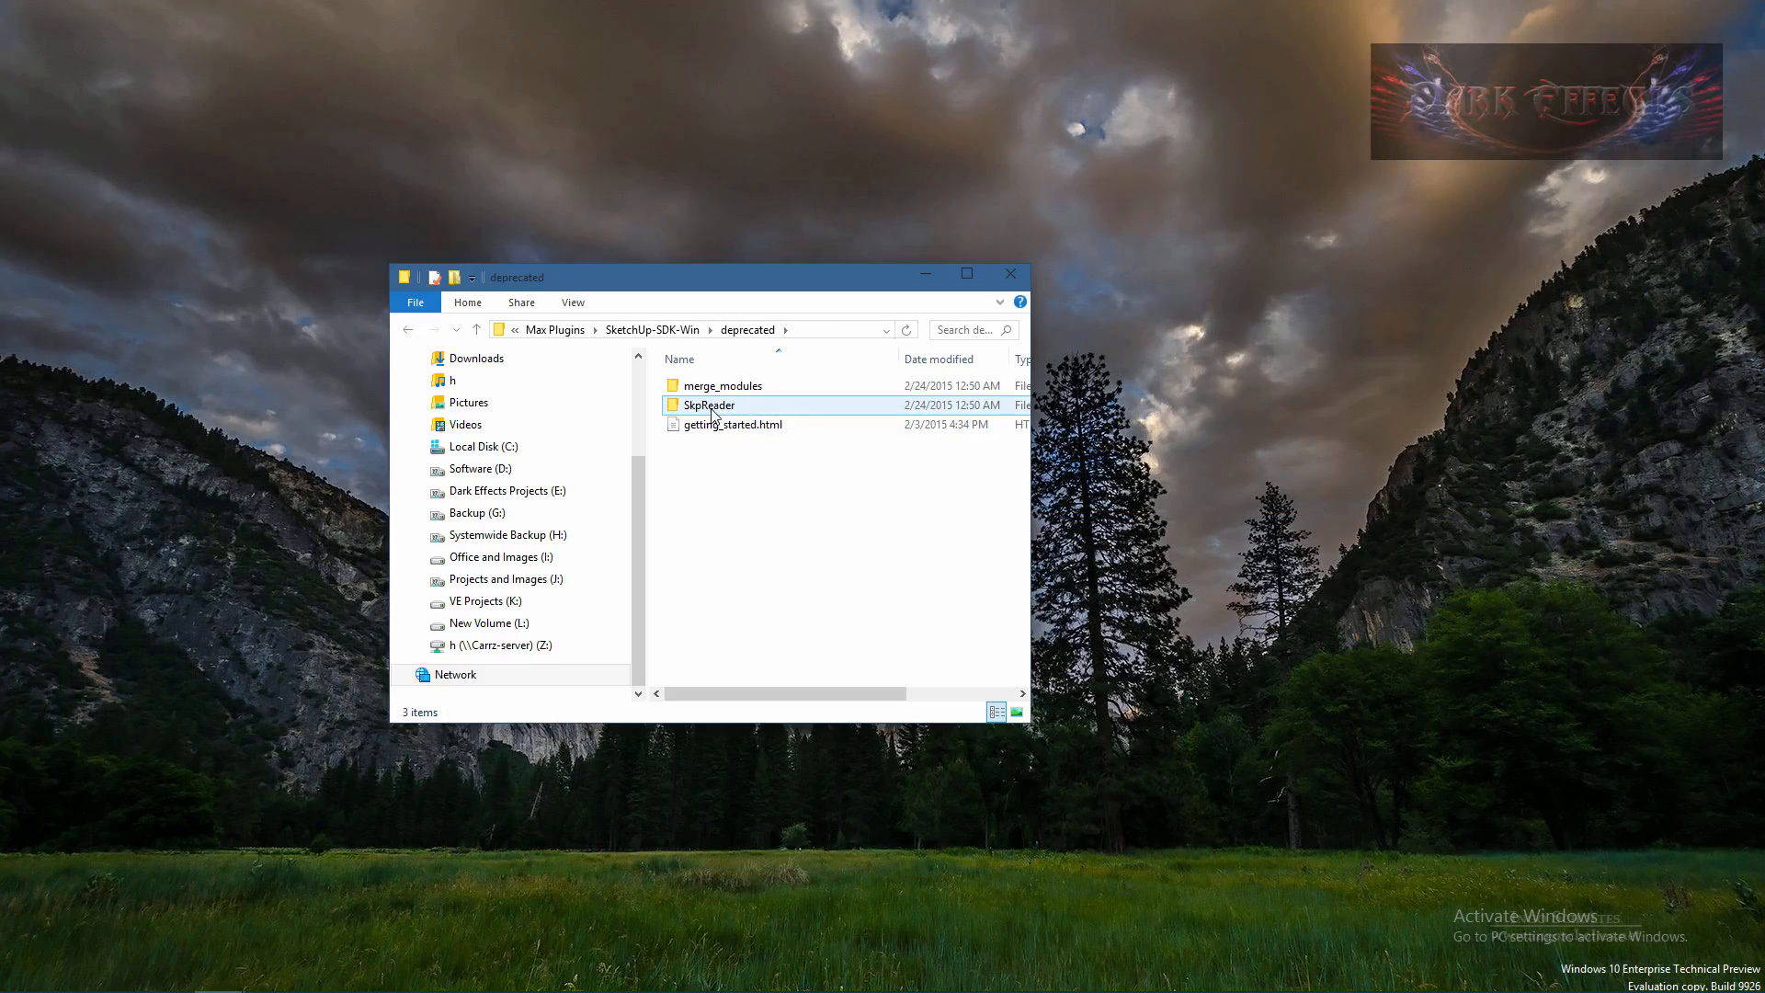
double_click(708, 404)
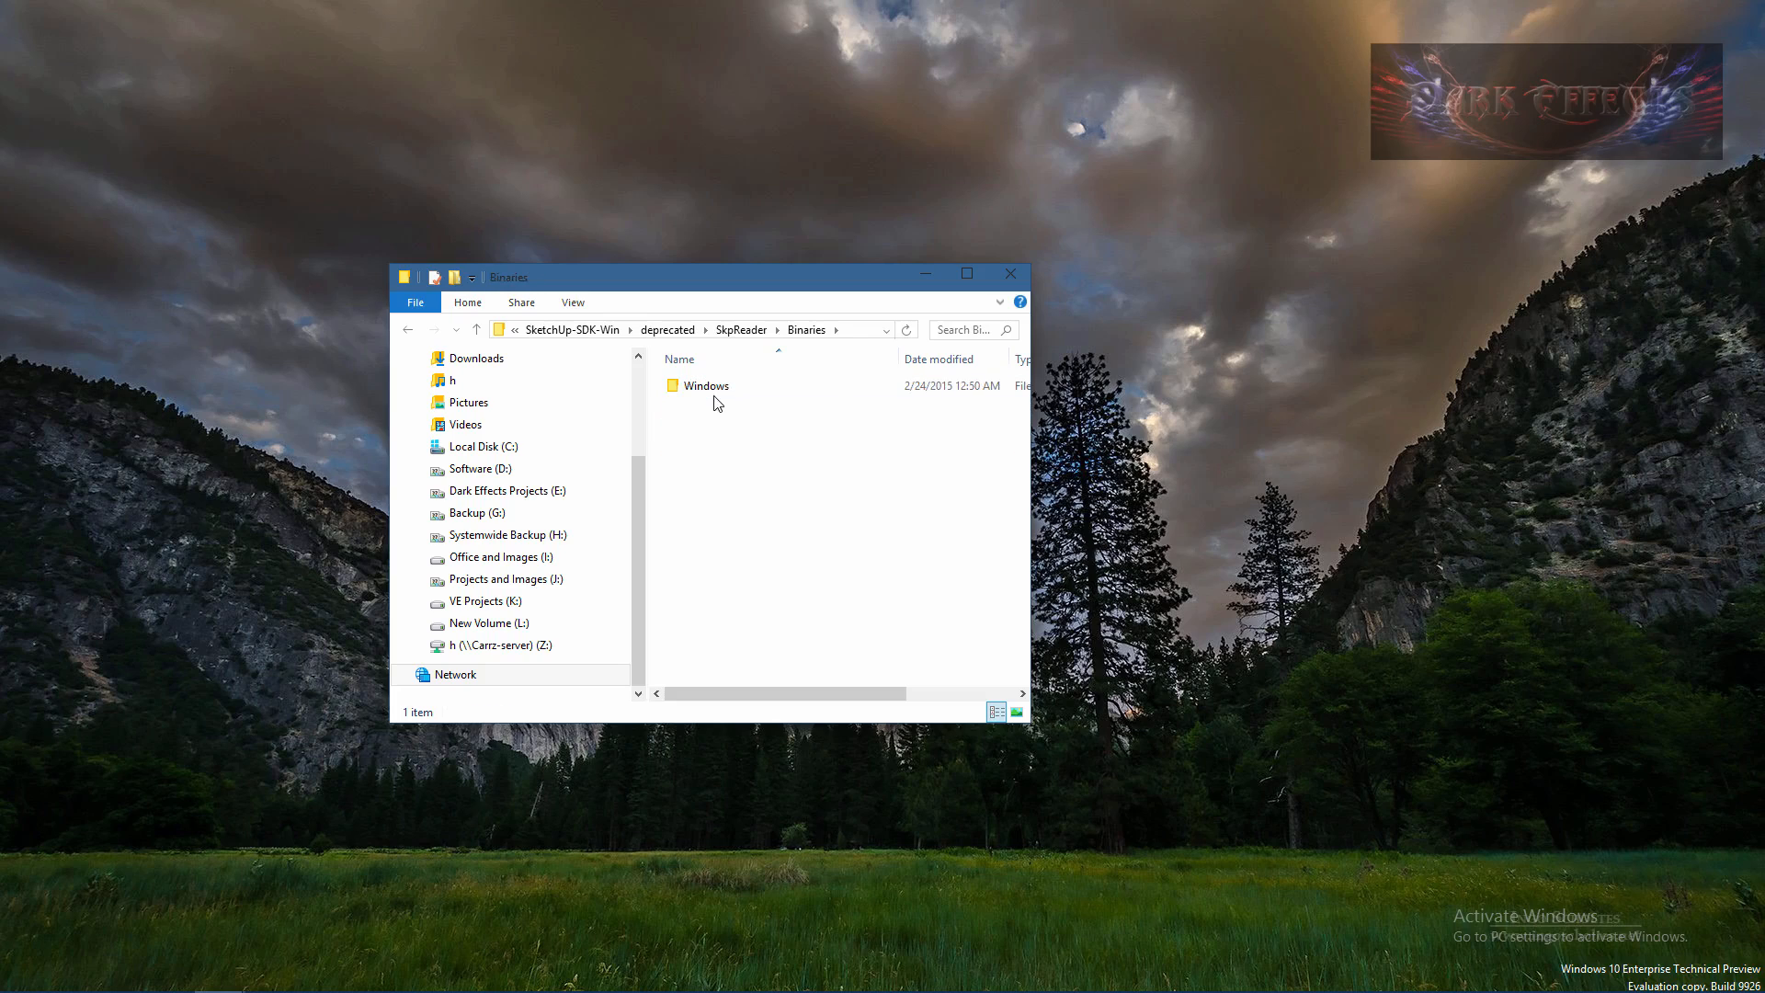
double_click(706, 385)
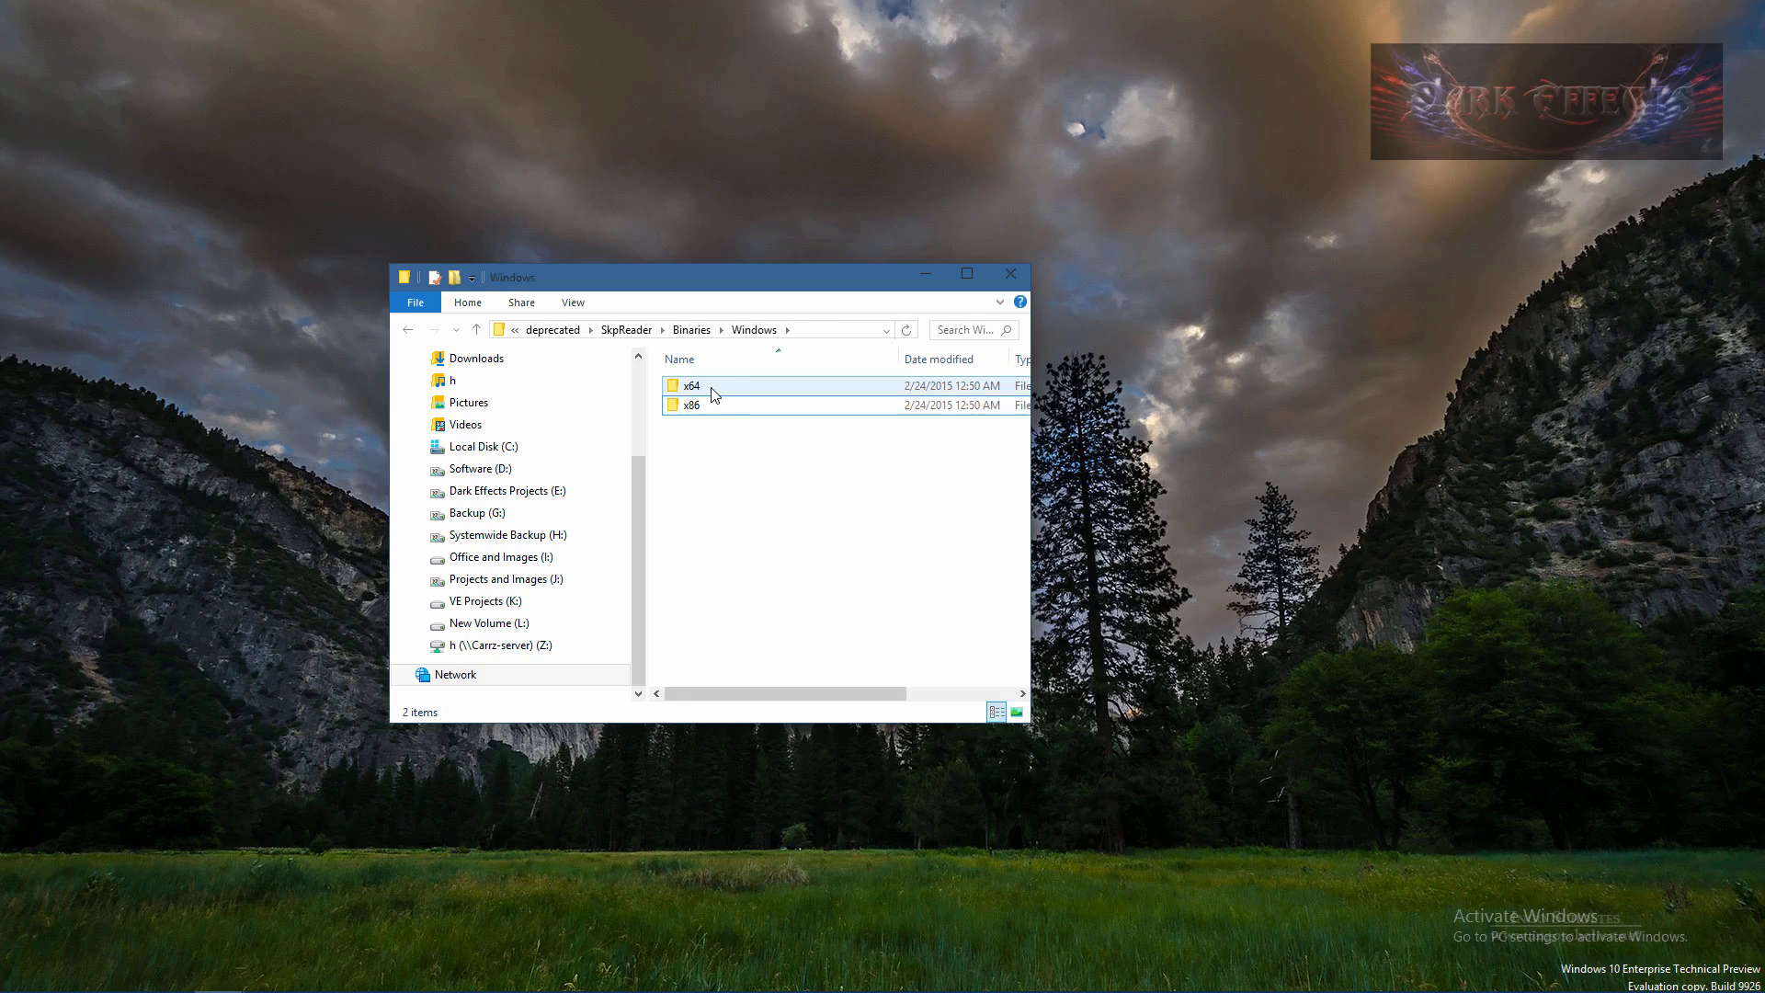
double_click(690, 385)
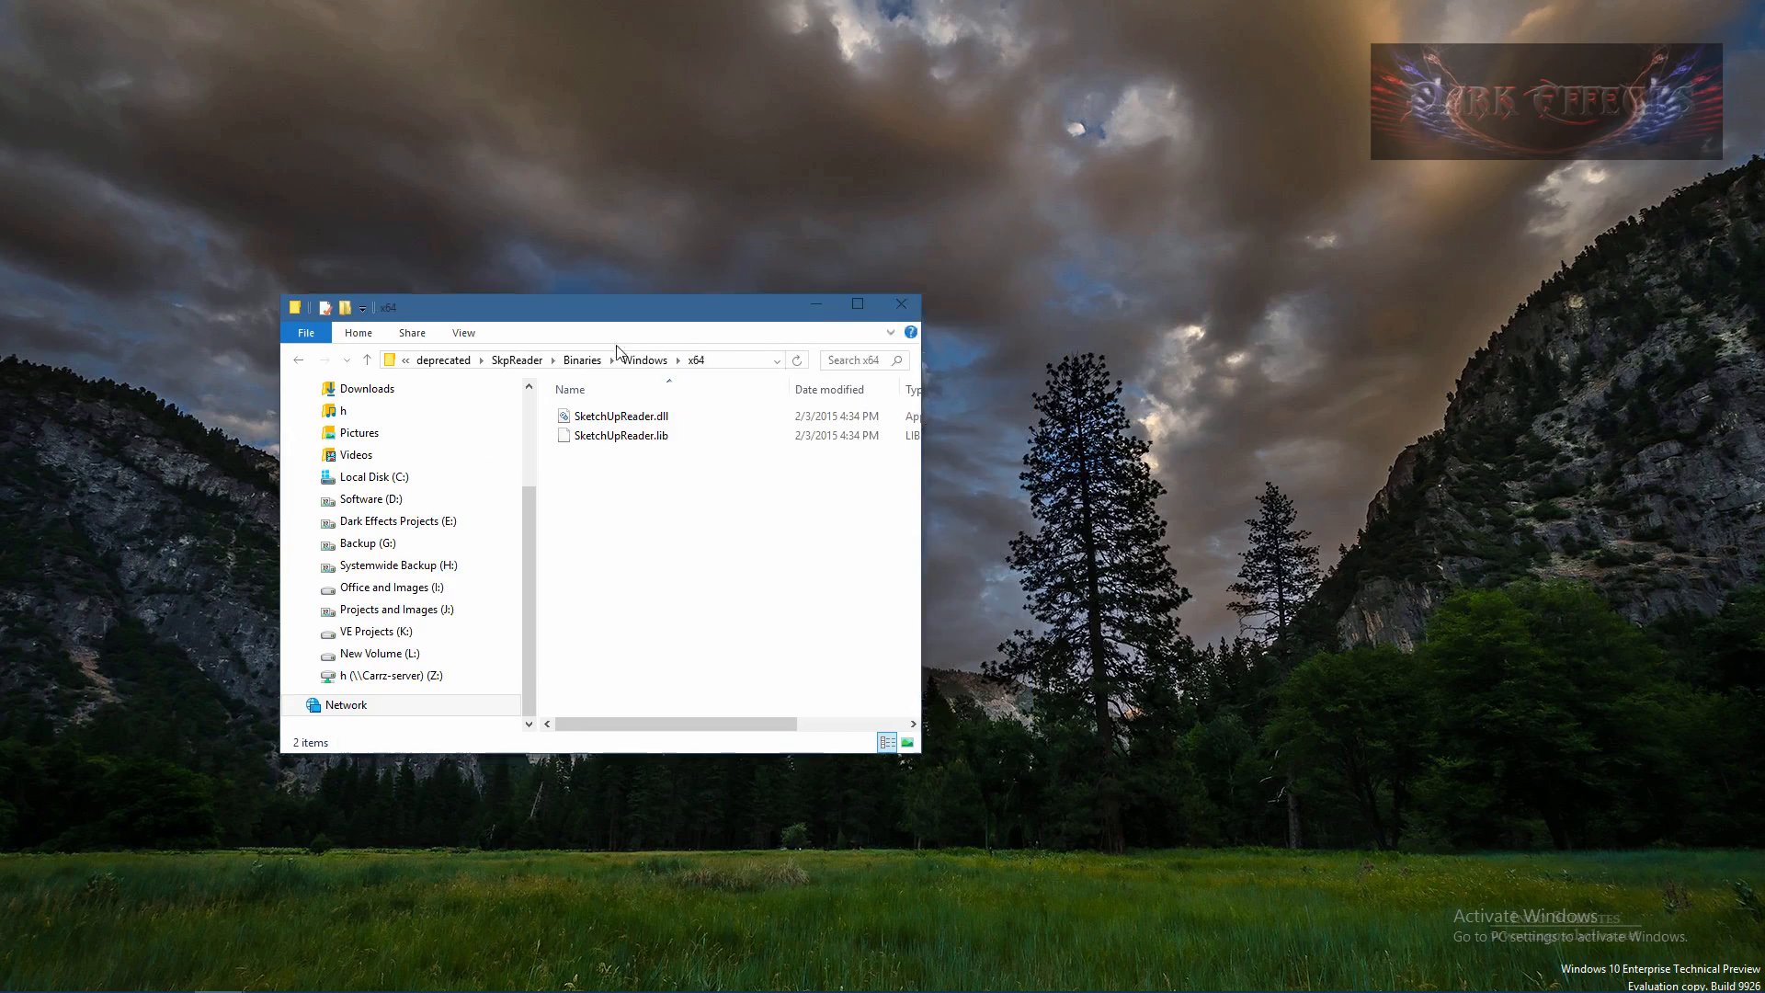
Step: Rename the old SketchUpReader.dll in the 3ds Max 2014 folder to SketchUpReader.dll_ so the SDK copy can replace it
left_click_drag(609, 303, 377, 477)
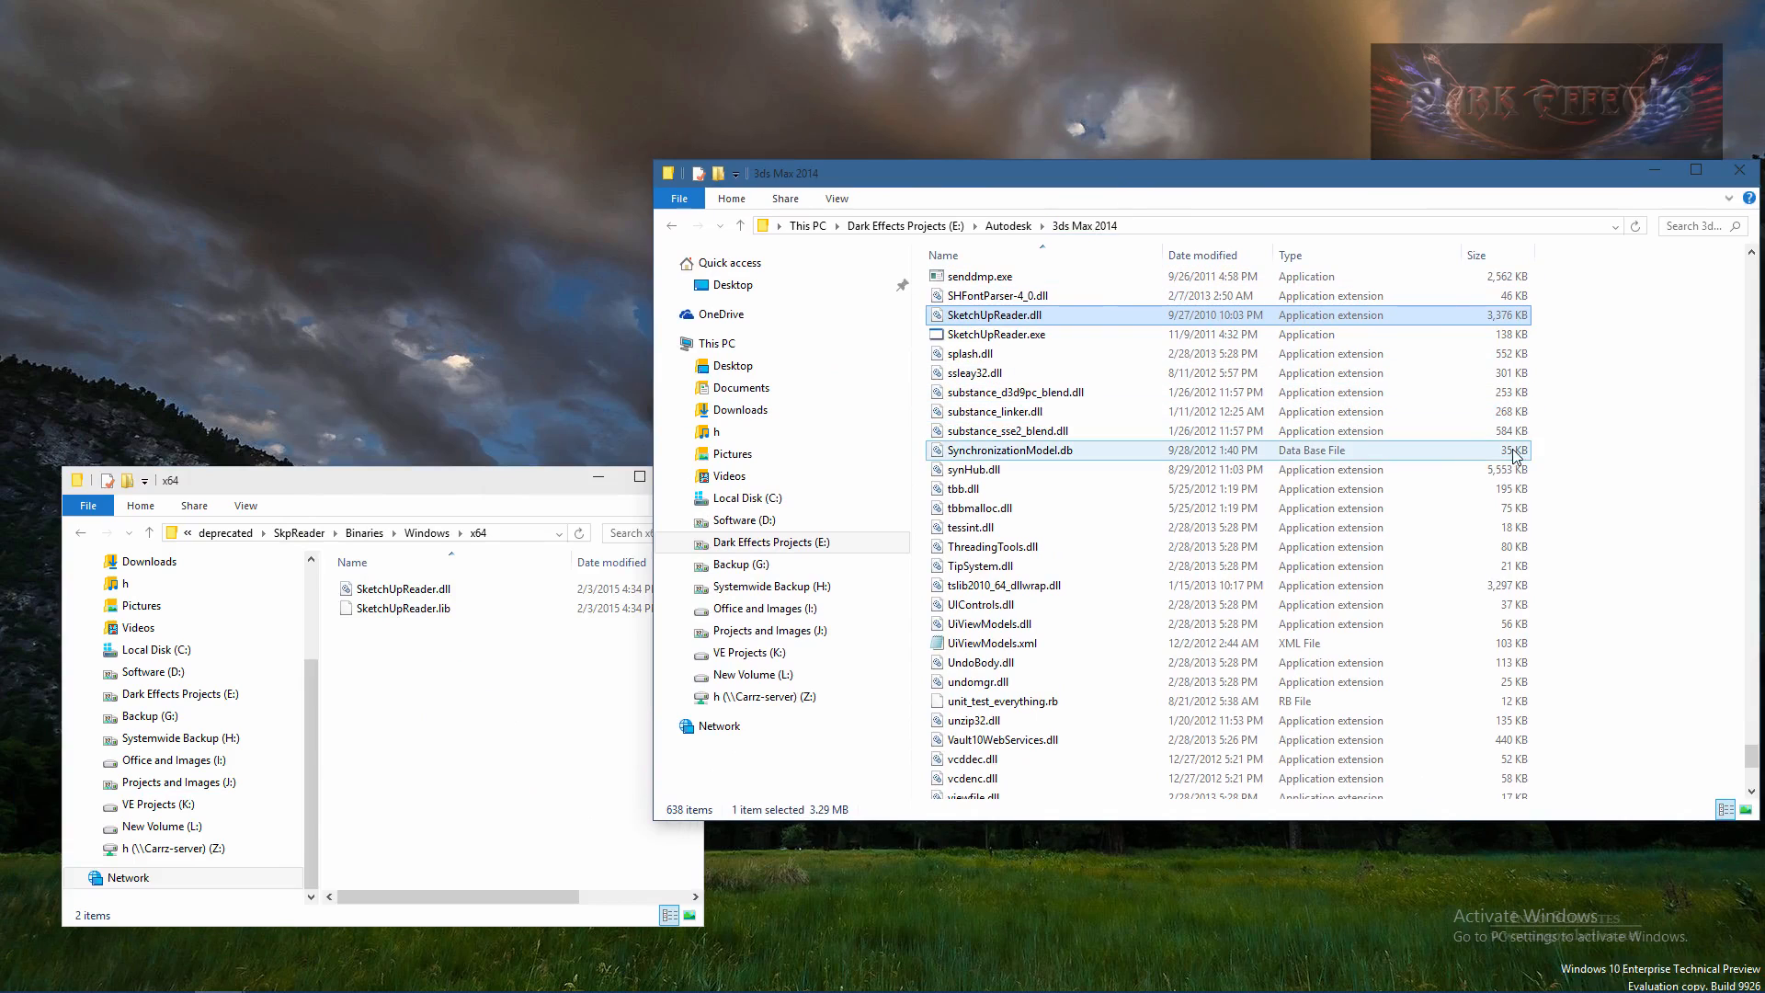
left_click(995, 335)
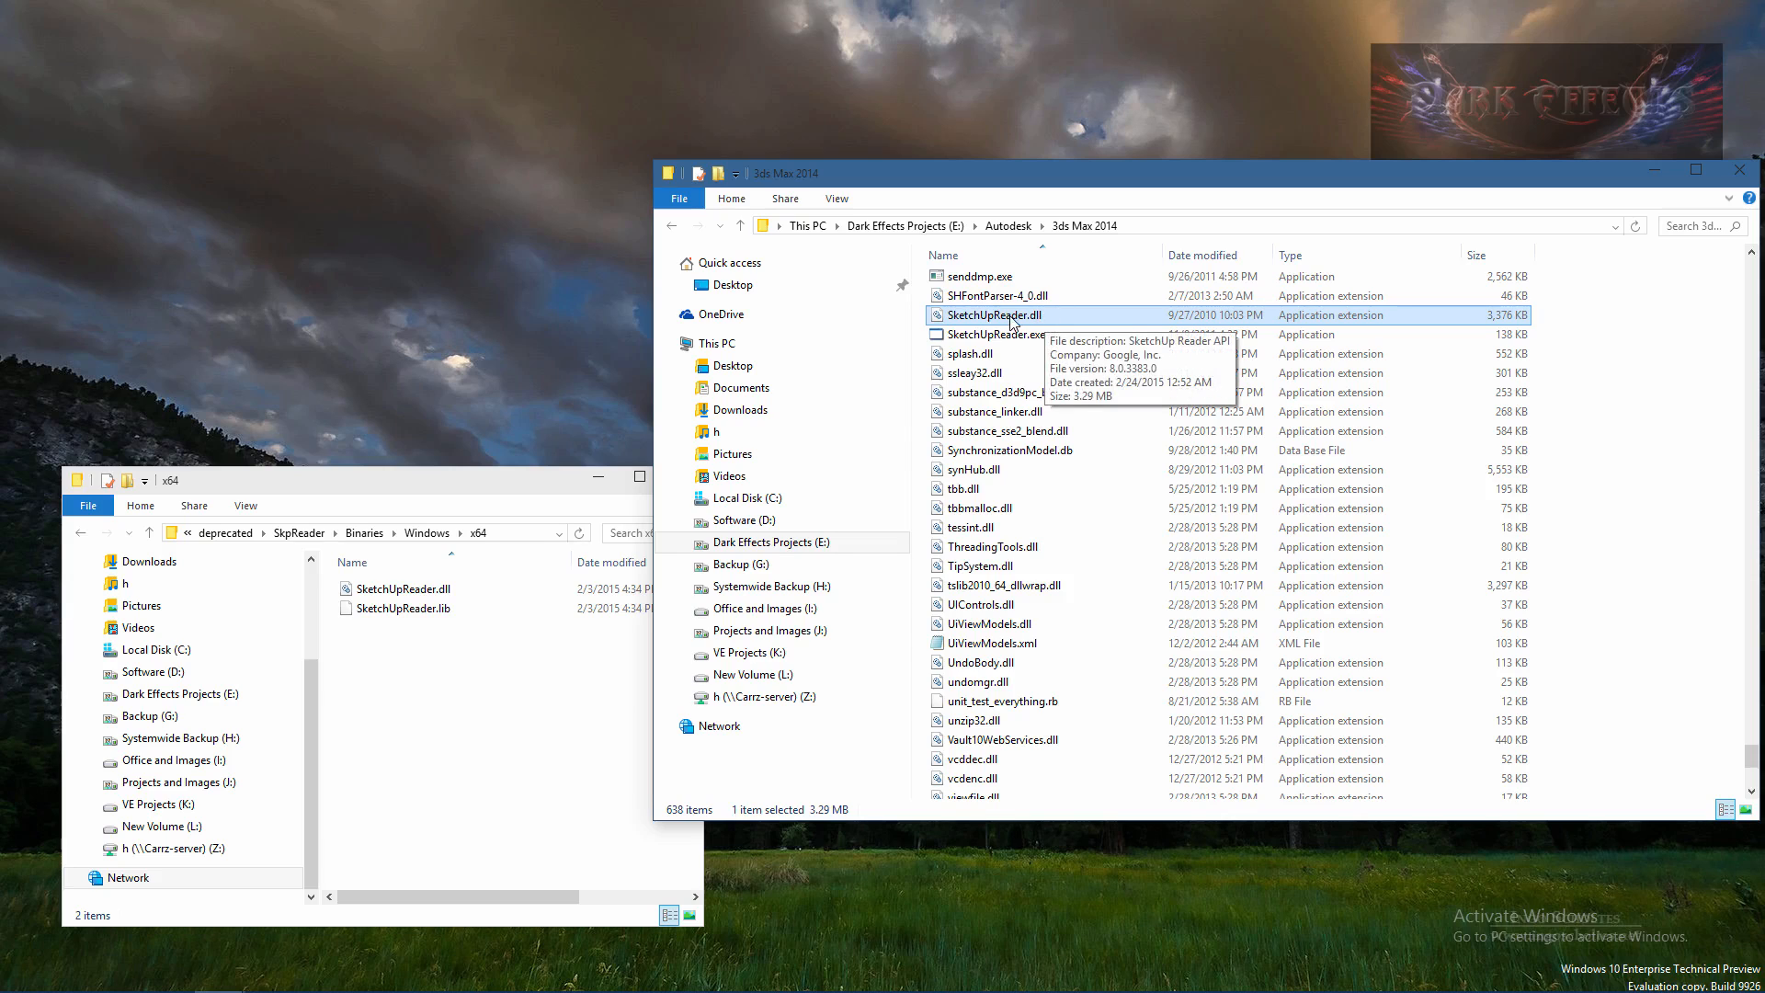
mouse_move(1037, 325)
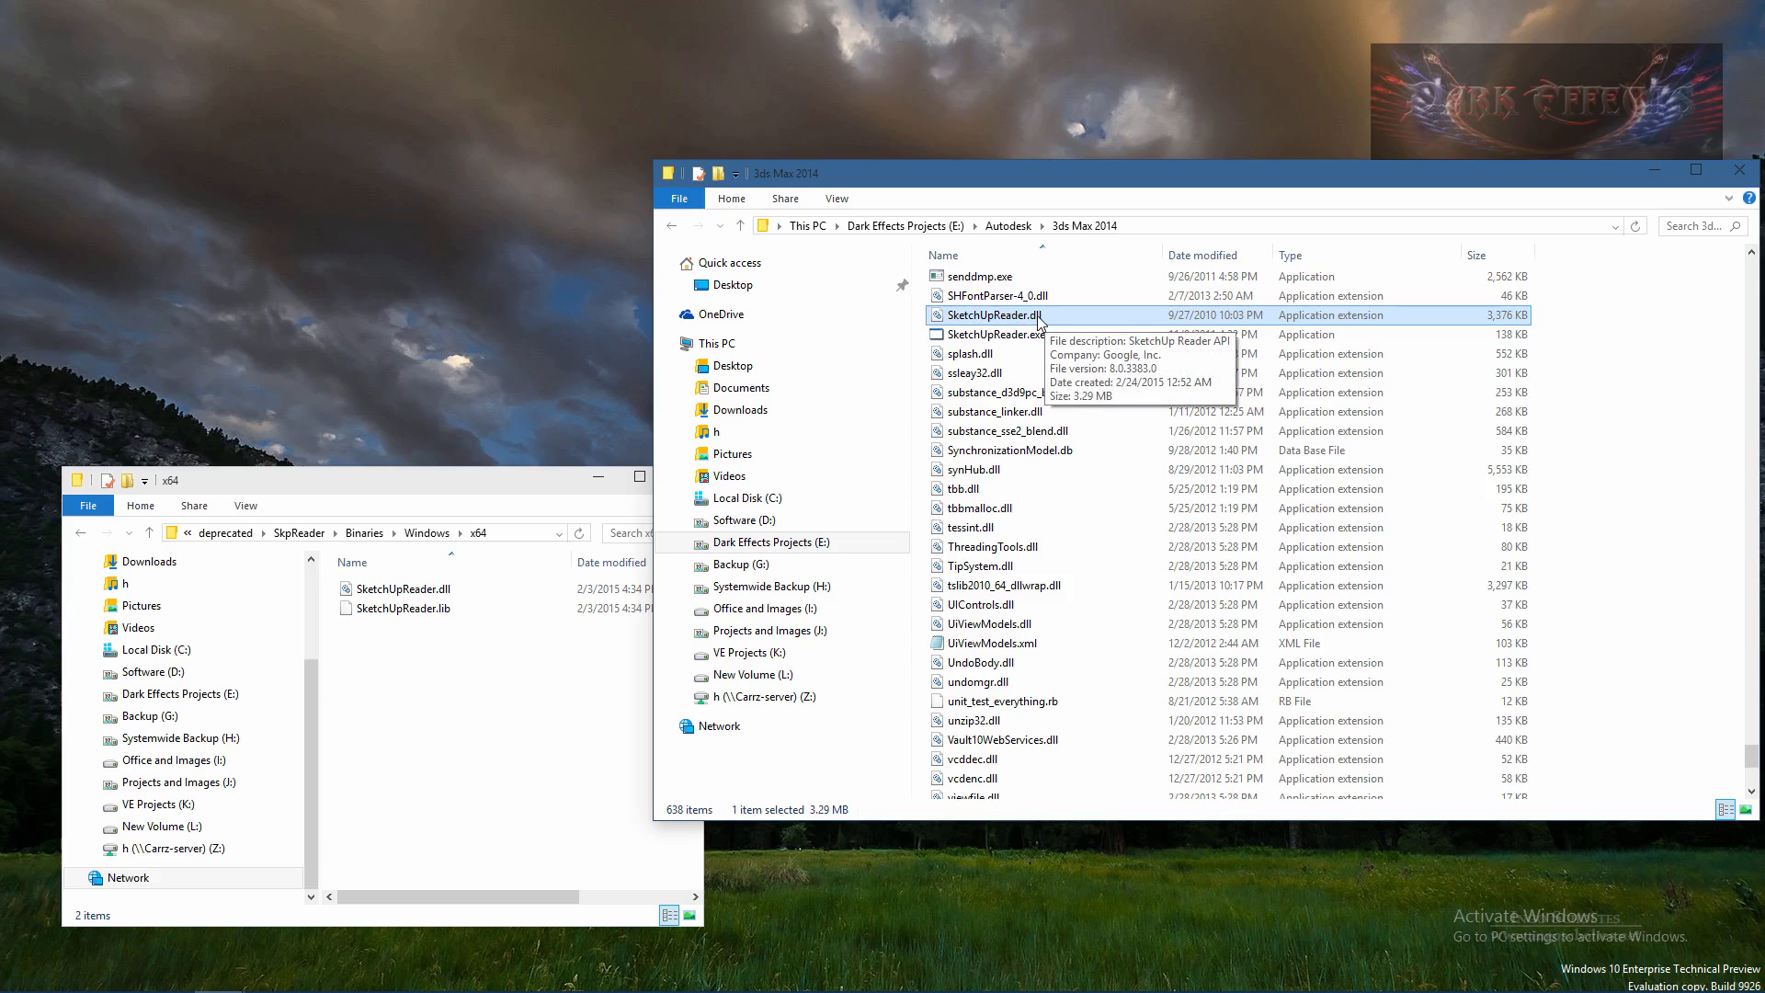
key("f2")
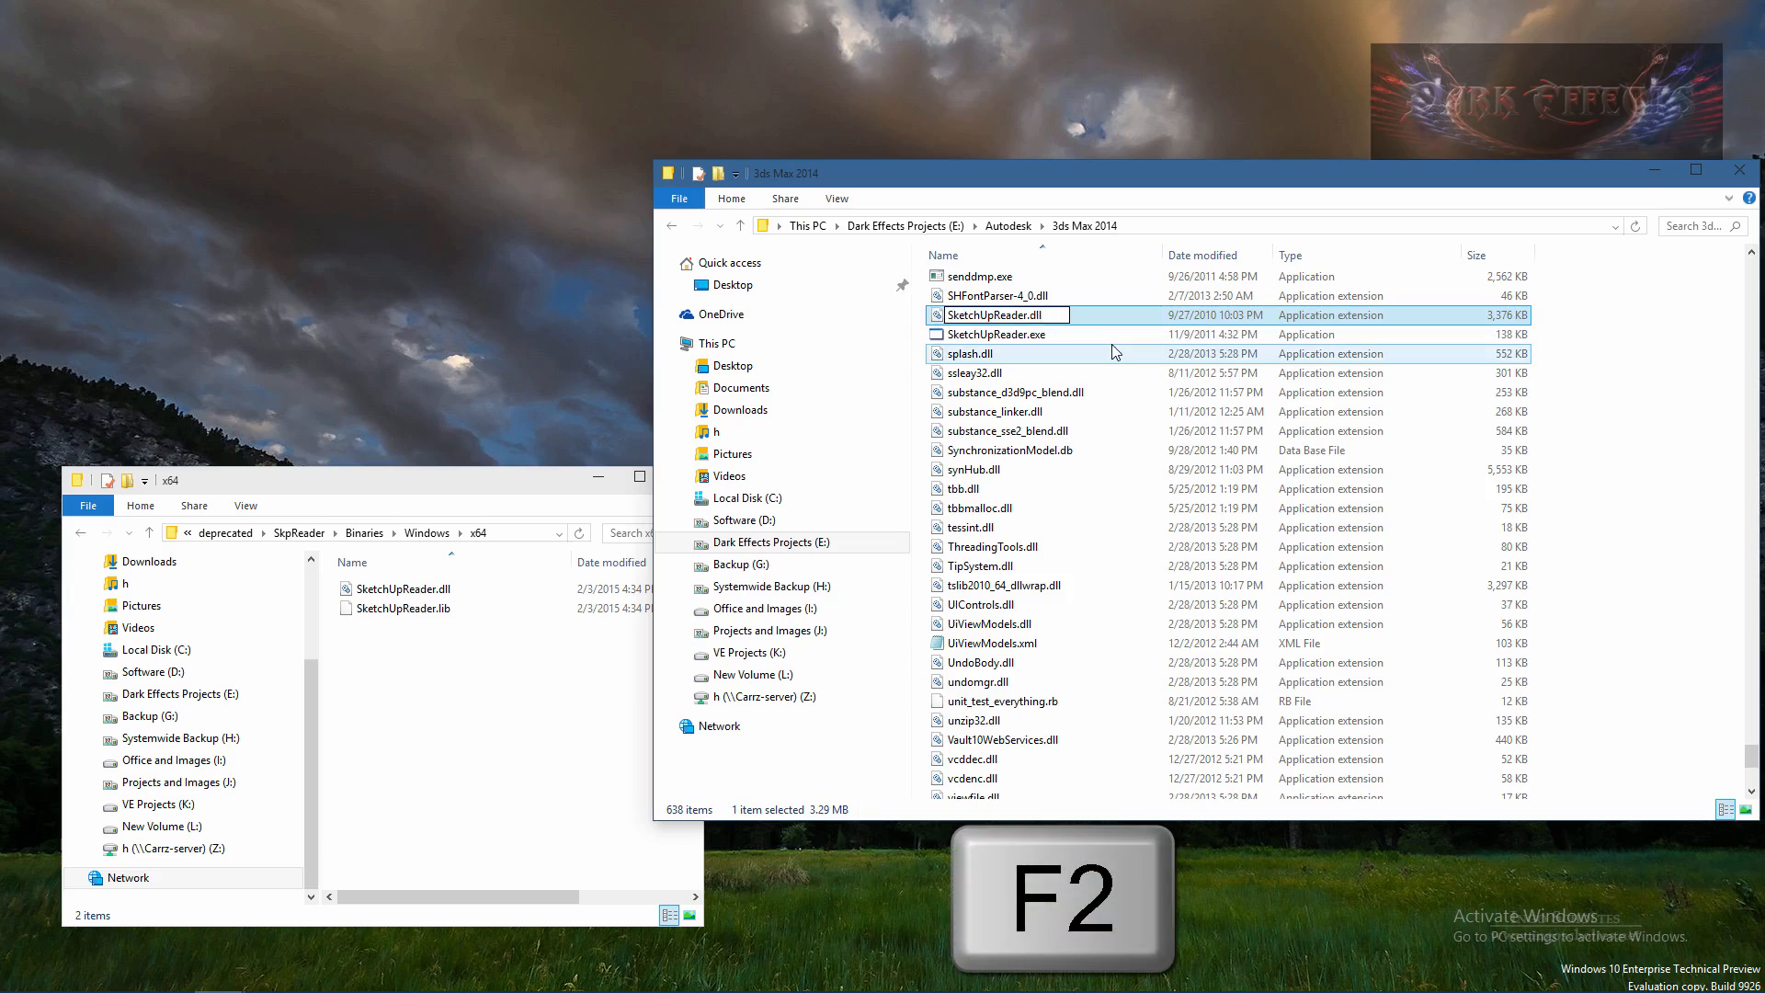
key("F2")
type("_")
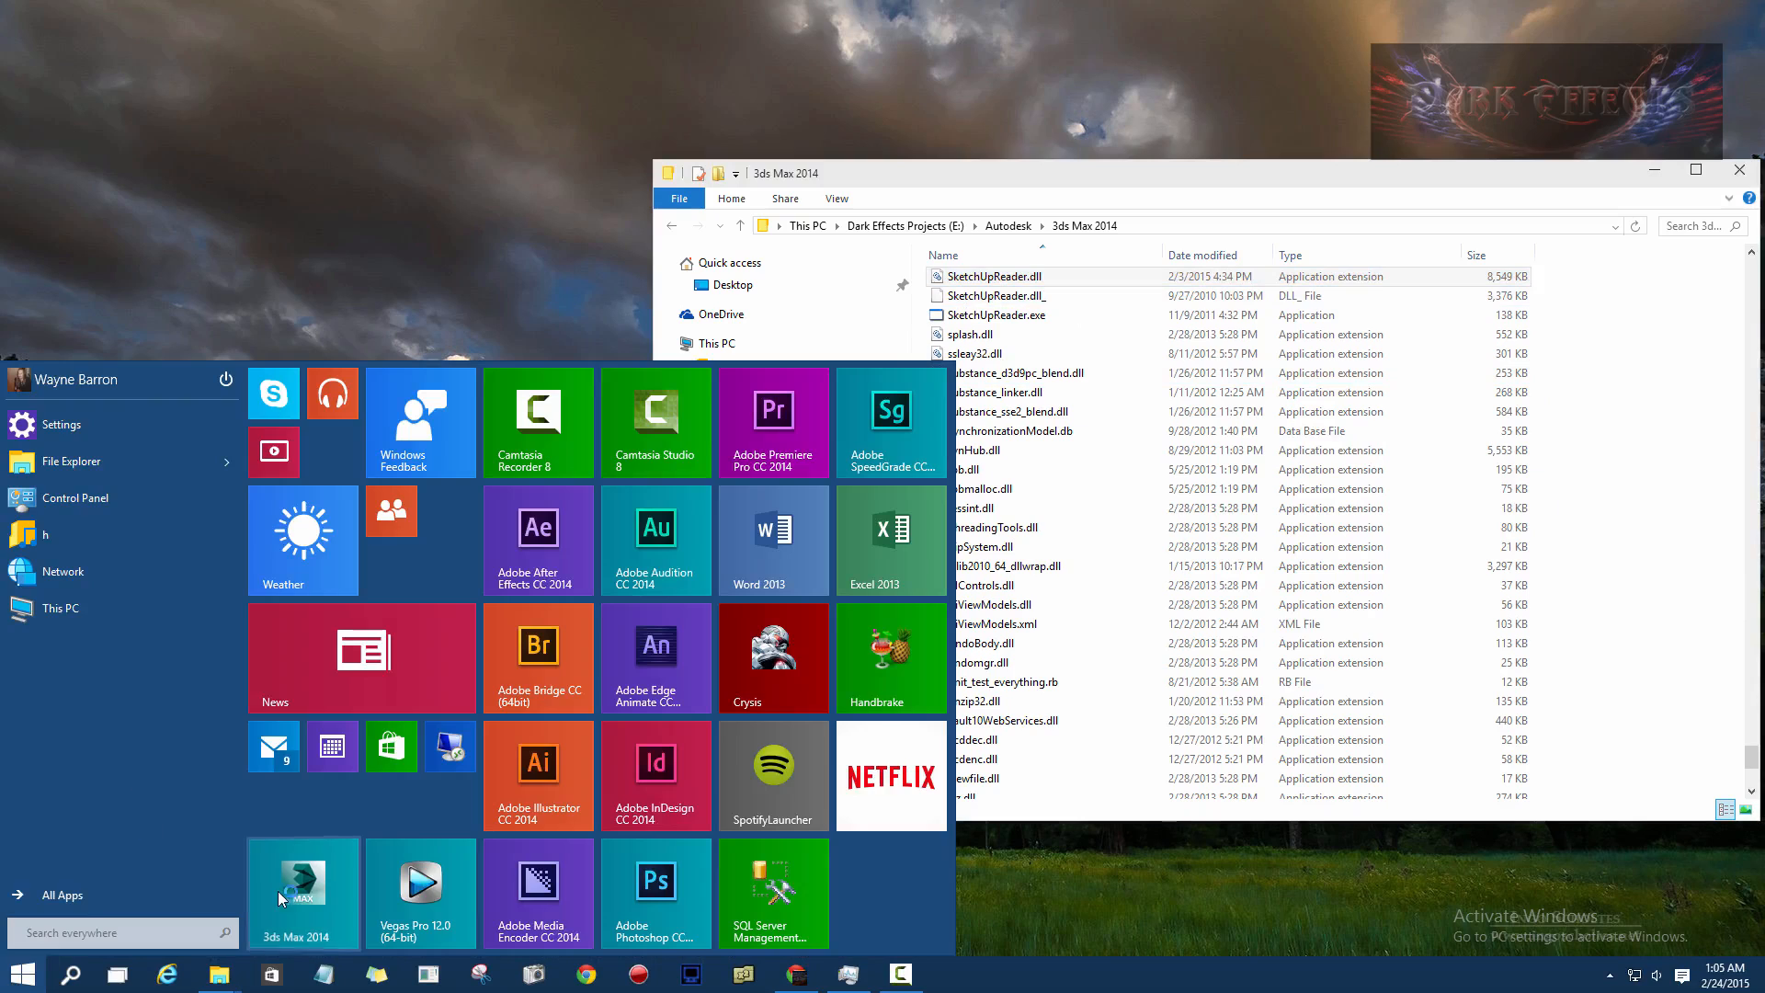
Step: Relaunch 3ds Max 2014 and rerun the SketchUp import with the current options
left_click(302, 894)
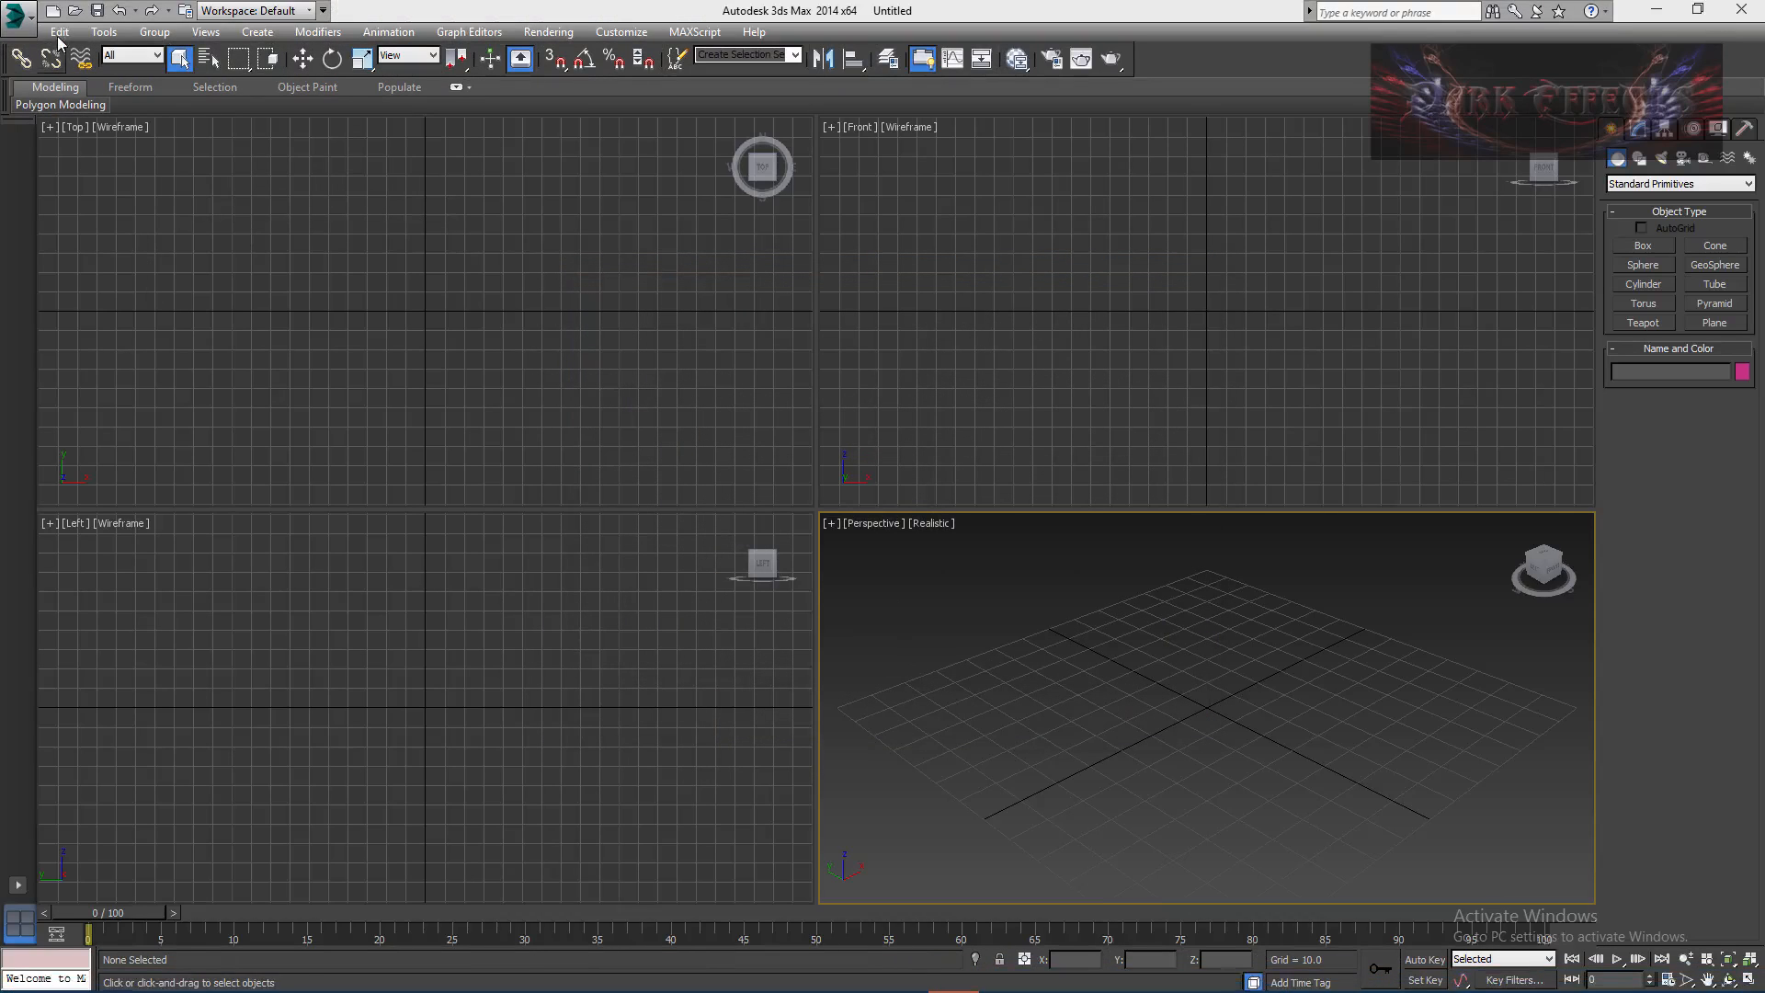
left_click(16, 11)
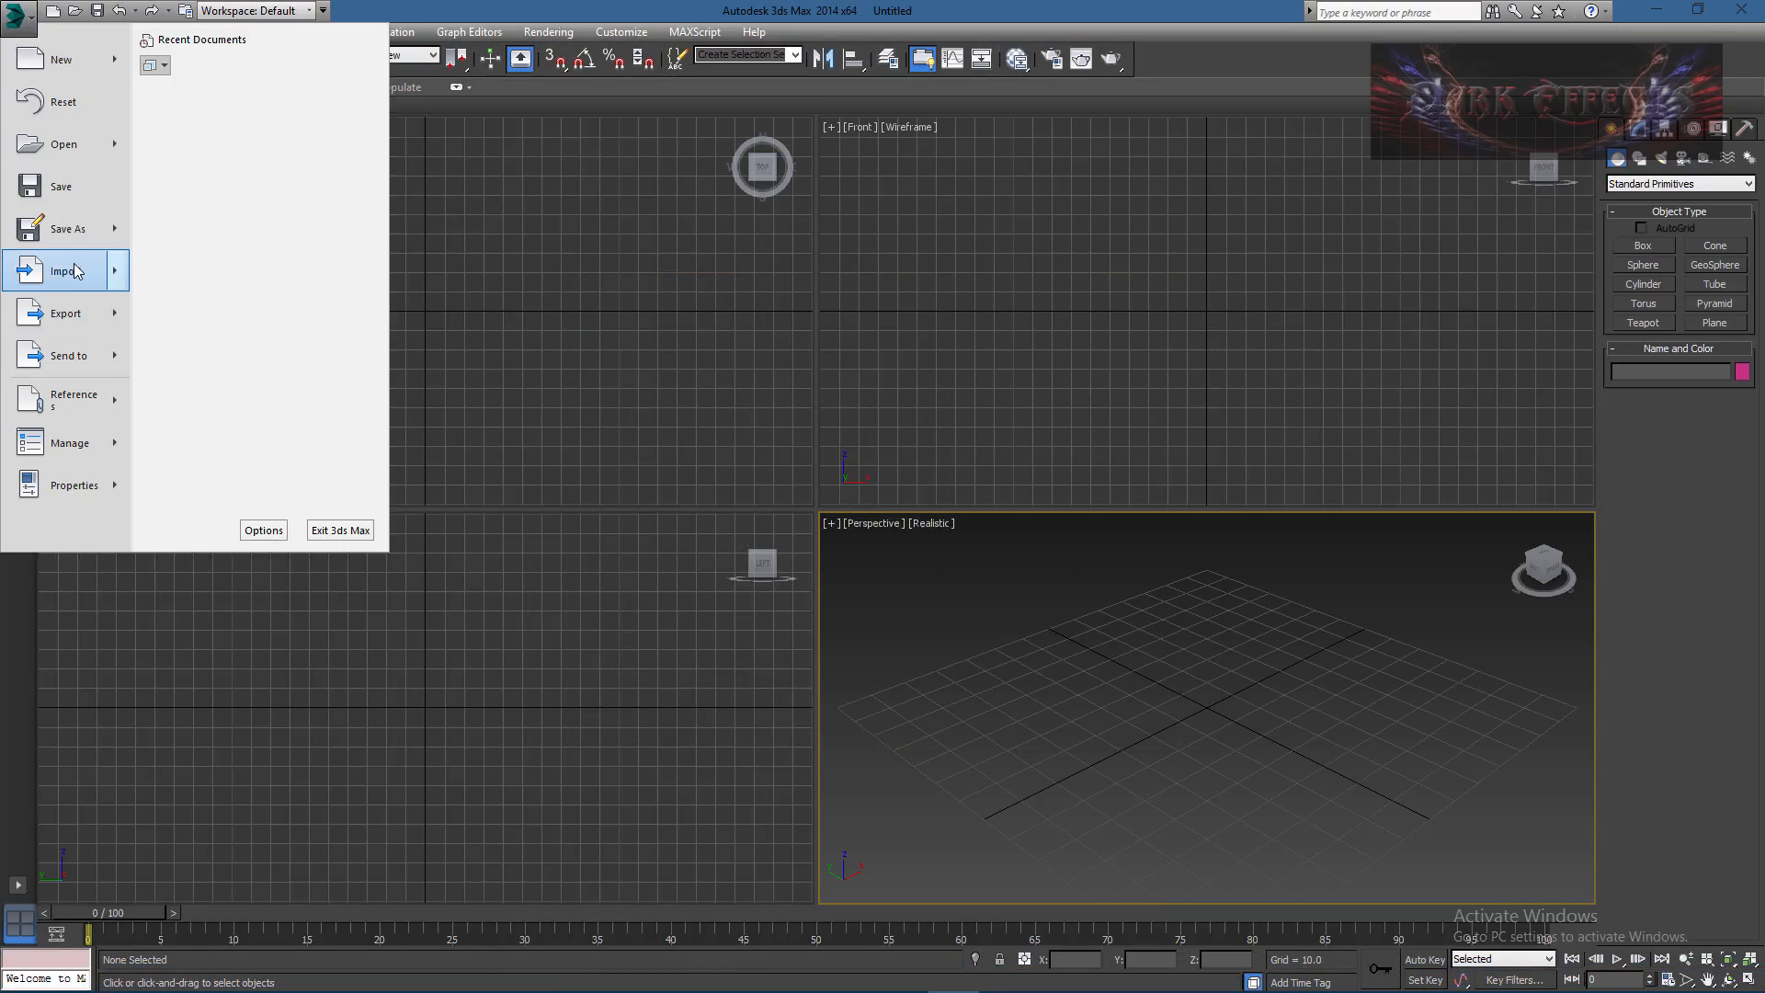
left_click(65, 270)
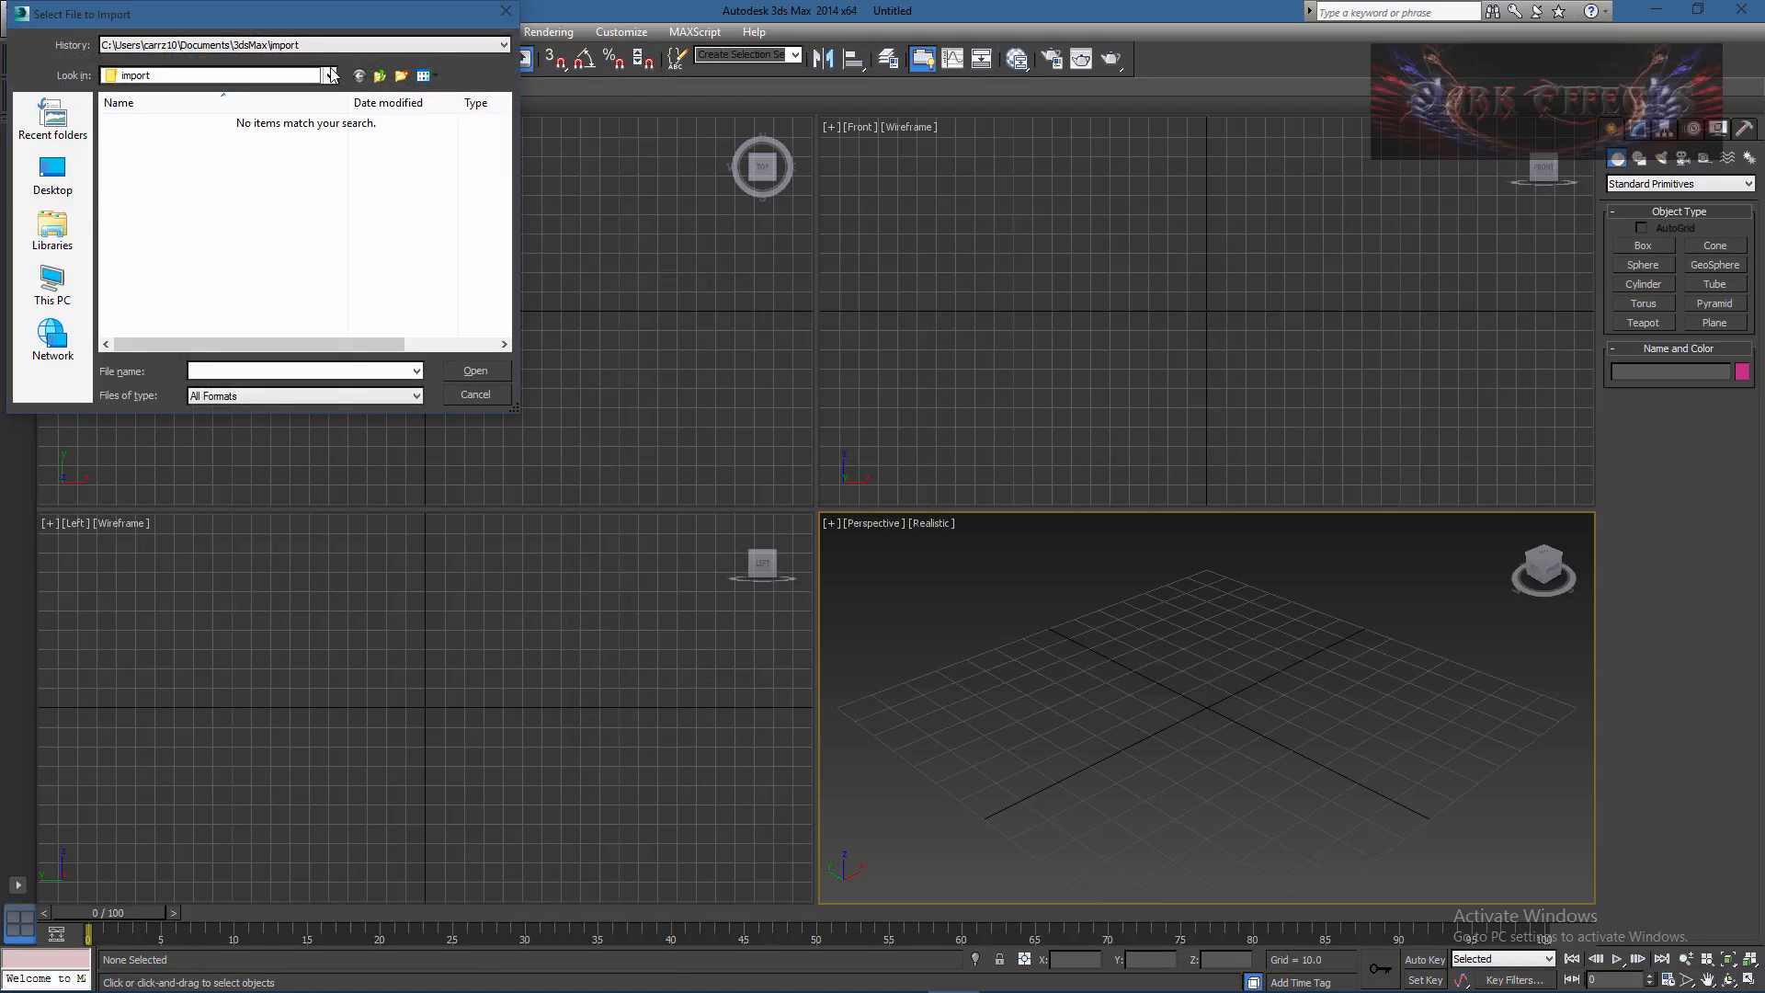
left_click(329, 75)
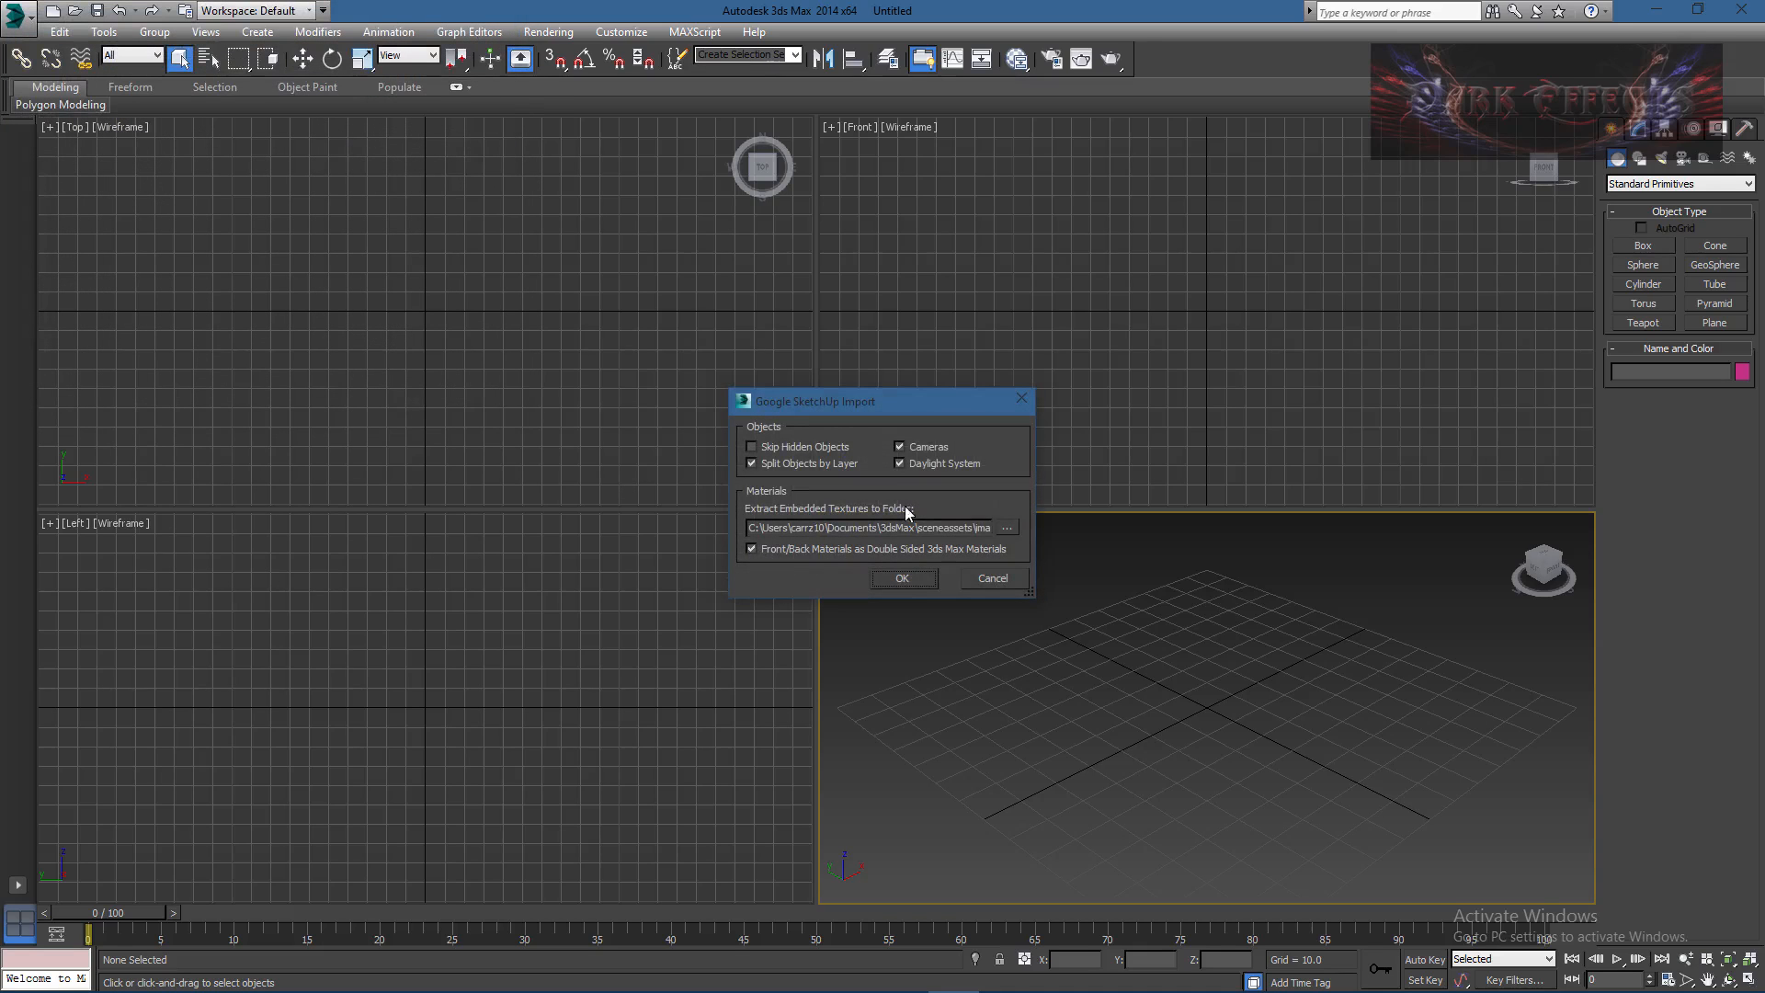
left_click(901, 577)
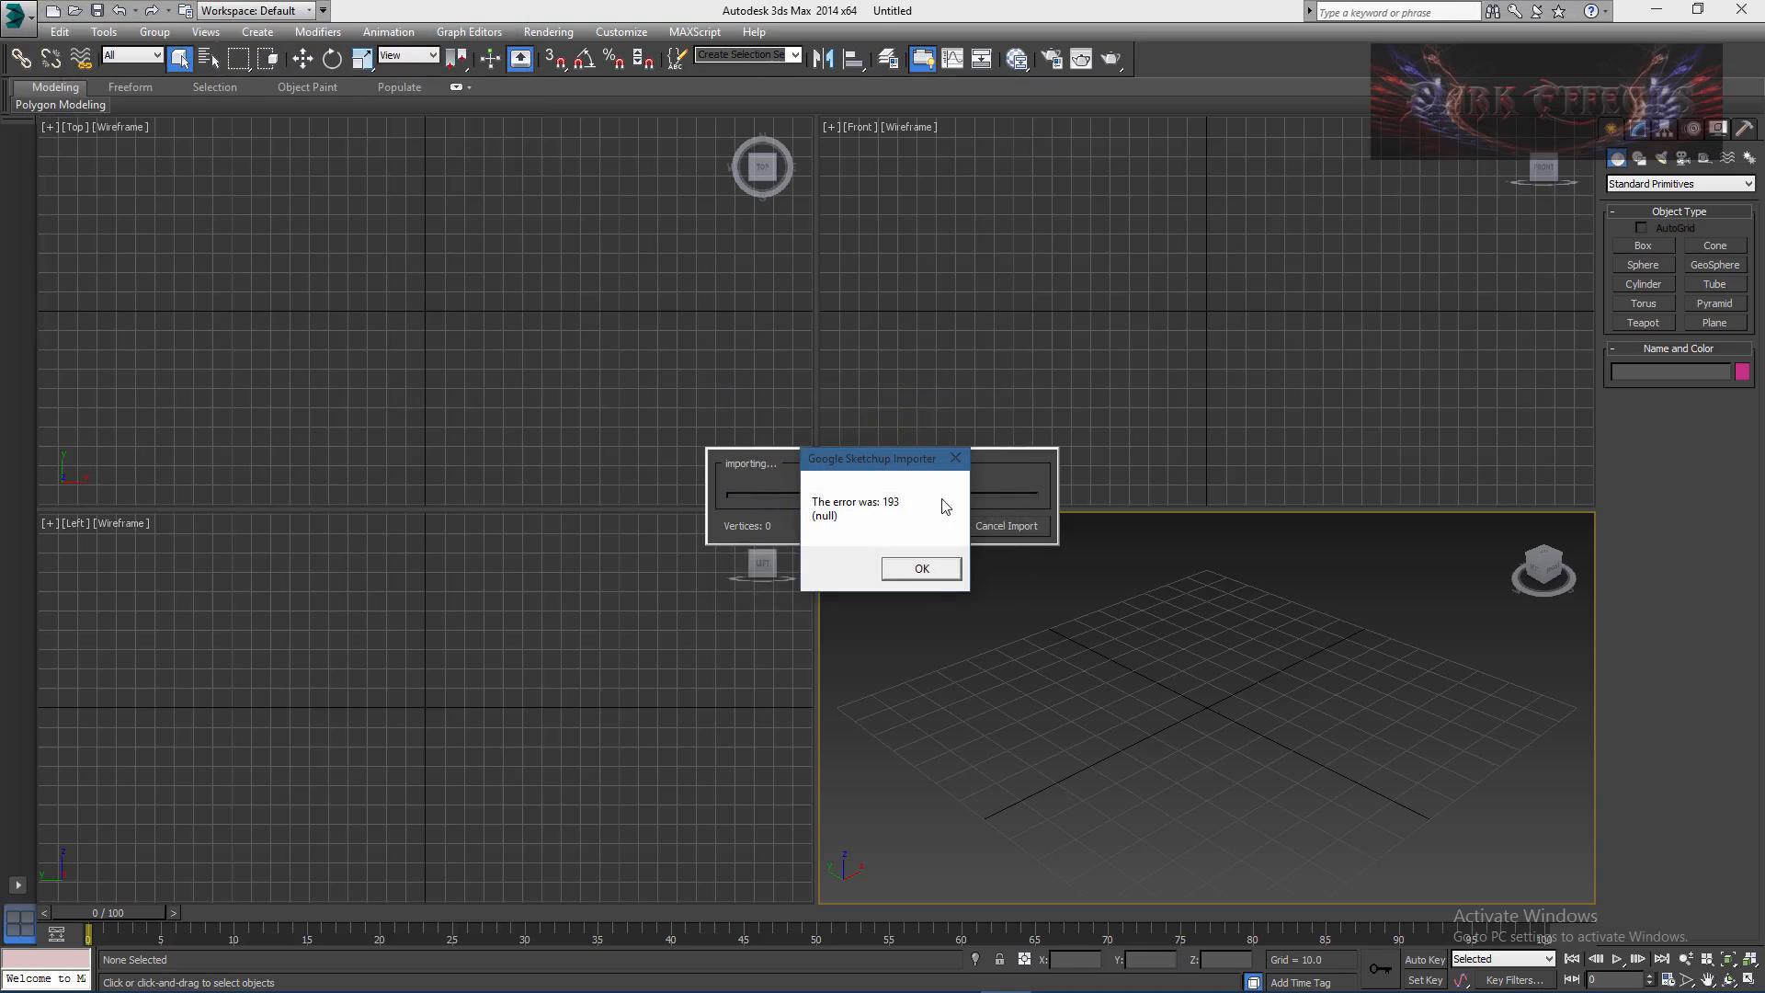
mouse_move(825, 517)
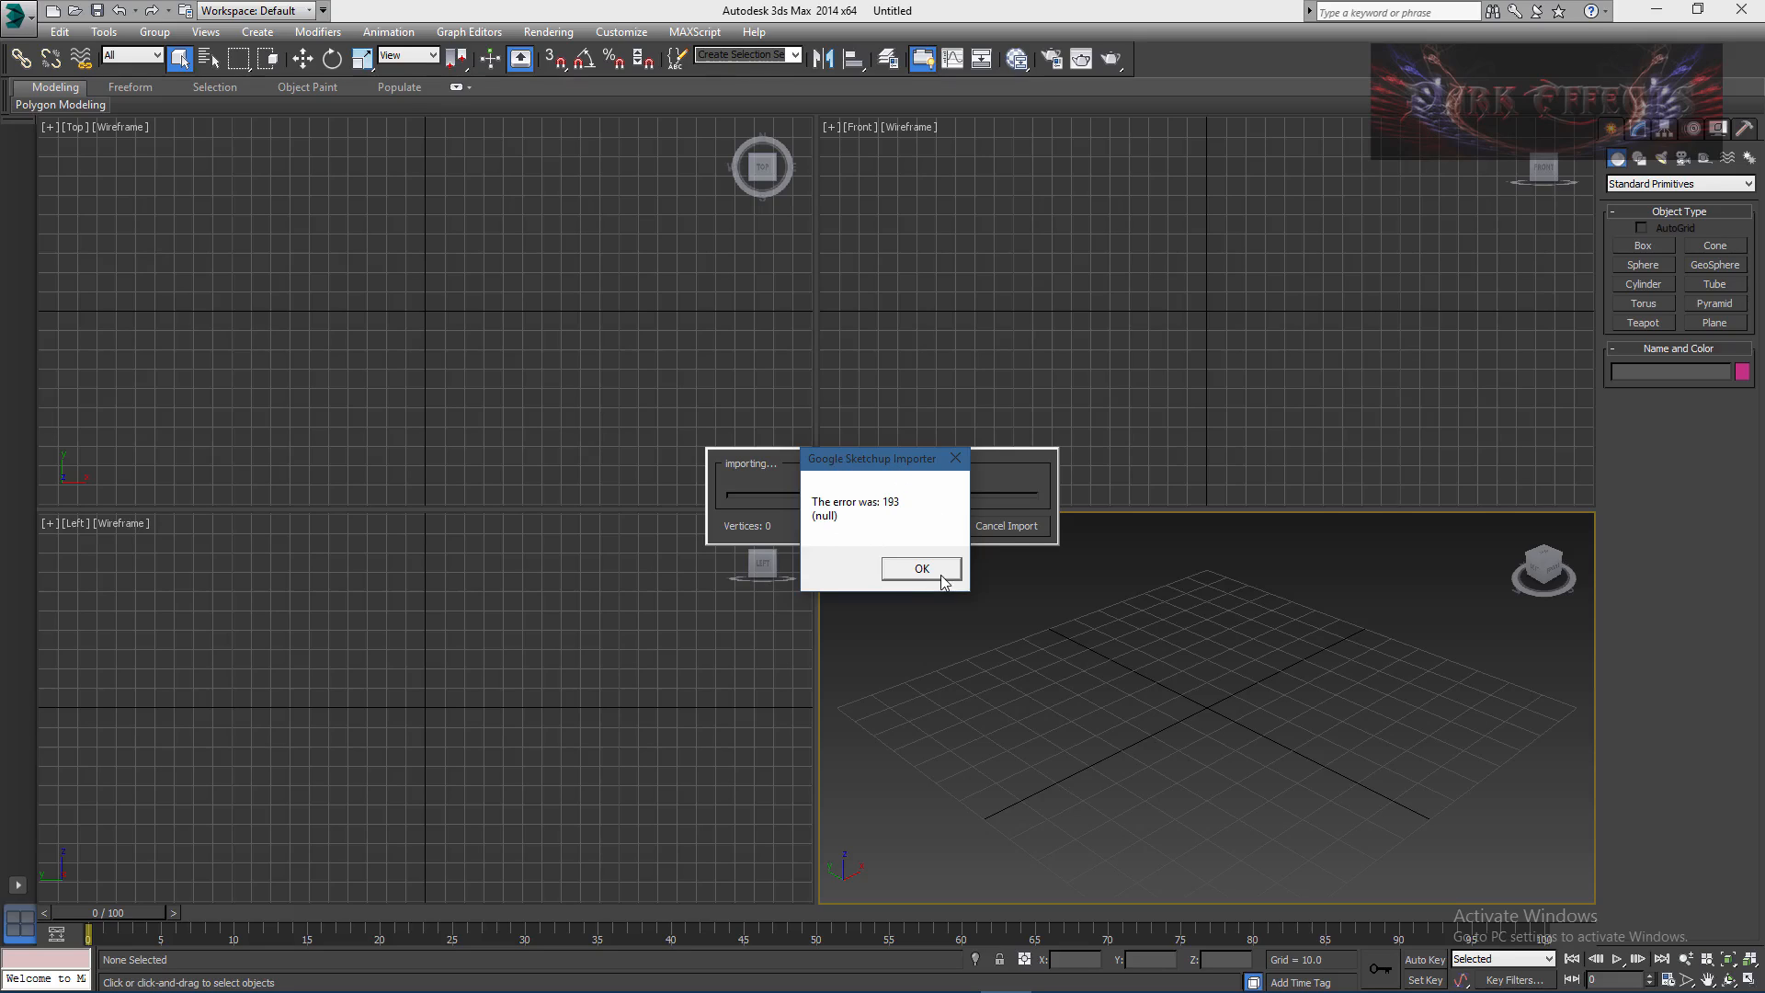
Step: Dismiss the 'error was: 193' message, leaving the scene empty
left_click(920, 568)
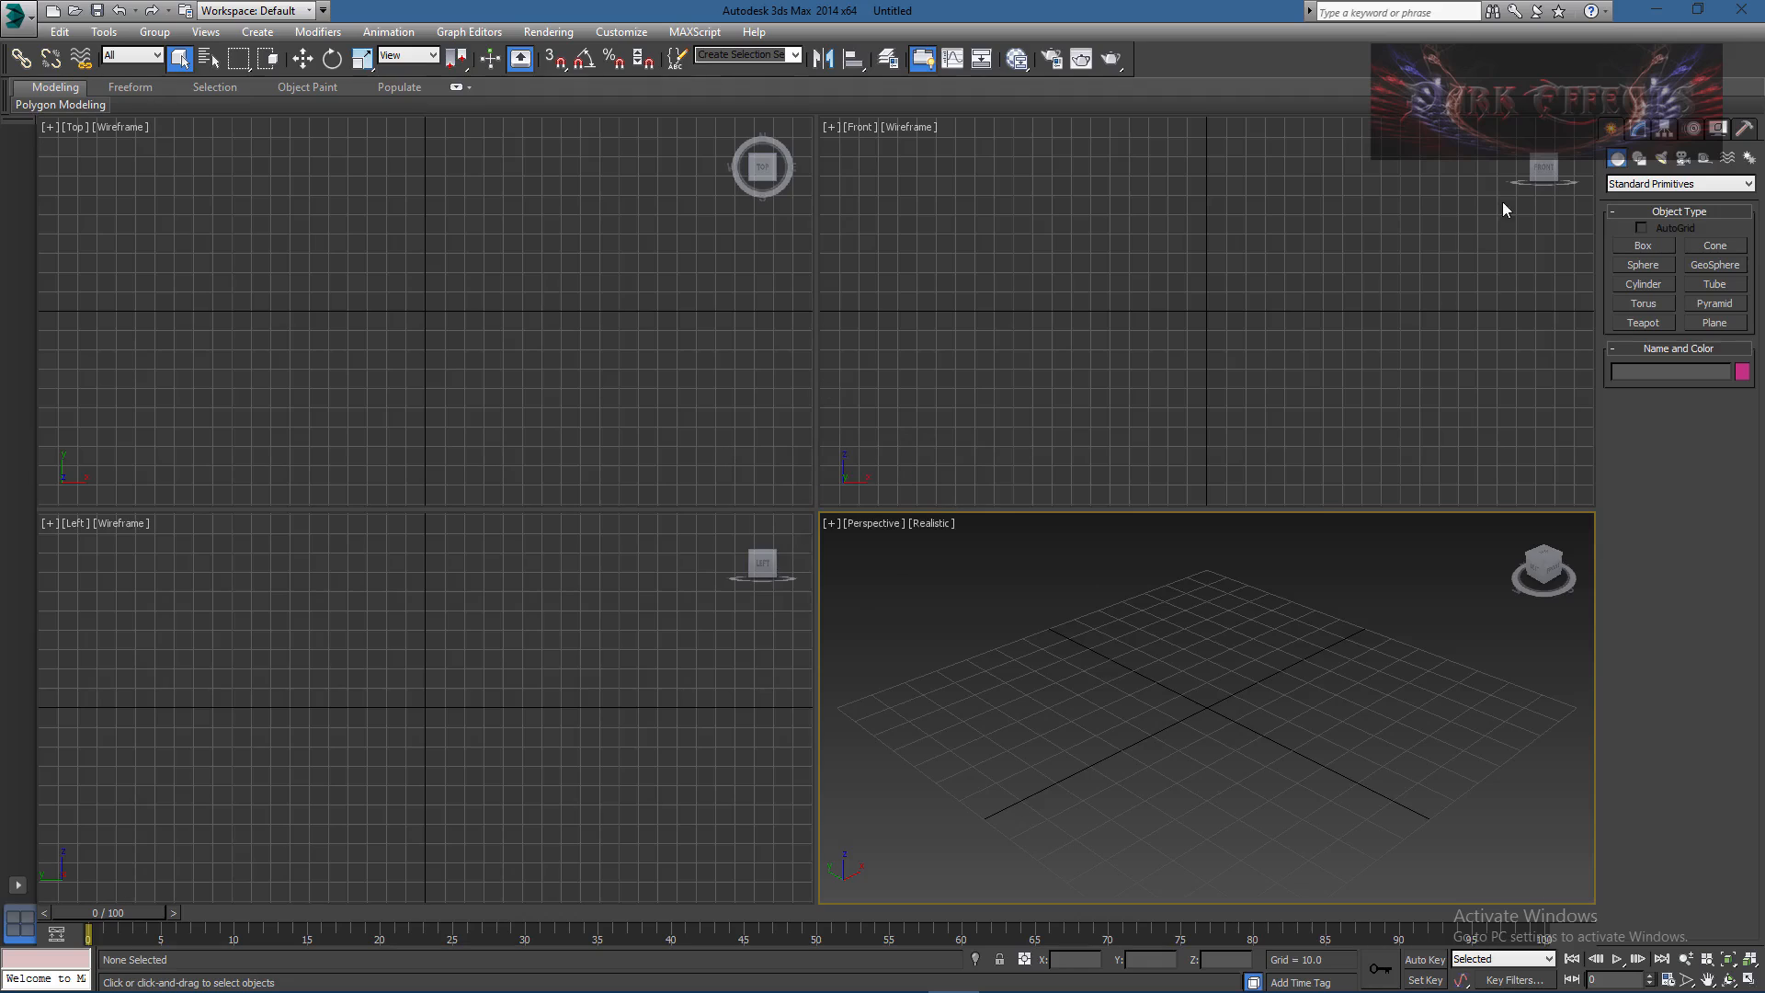
left_click(17, 11)
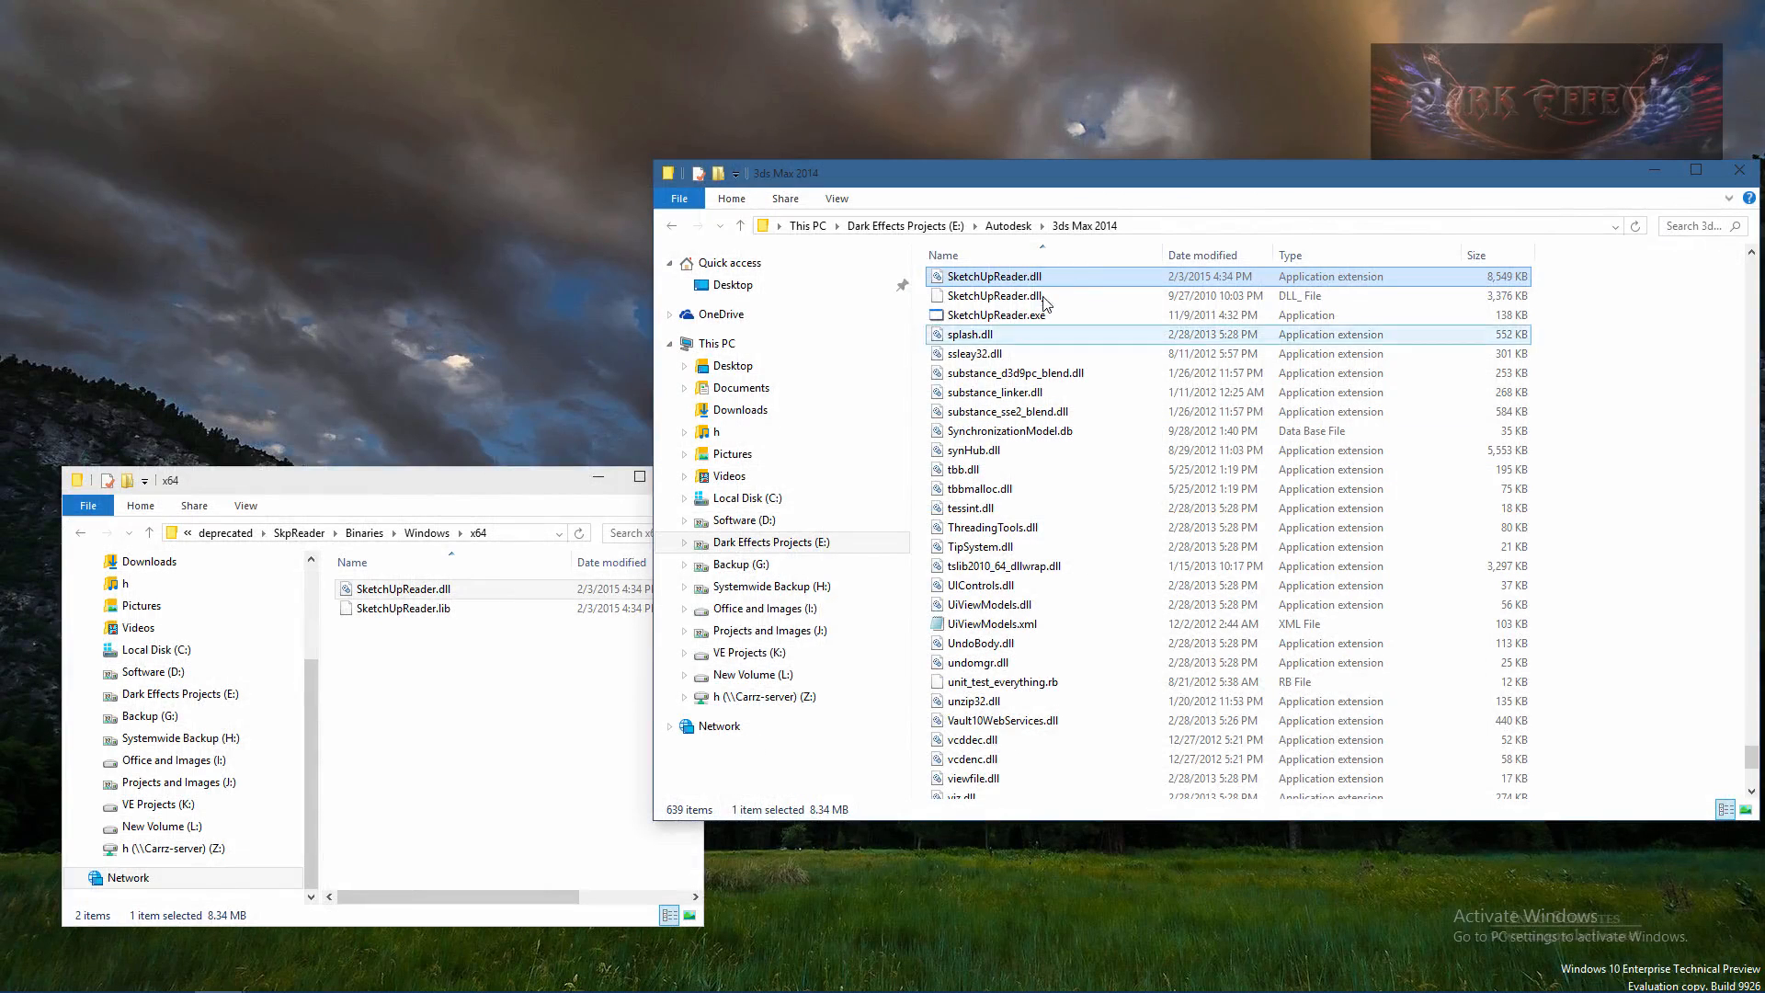
mouse_move(994, 276)
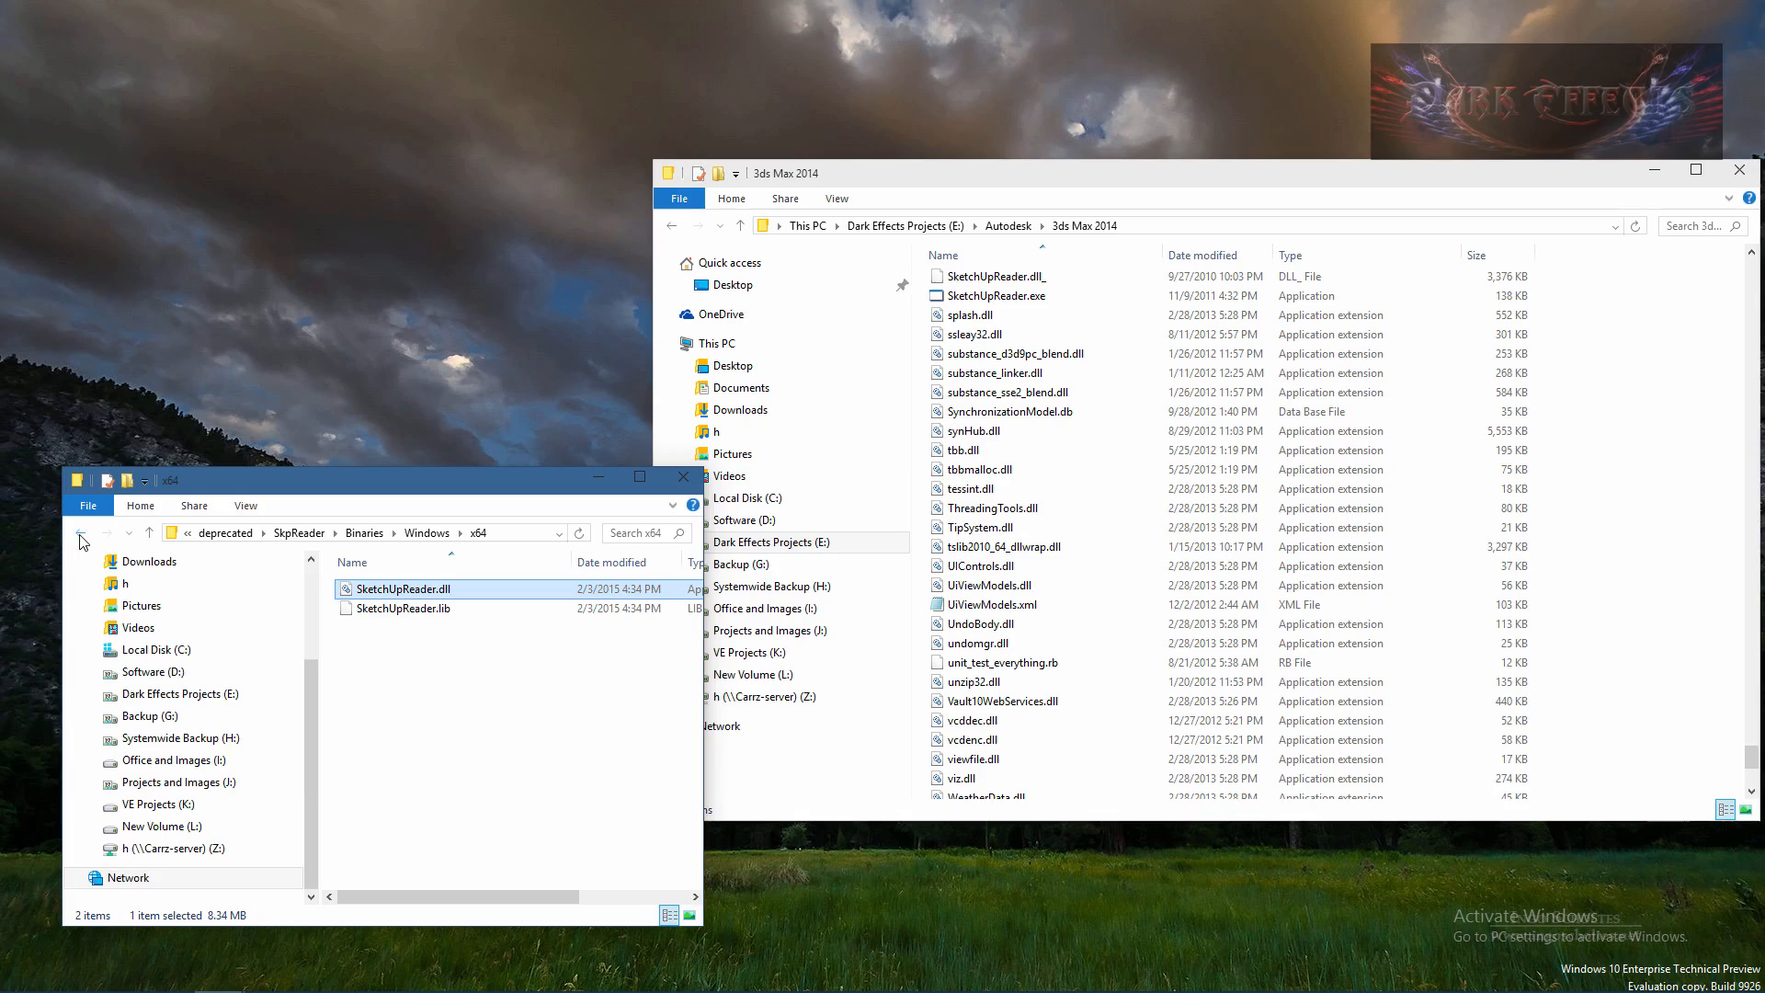
Step: Copy the 32-bit SketchUpReader.dll from Binaries\Windows\x86 into the 3ds Max 2014 folder
left_click(81, 533)
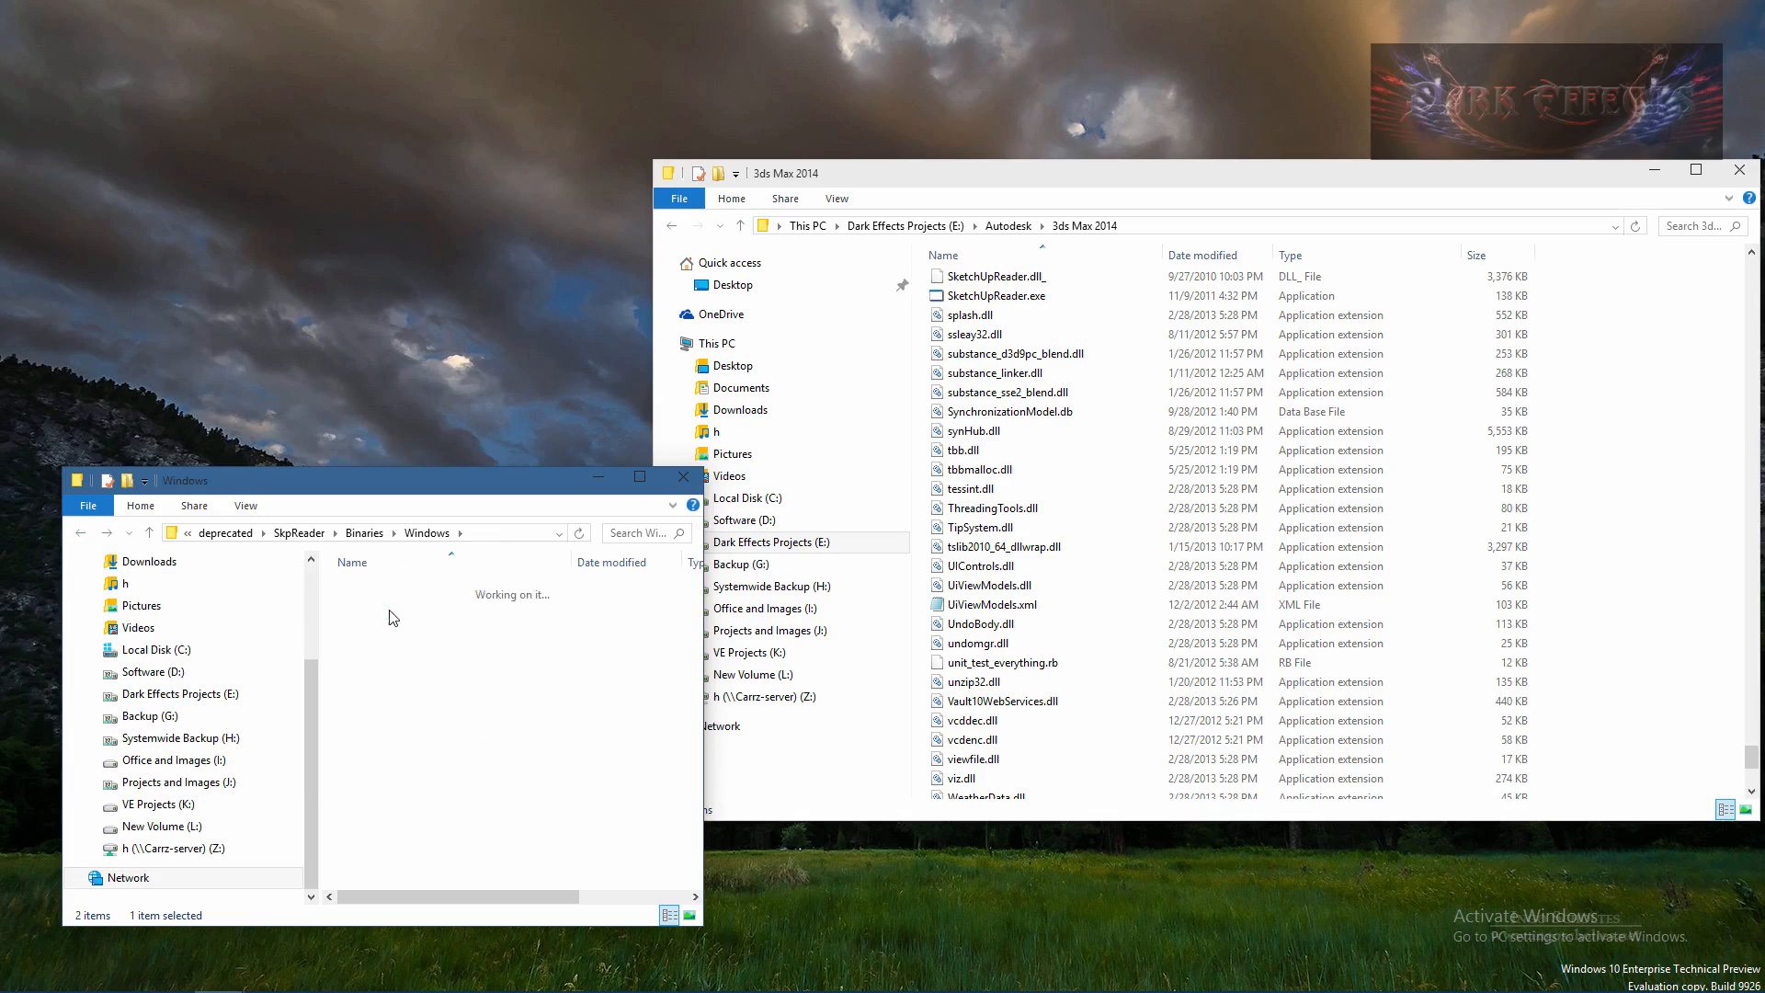
left_click(399, 589)
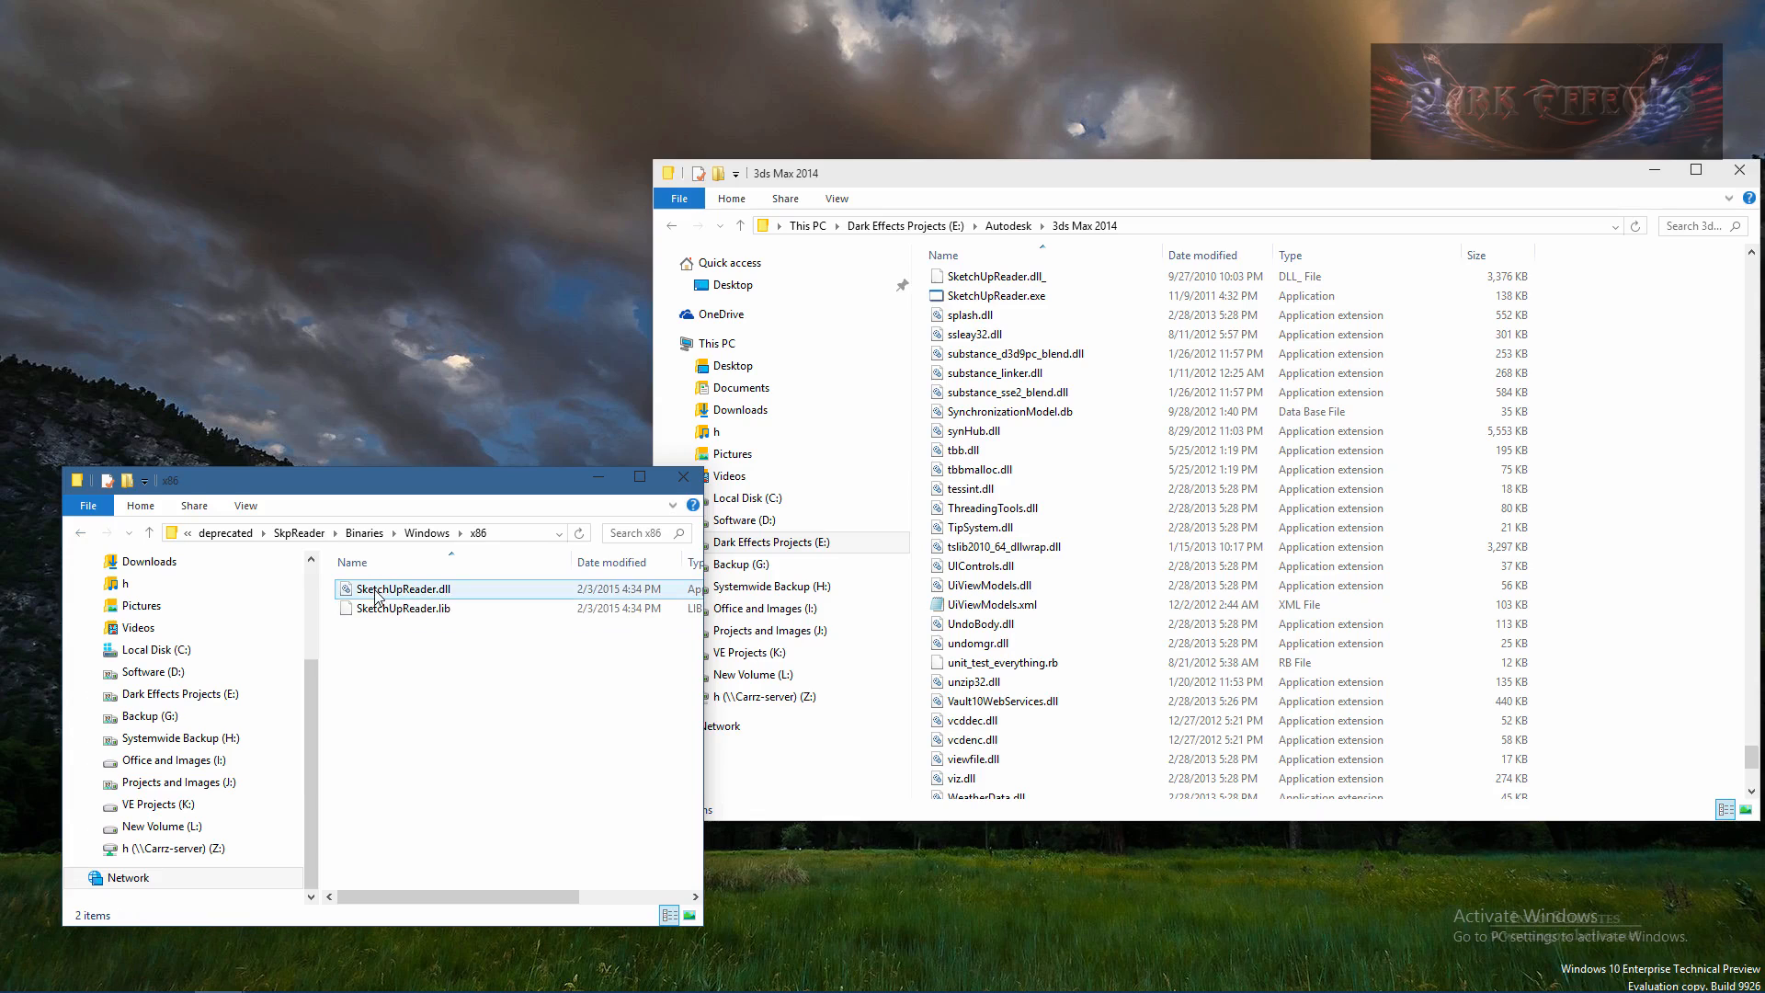
left_click_drag(401, 588, 1628, 507)
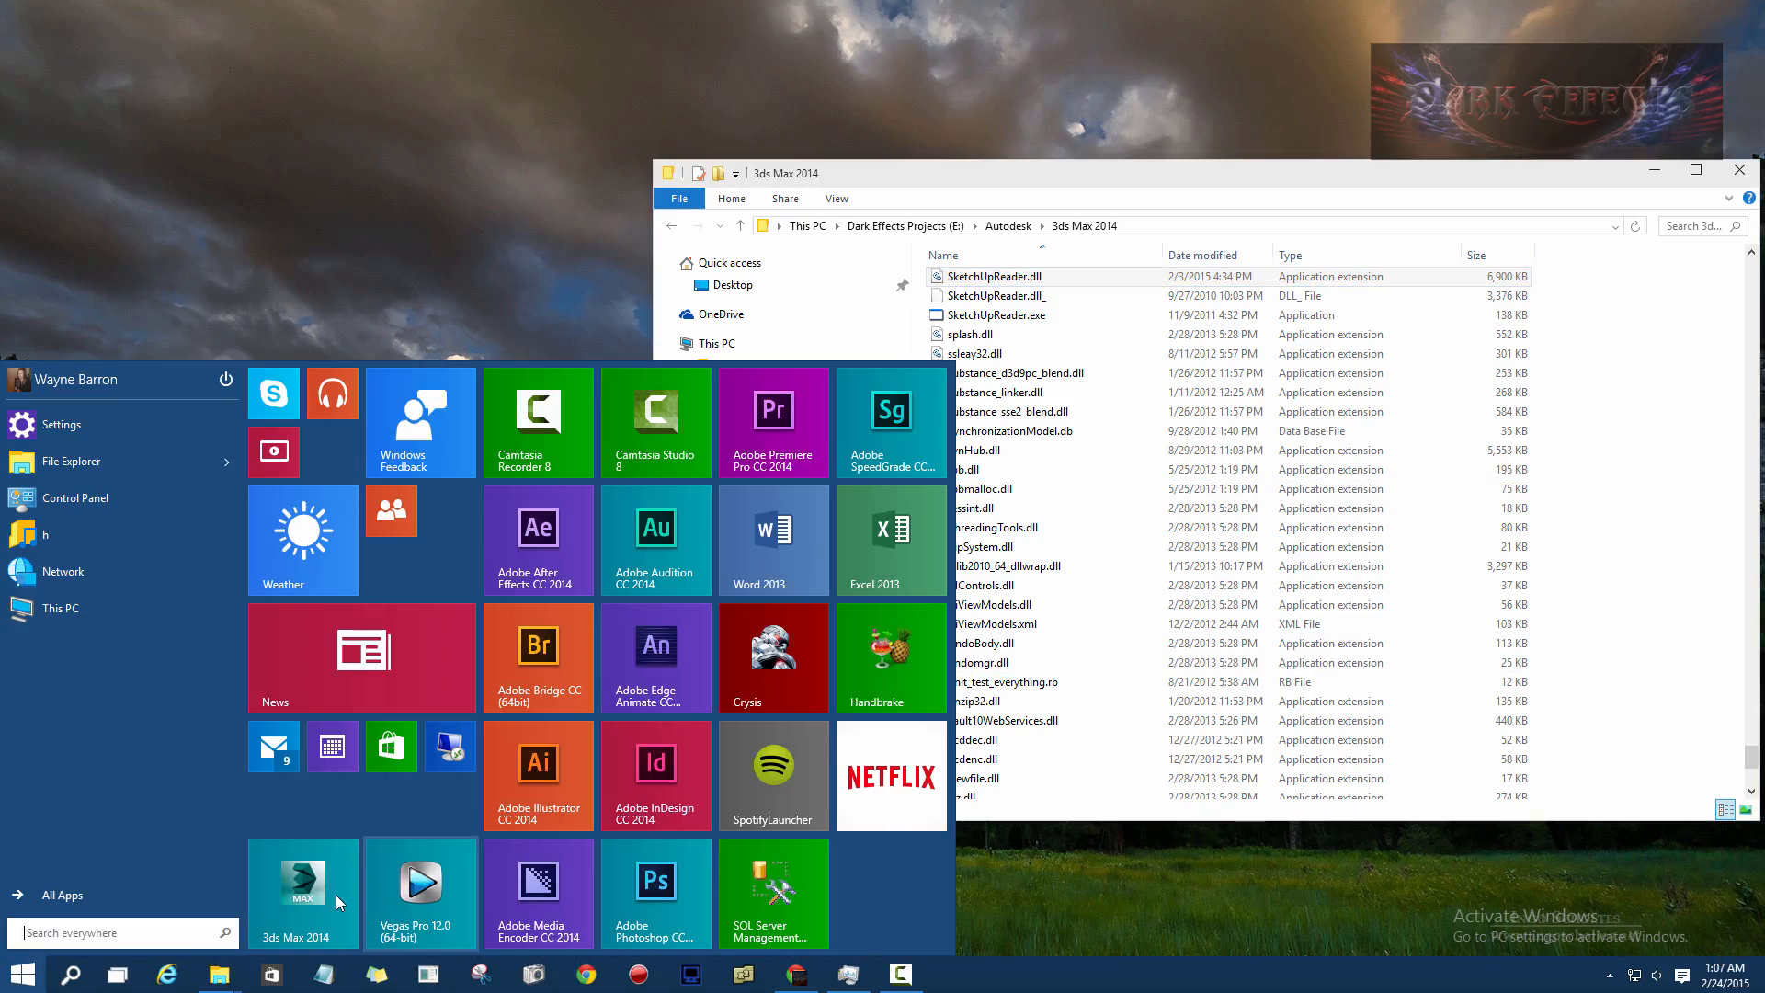
Step: Relaunch 3ds Max 2014 and pick s13.skp from the Sketchup project folder for import
left_click(301, 894)
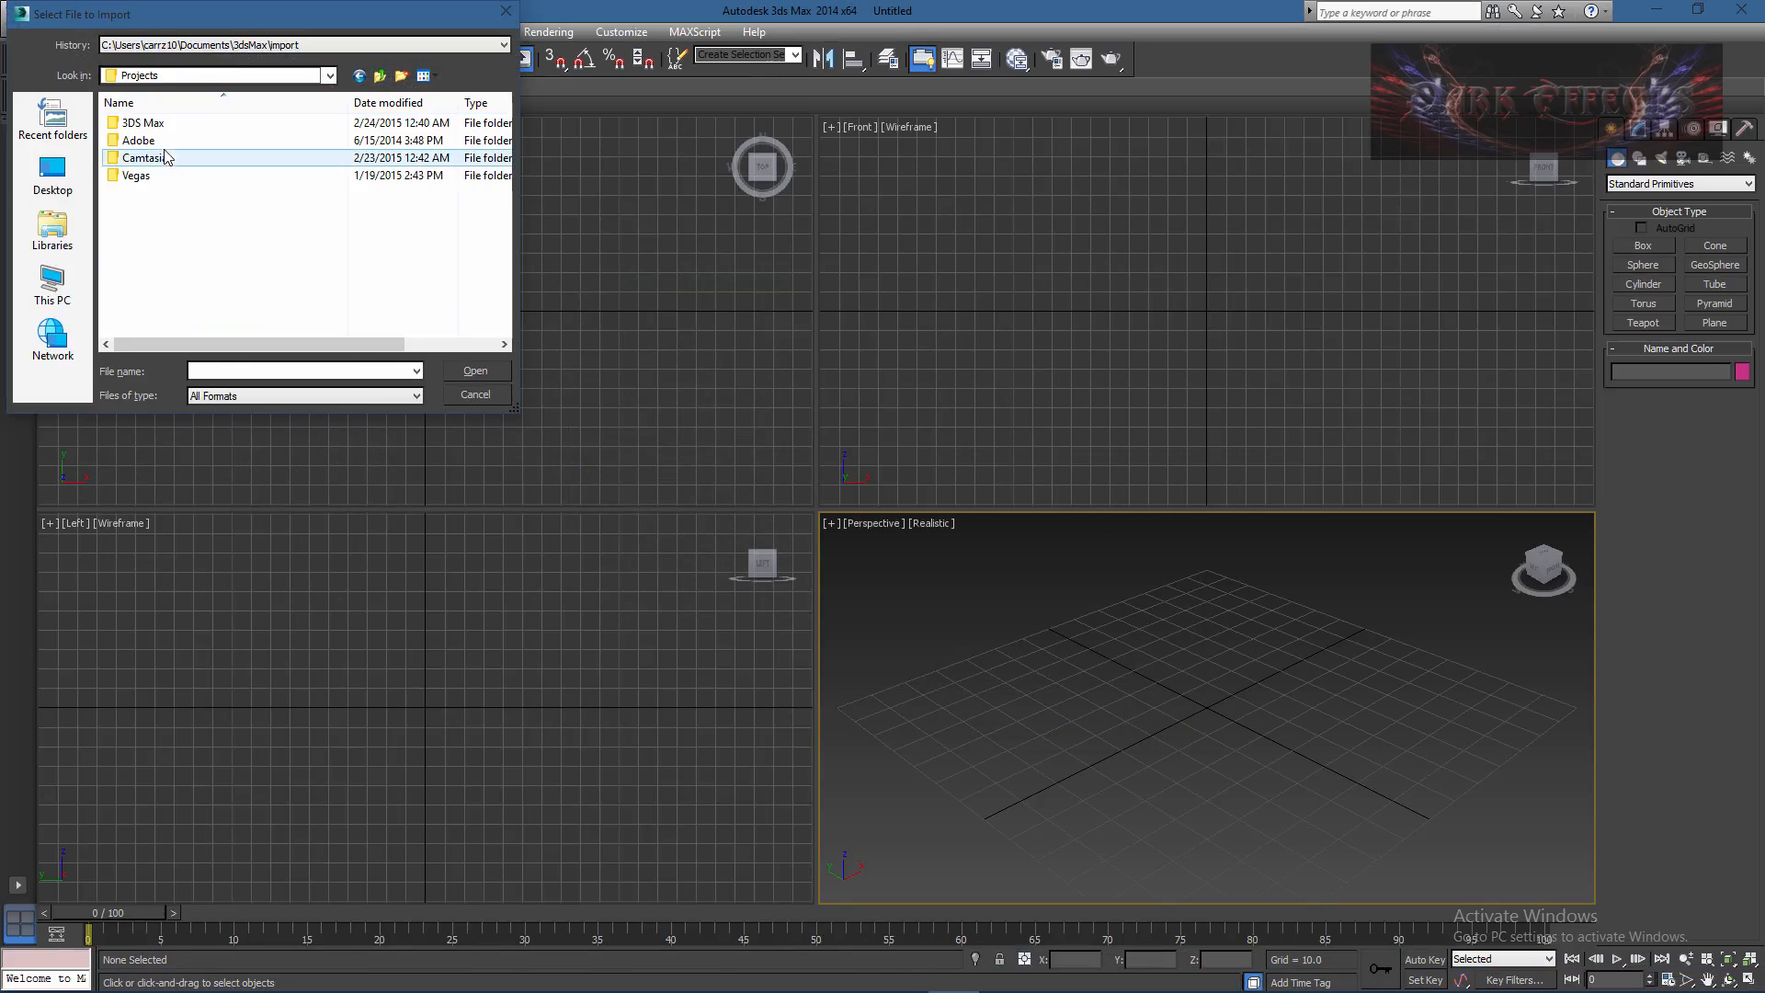
double_click(143, 156)
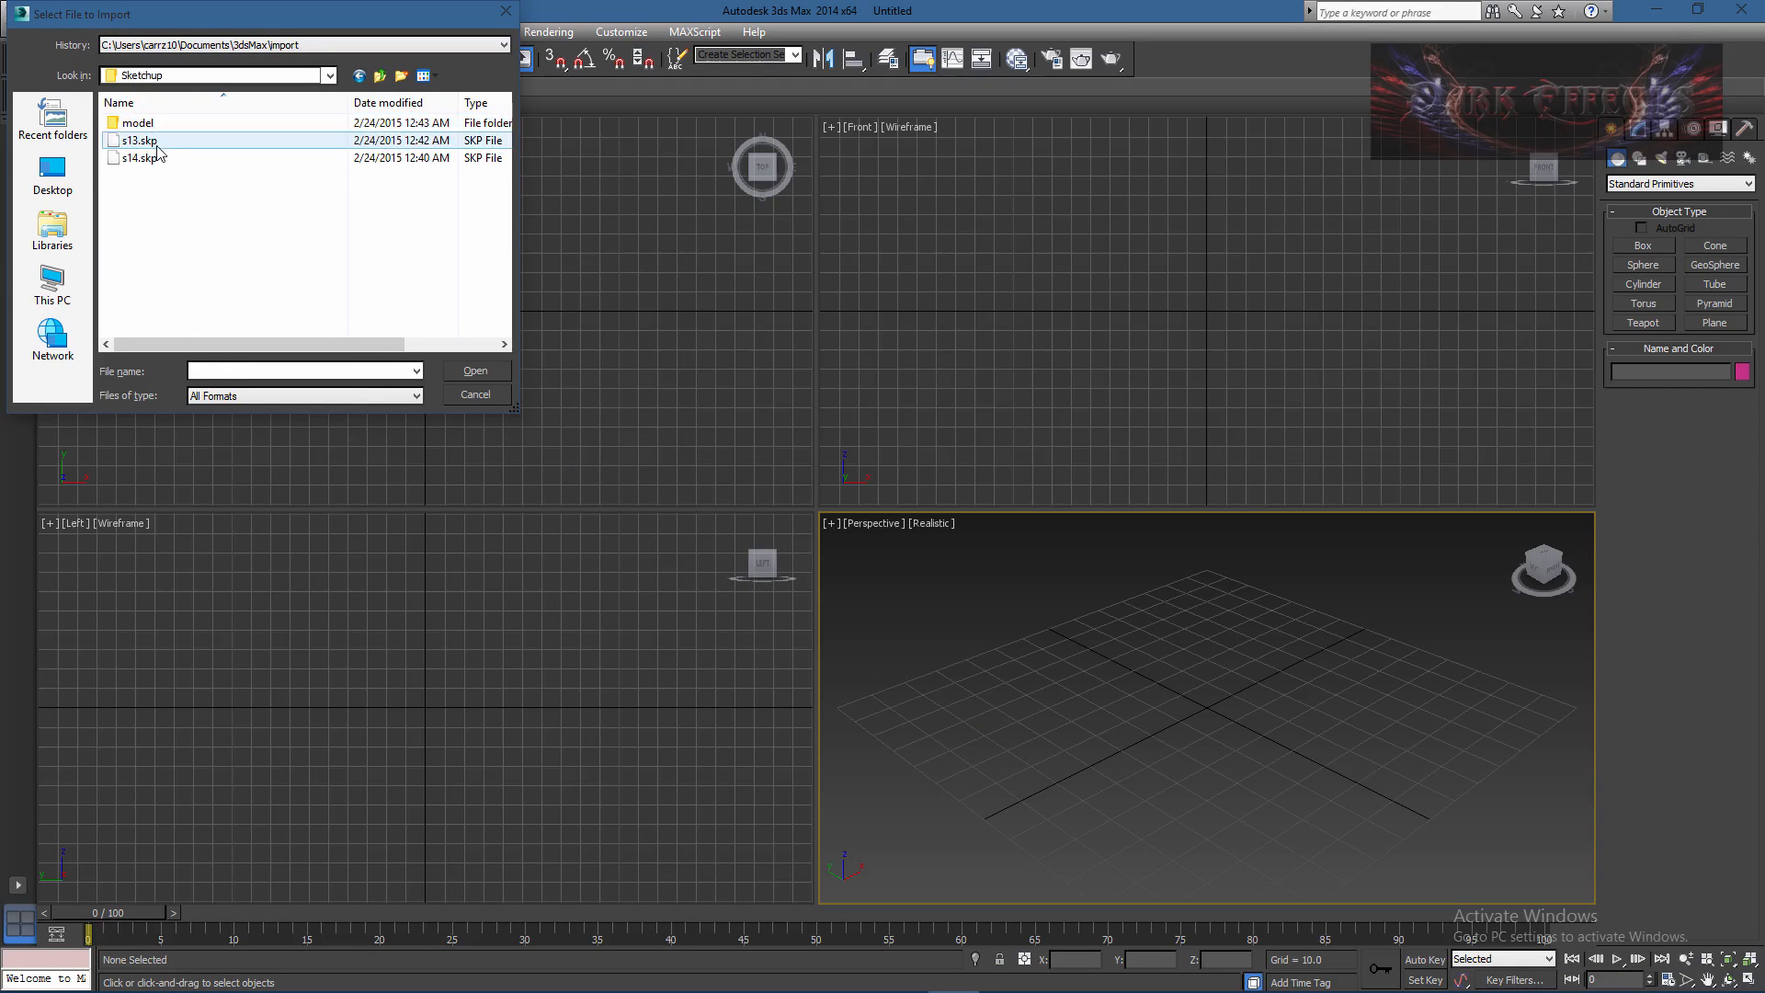
left_click(474, 369)
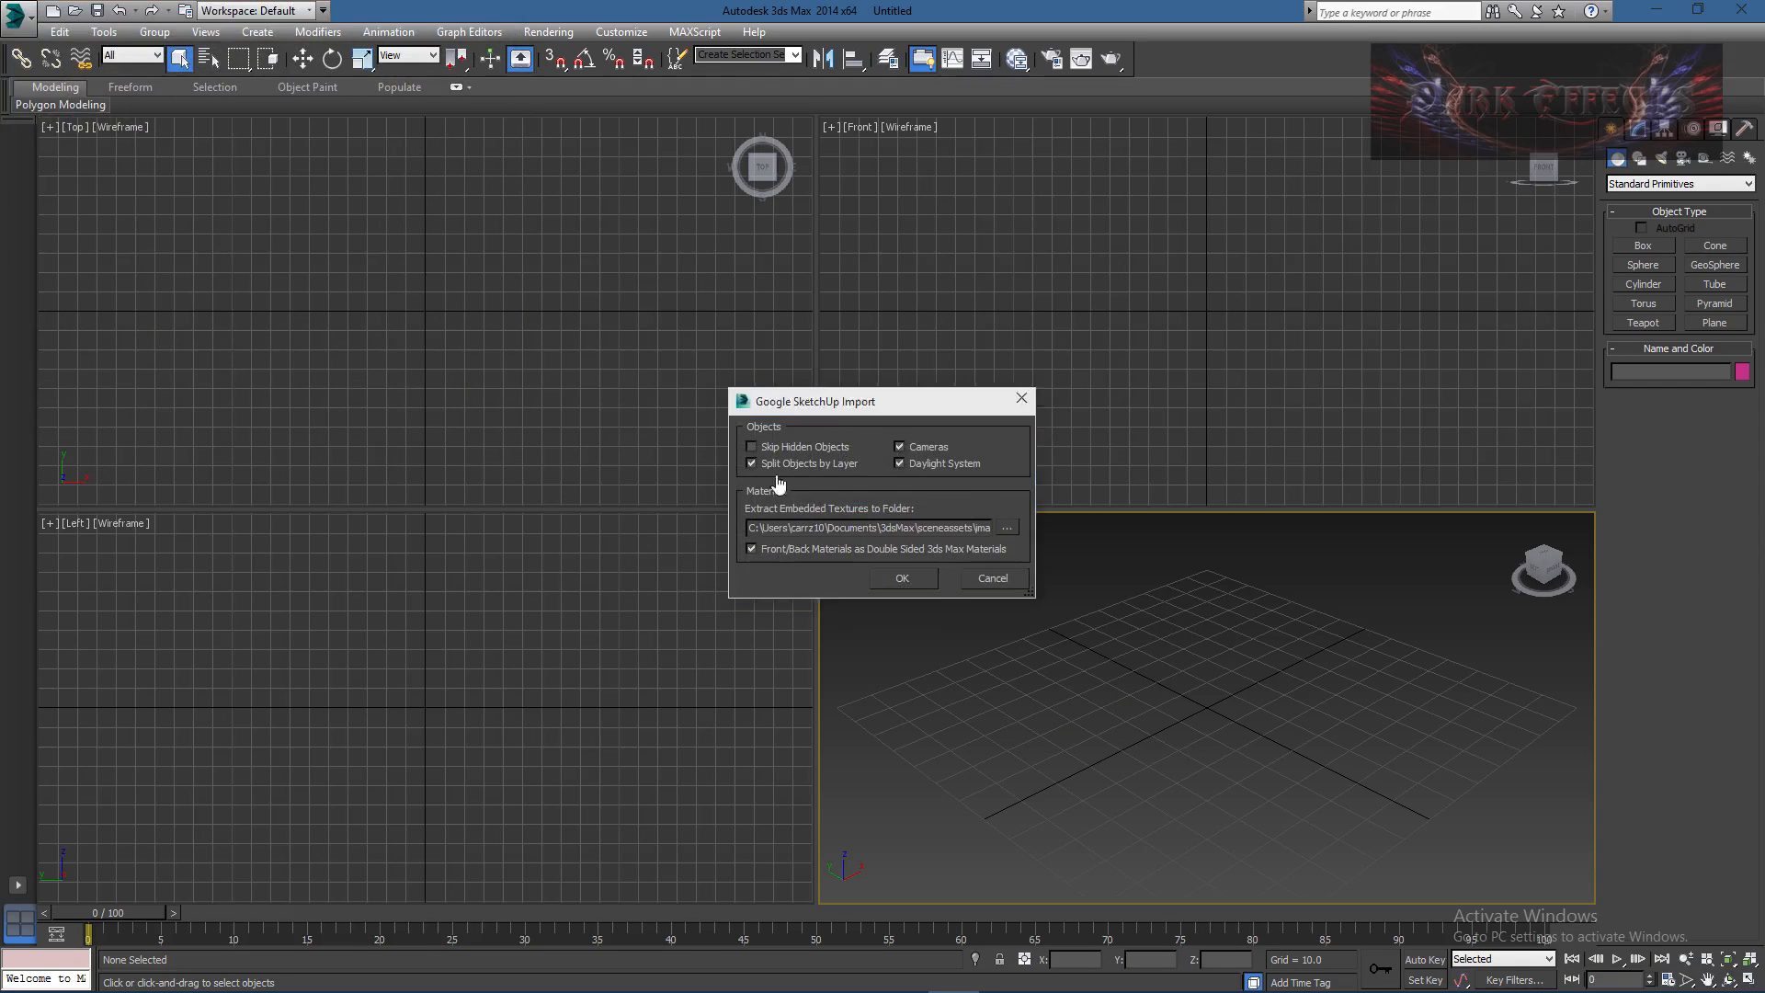
Step: Set Projects\3DS Max\Sketchup as the texture extraction folder and run the import
left_click(1006, 527)
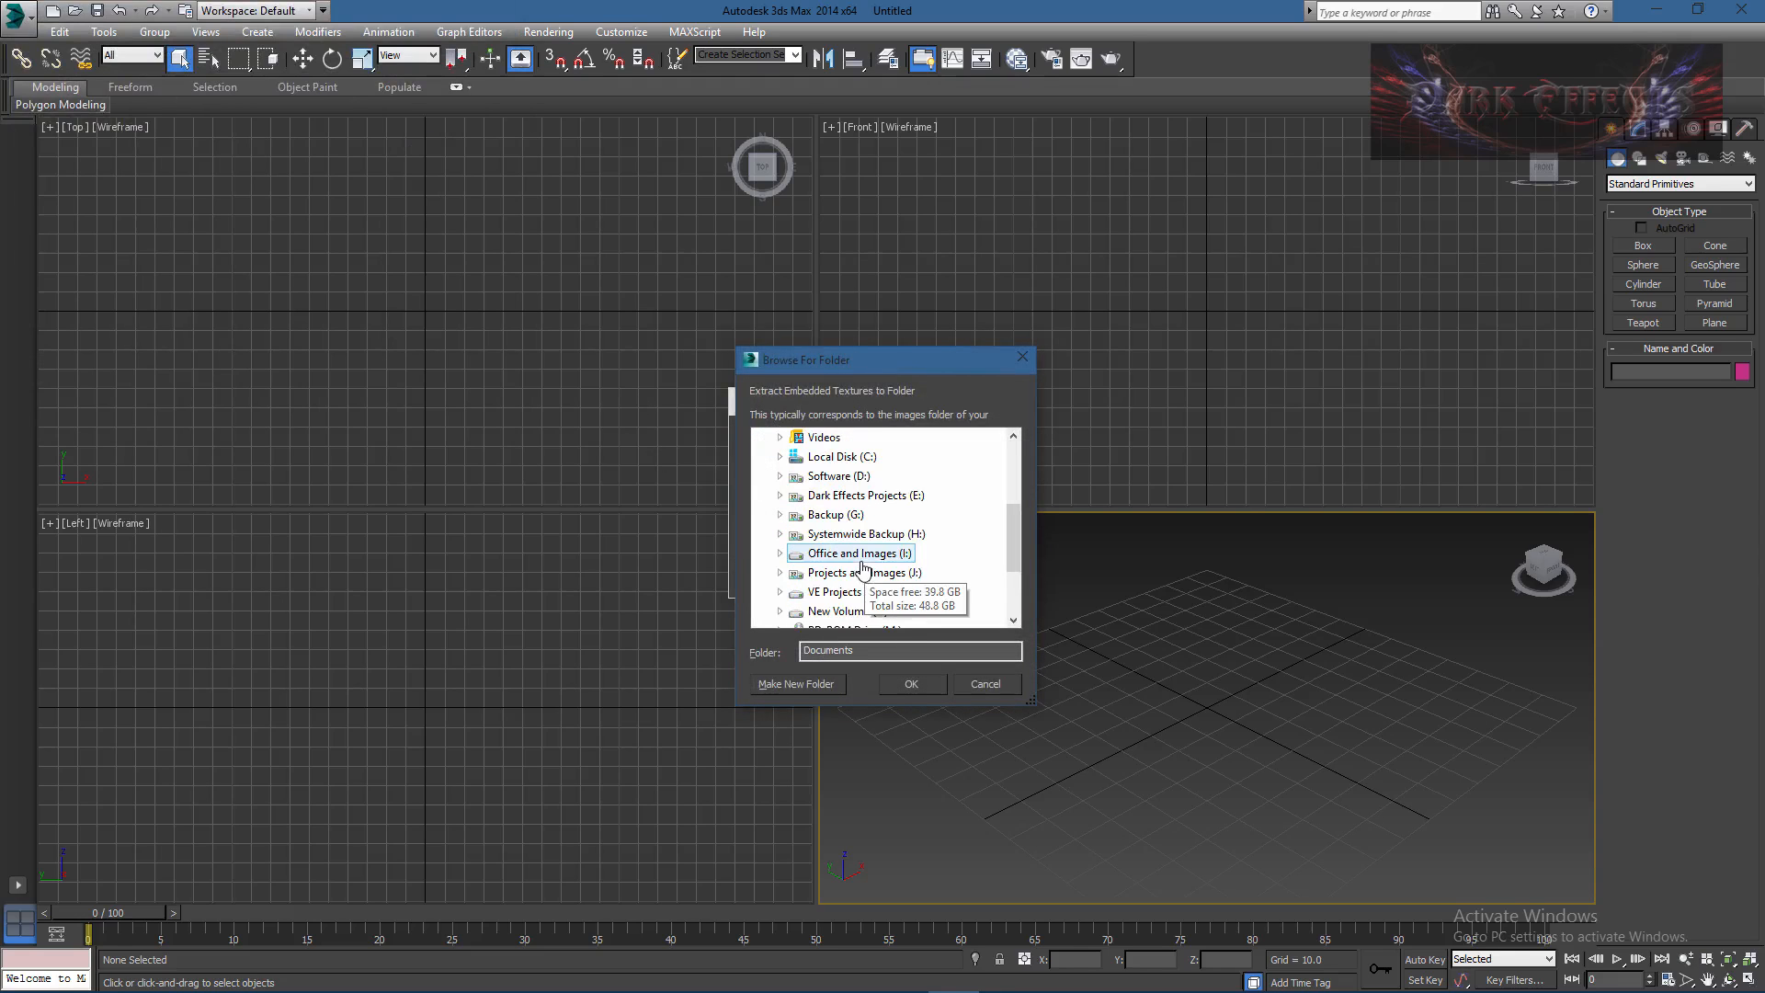
left_click(780, 495)
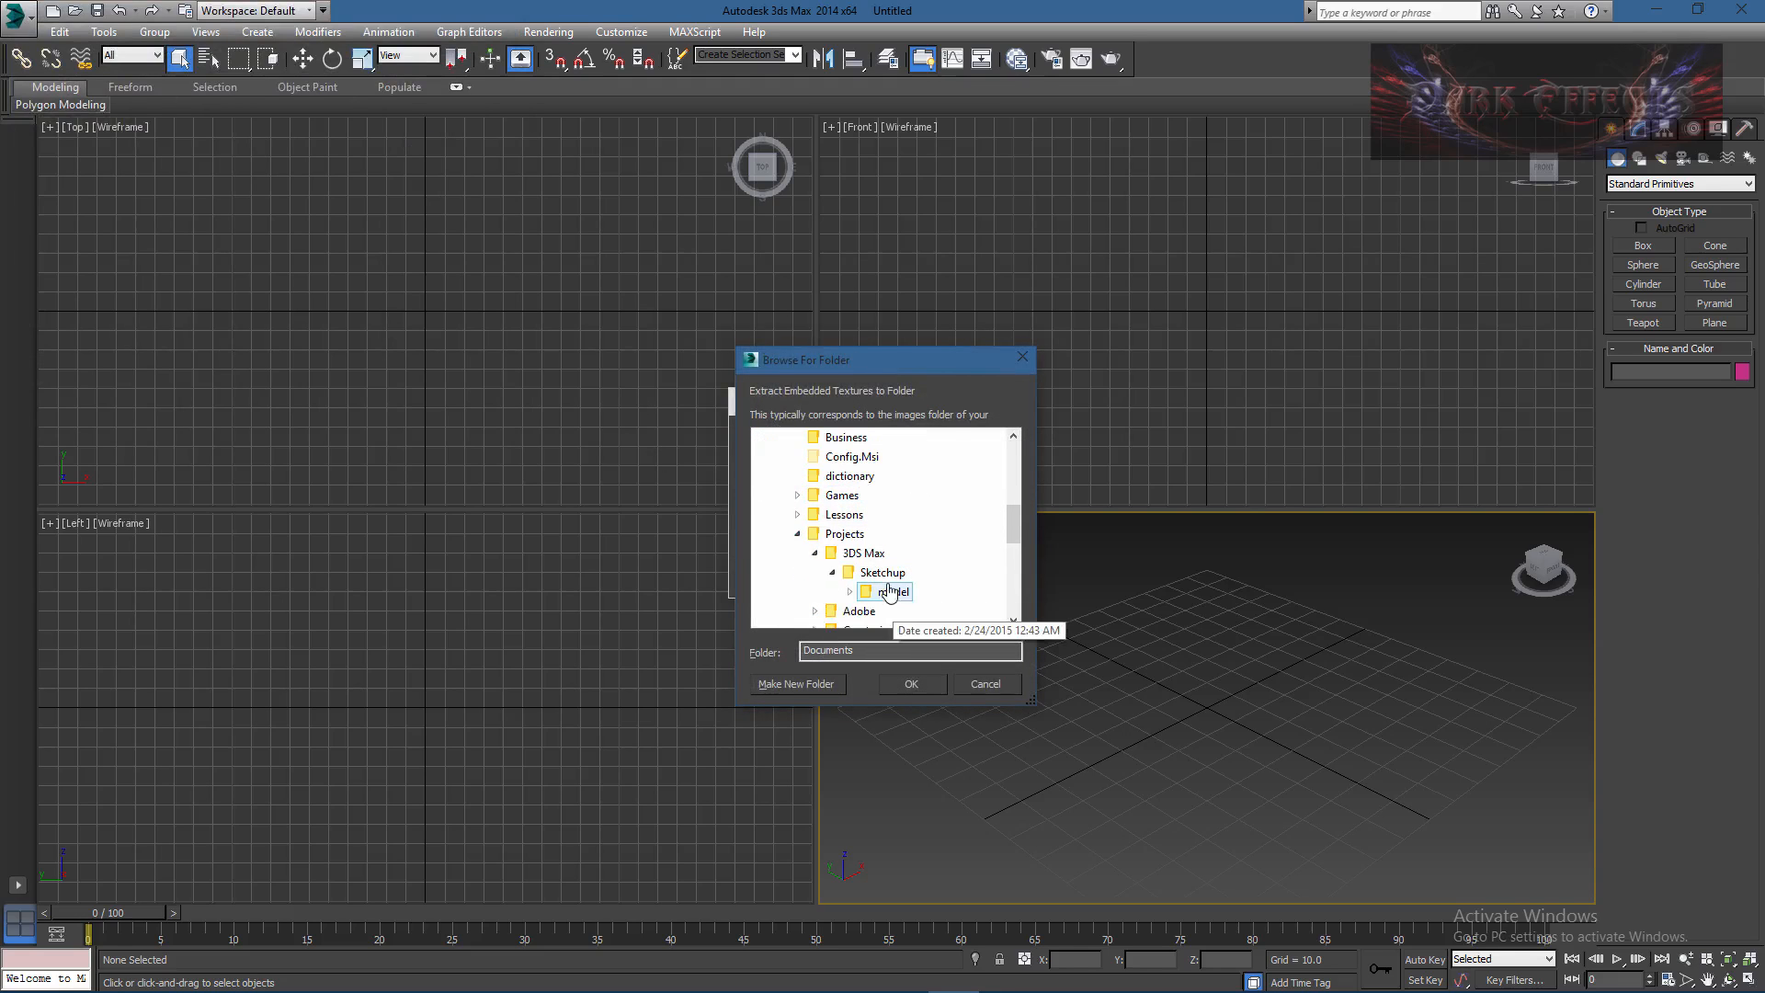
left_click(912, 684)
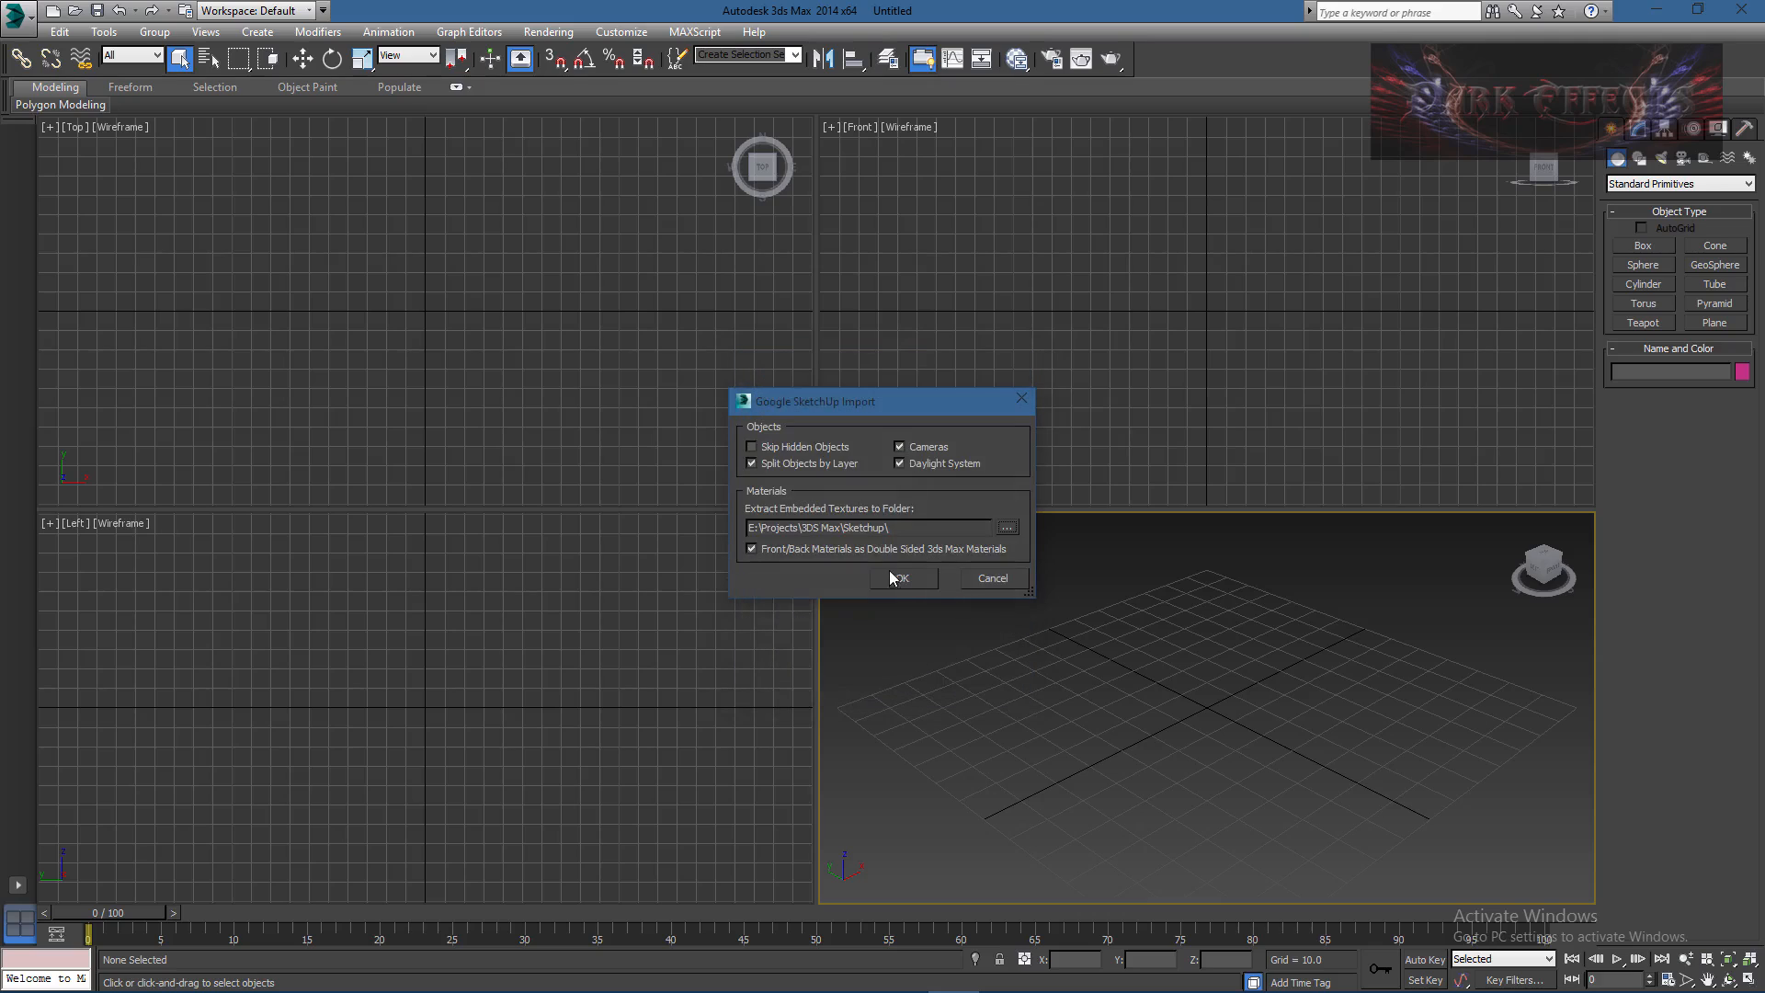
left_click(901, 577)
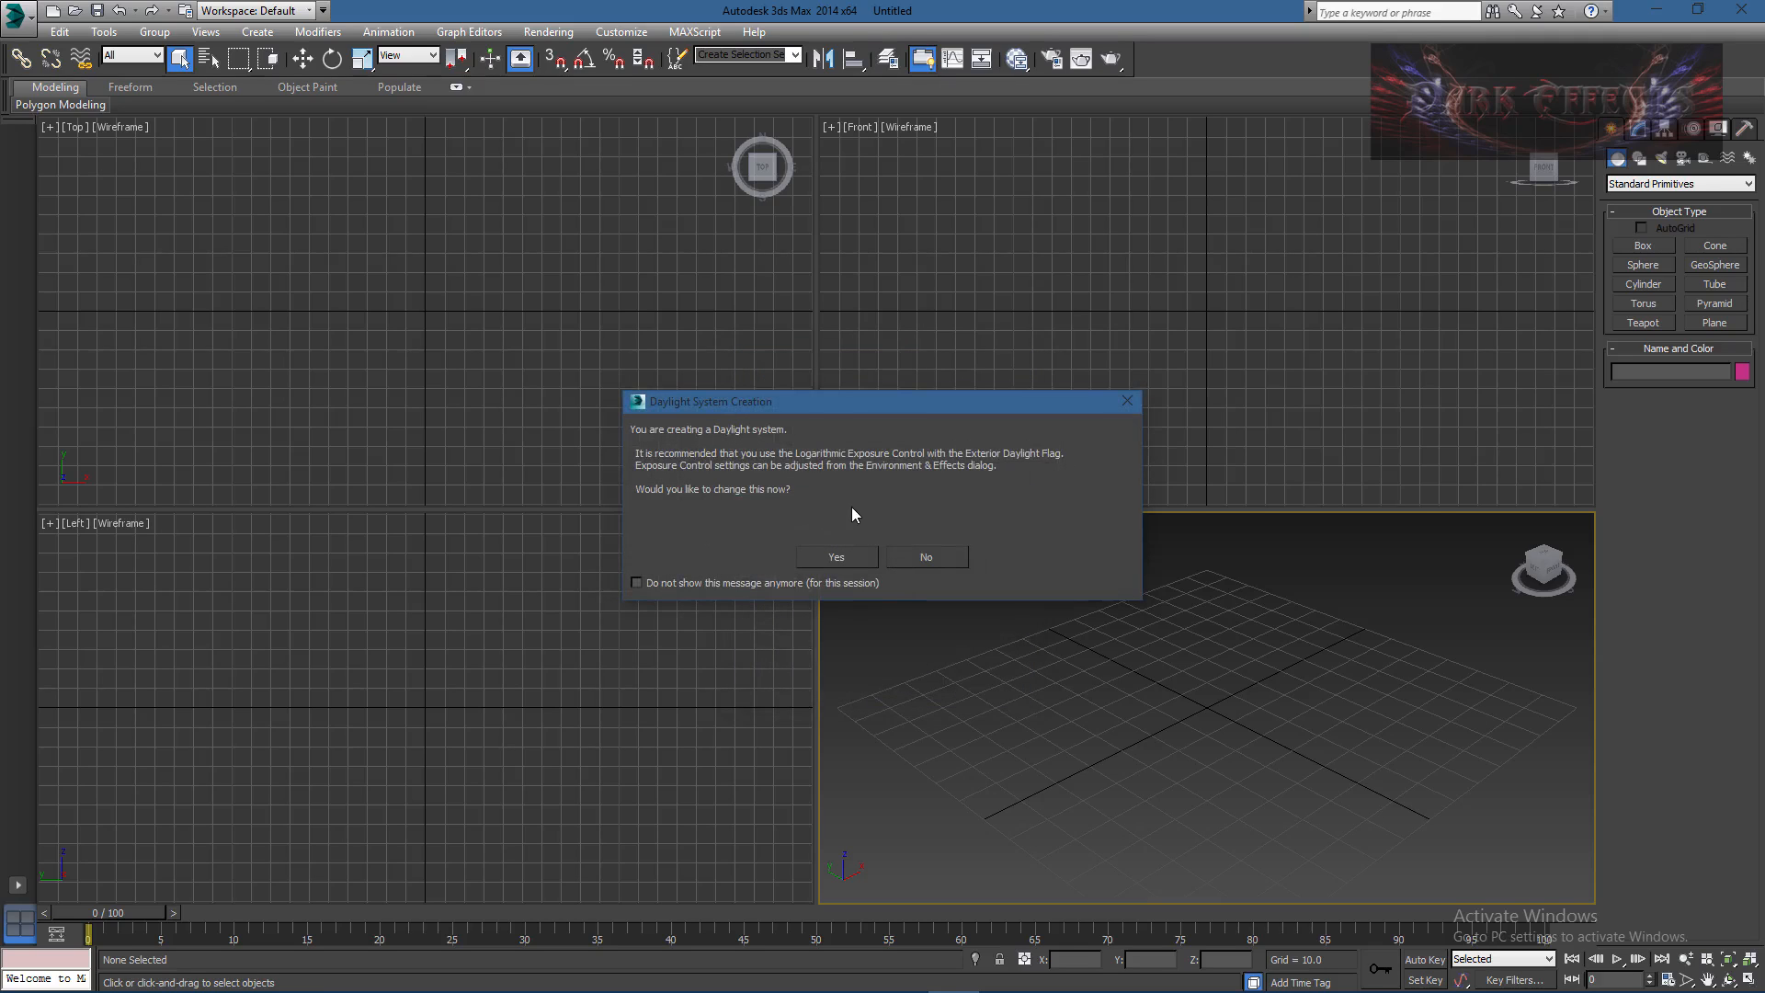
Step: Accept the Daylight System exposure recommendation so the bench imports with camera and daylight
left_click(925, 555)
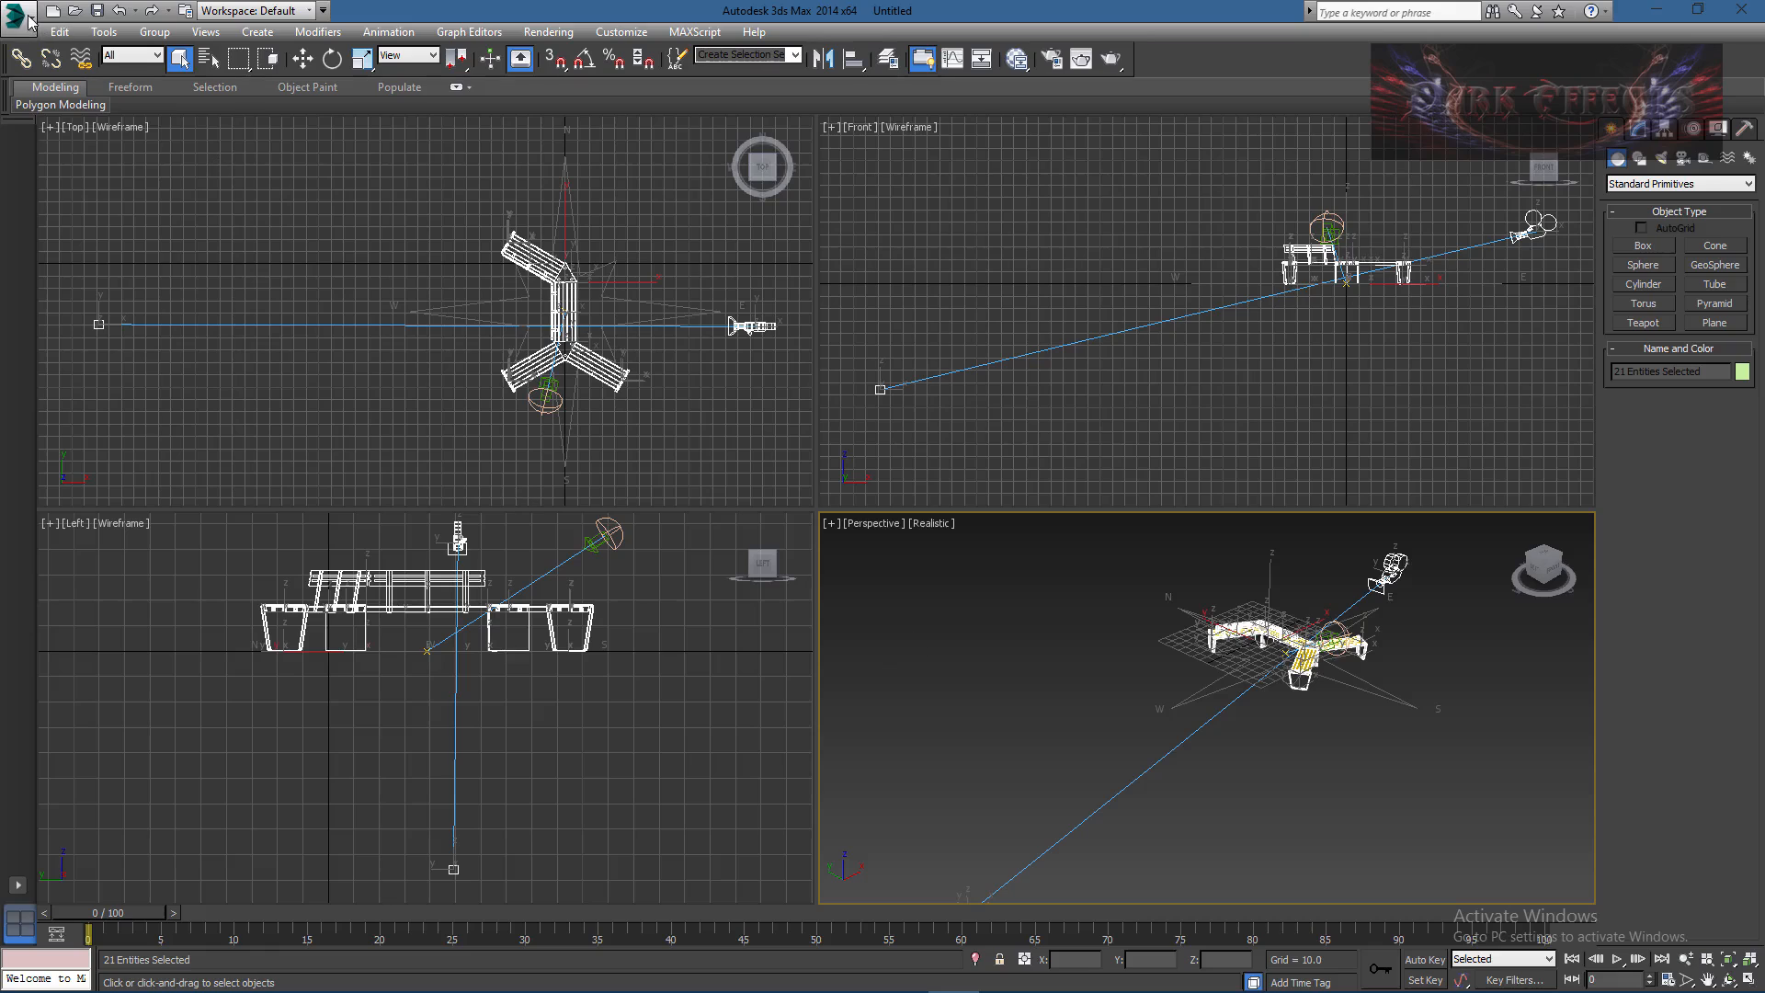
left_click(19, 13)
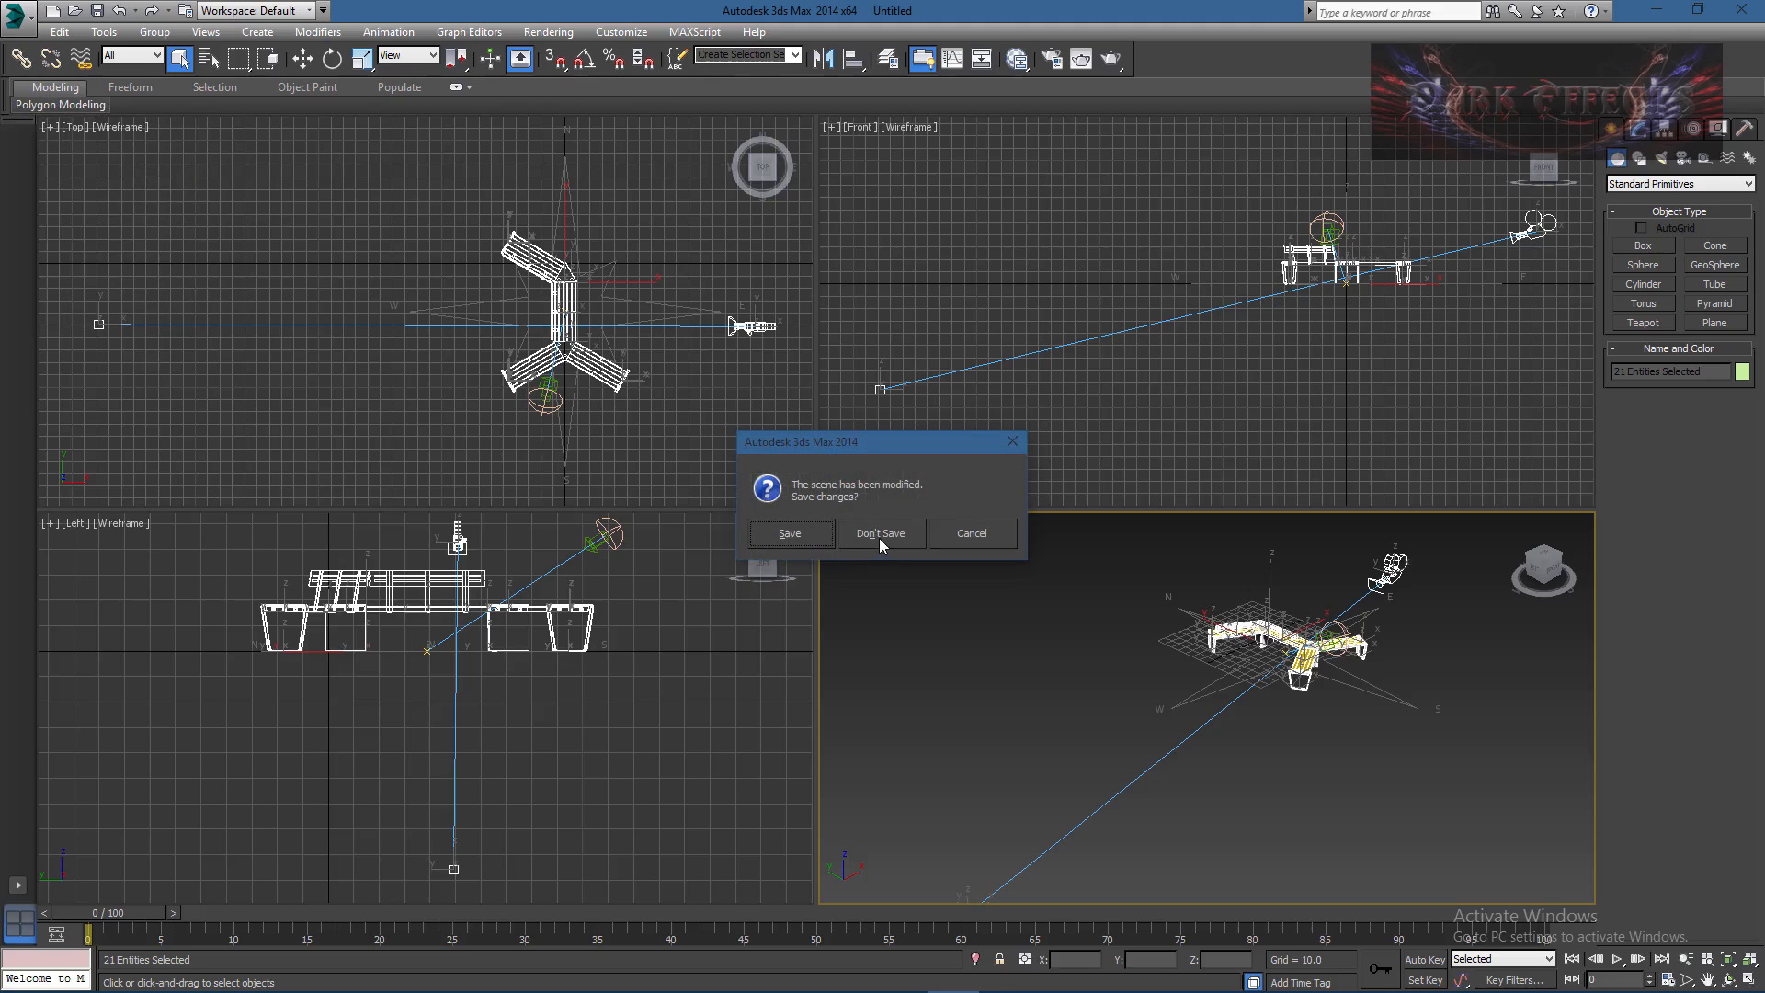
Step: Reset to an empty scene without saving, start a new Import, and download the bench as a Collada file
left_click(880, 533)
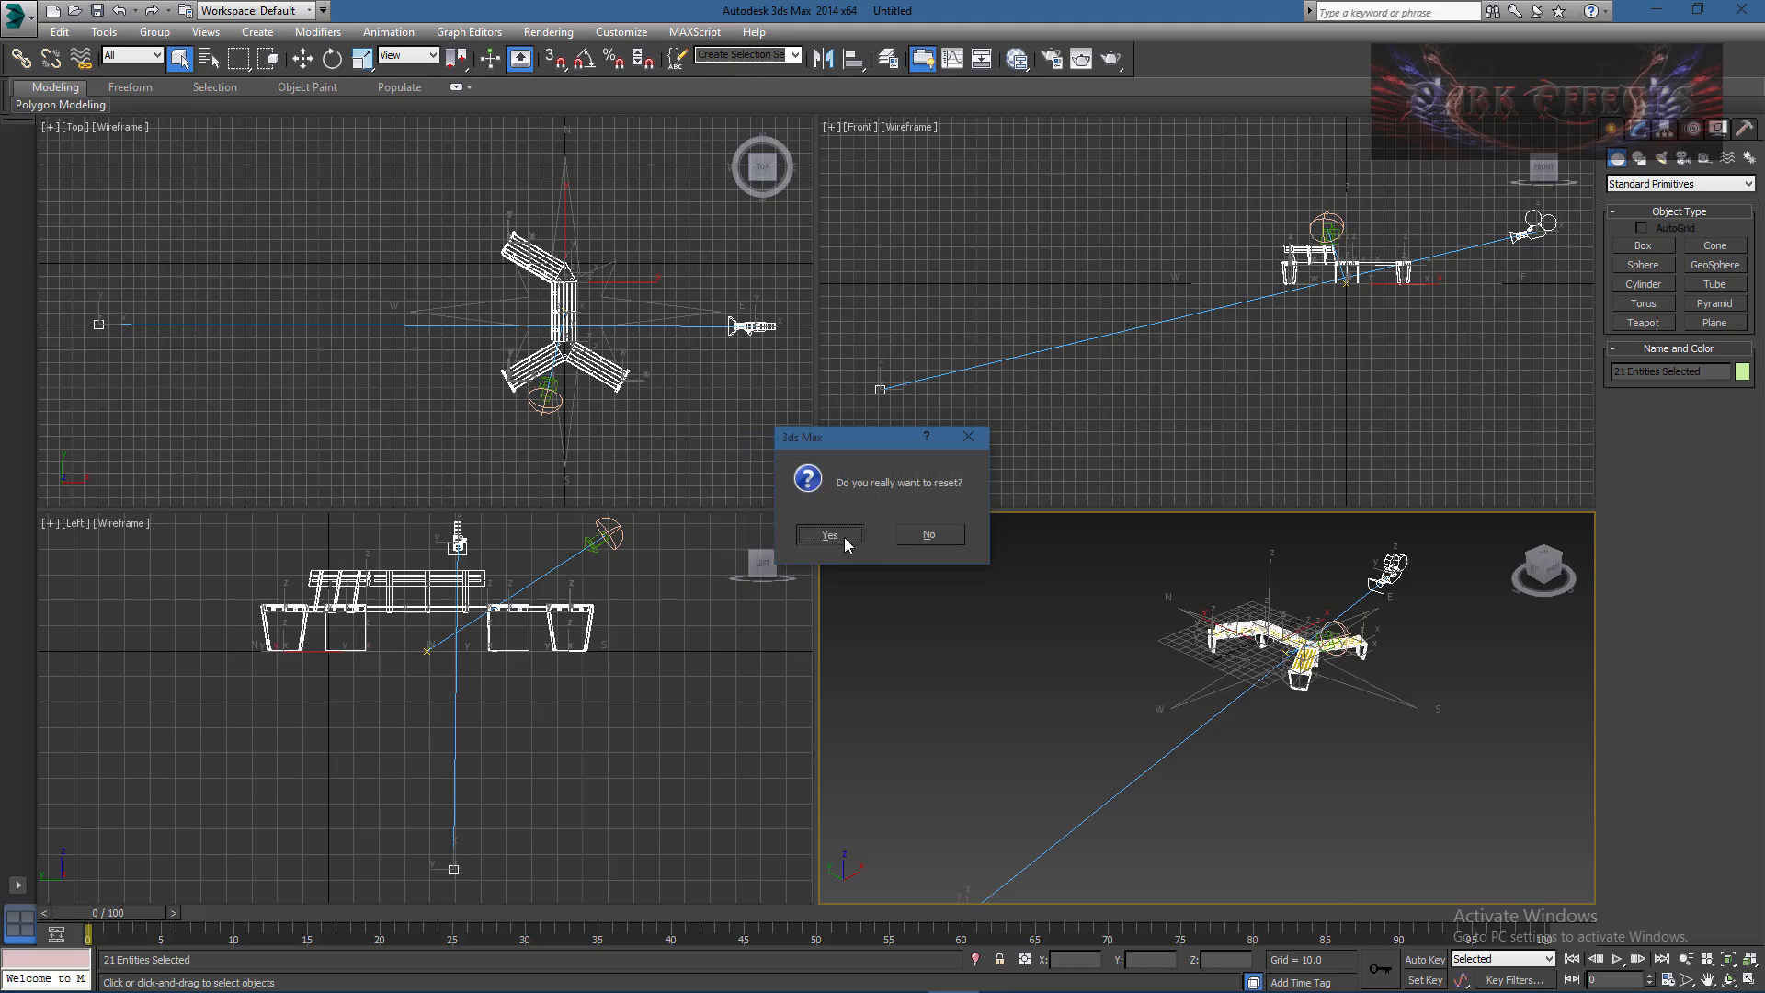
left_click(829, 535)
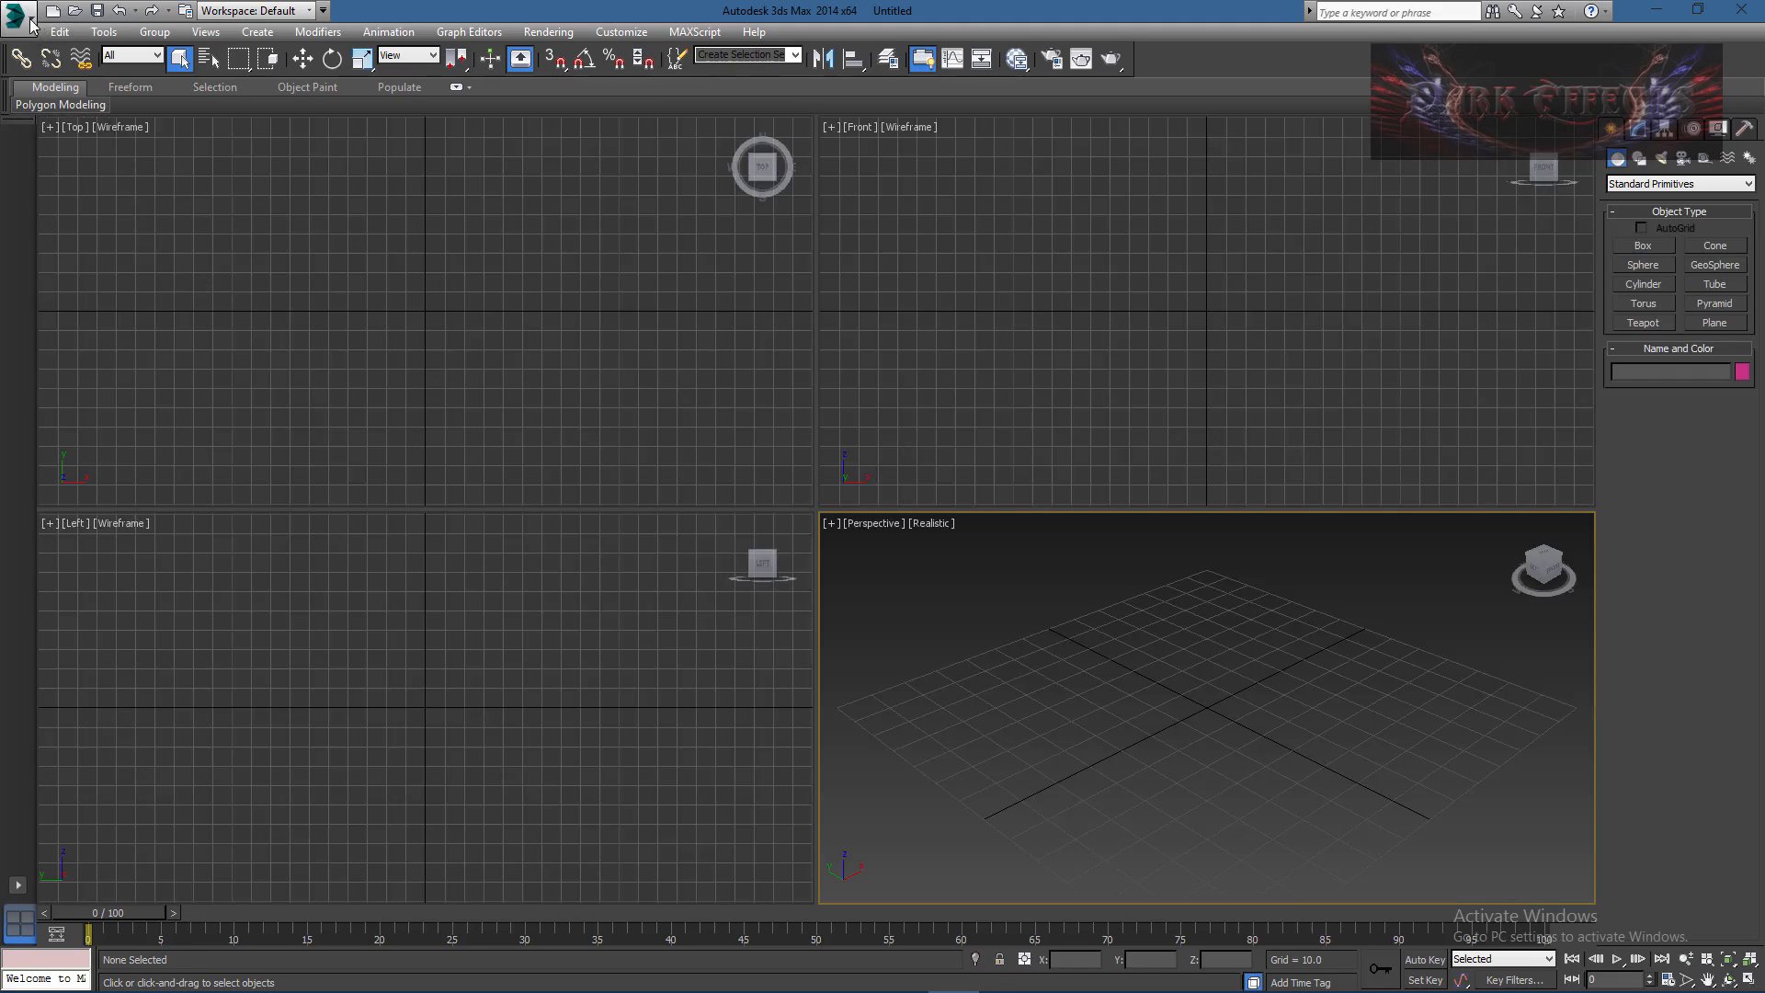
left_click(18, 17)
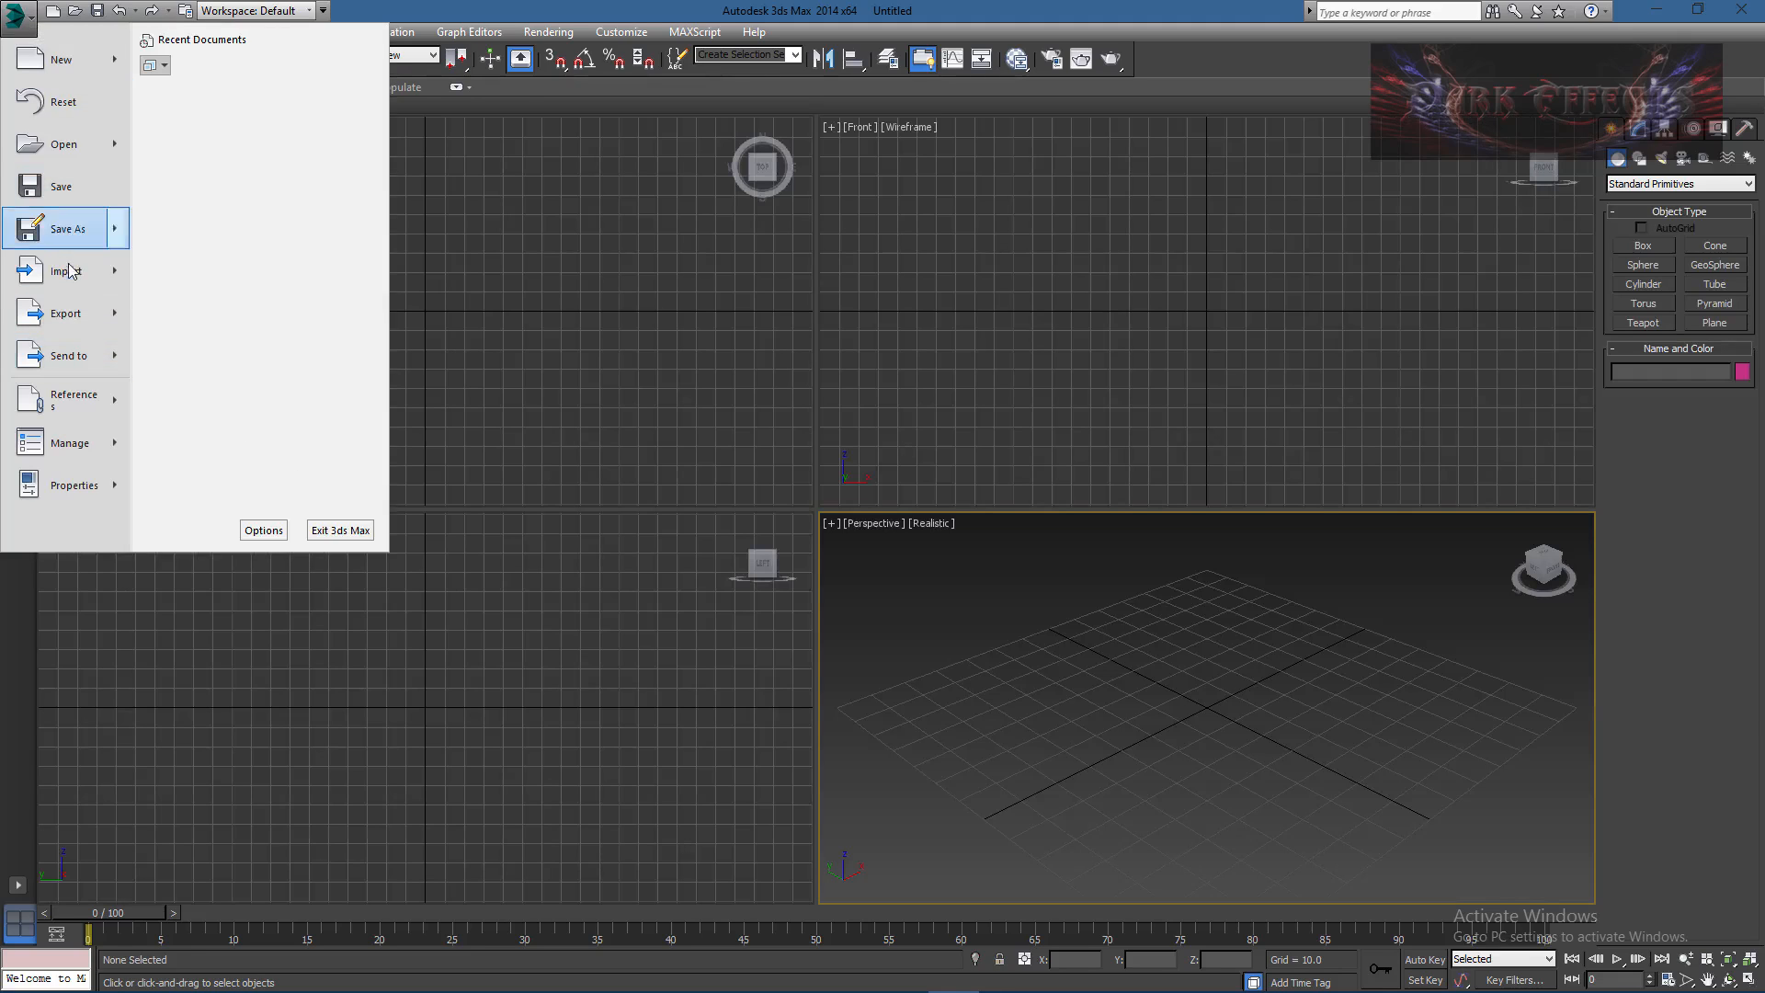
left_click(64, 270)
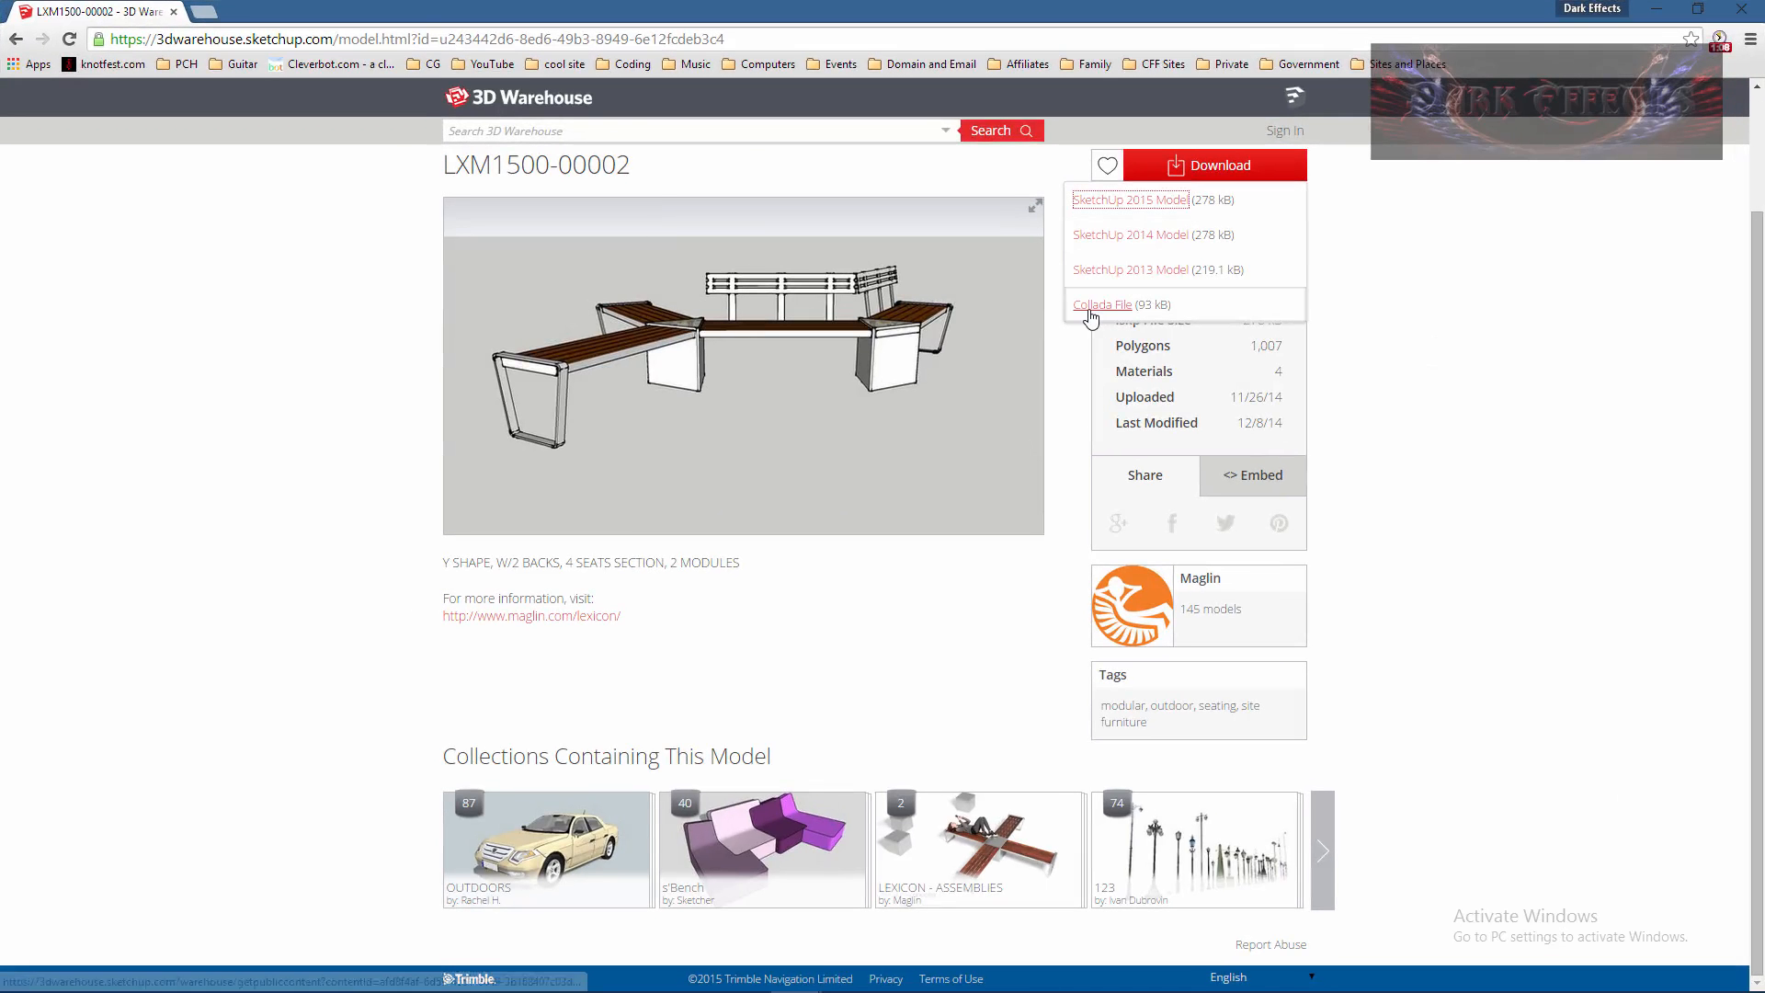
left_click(1101, 303)
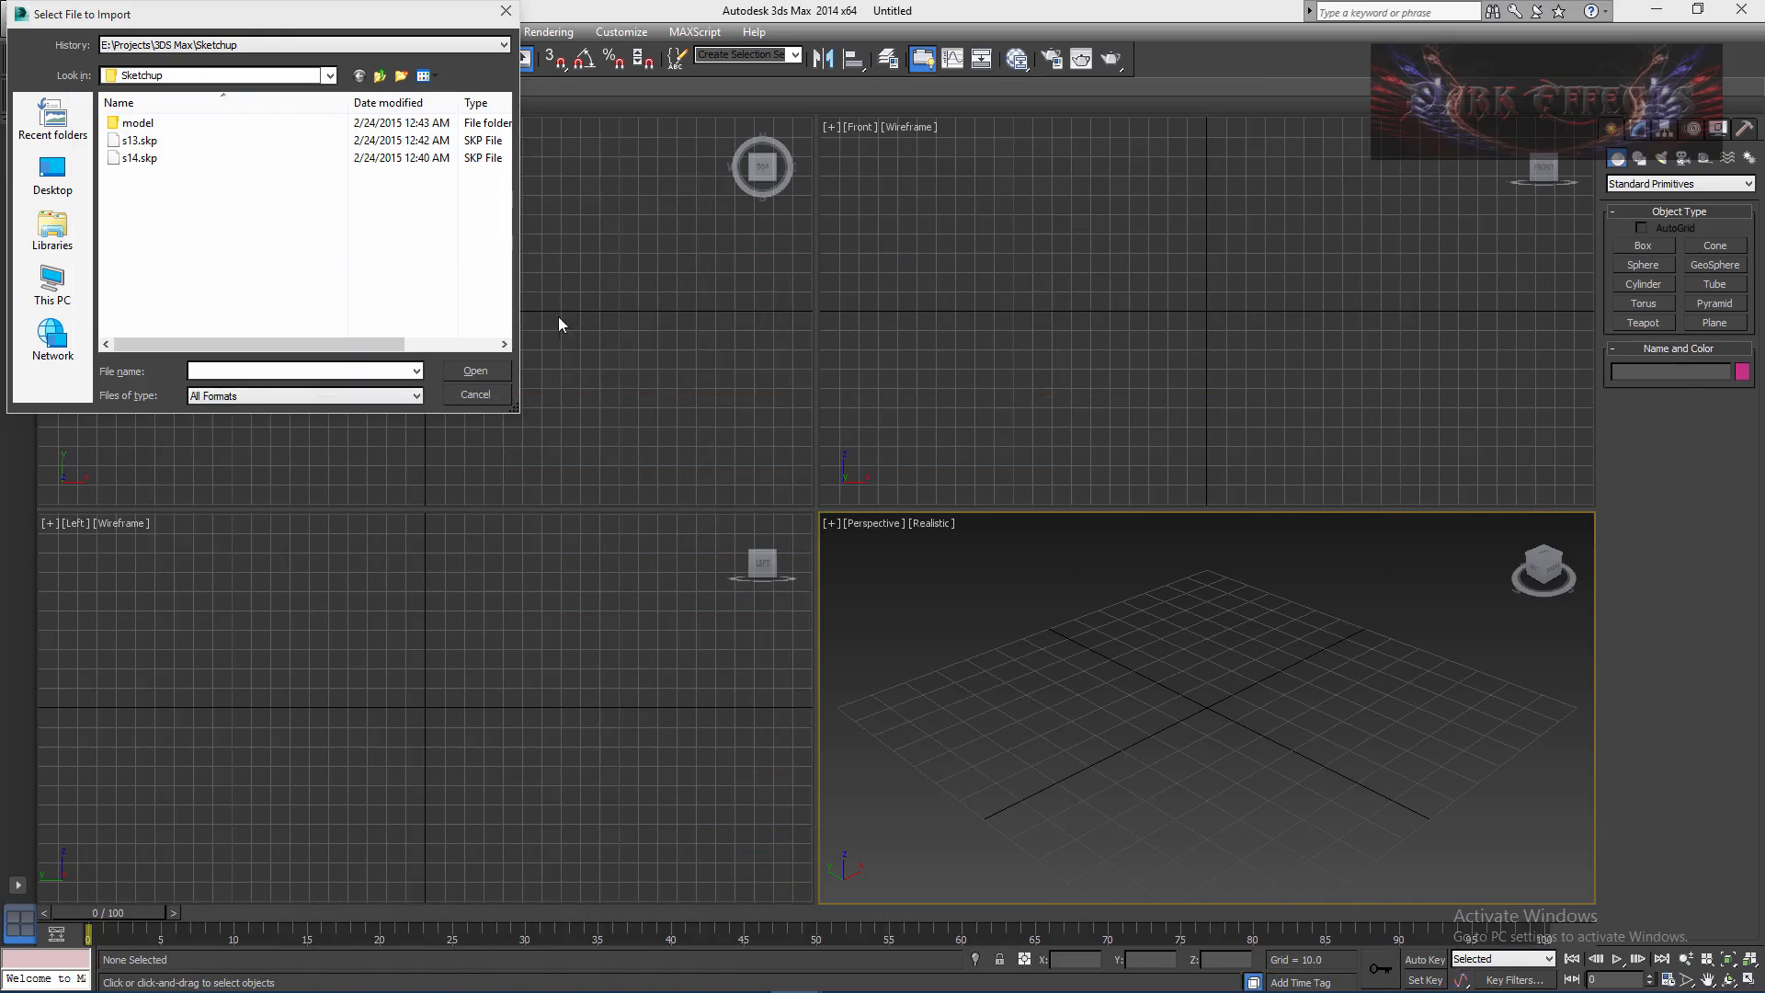
Step: Import model.dae with default FBX Import settings and dismiss the conversion warnings list
double_click(136, 121)
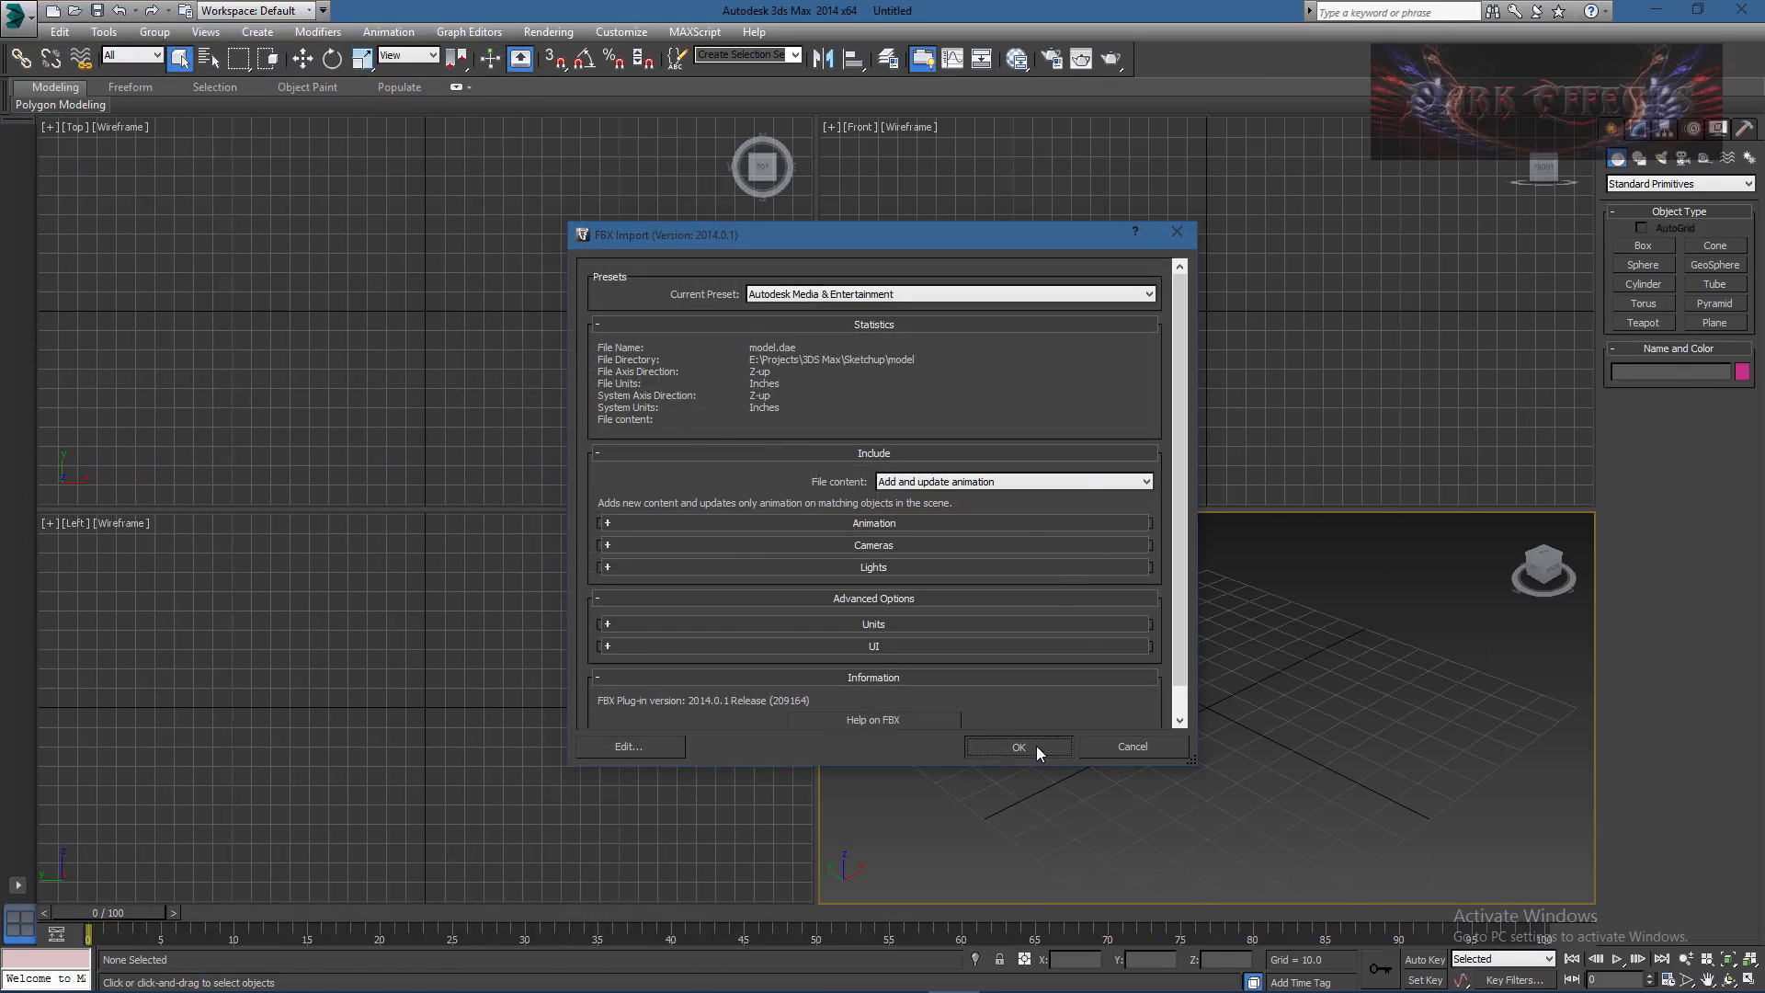
left_click(1017, 747)
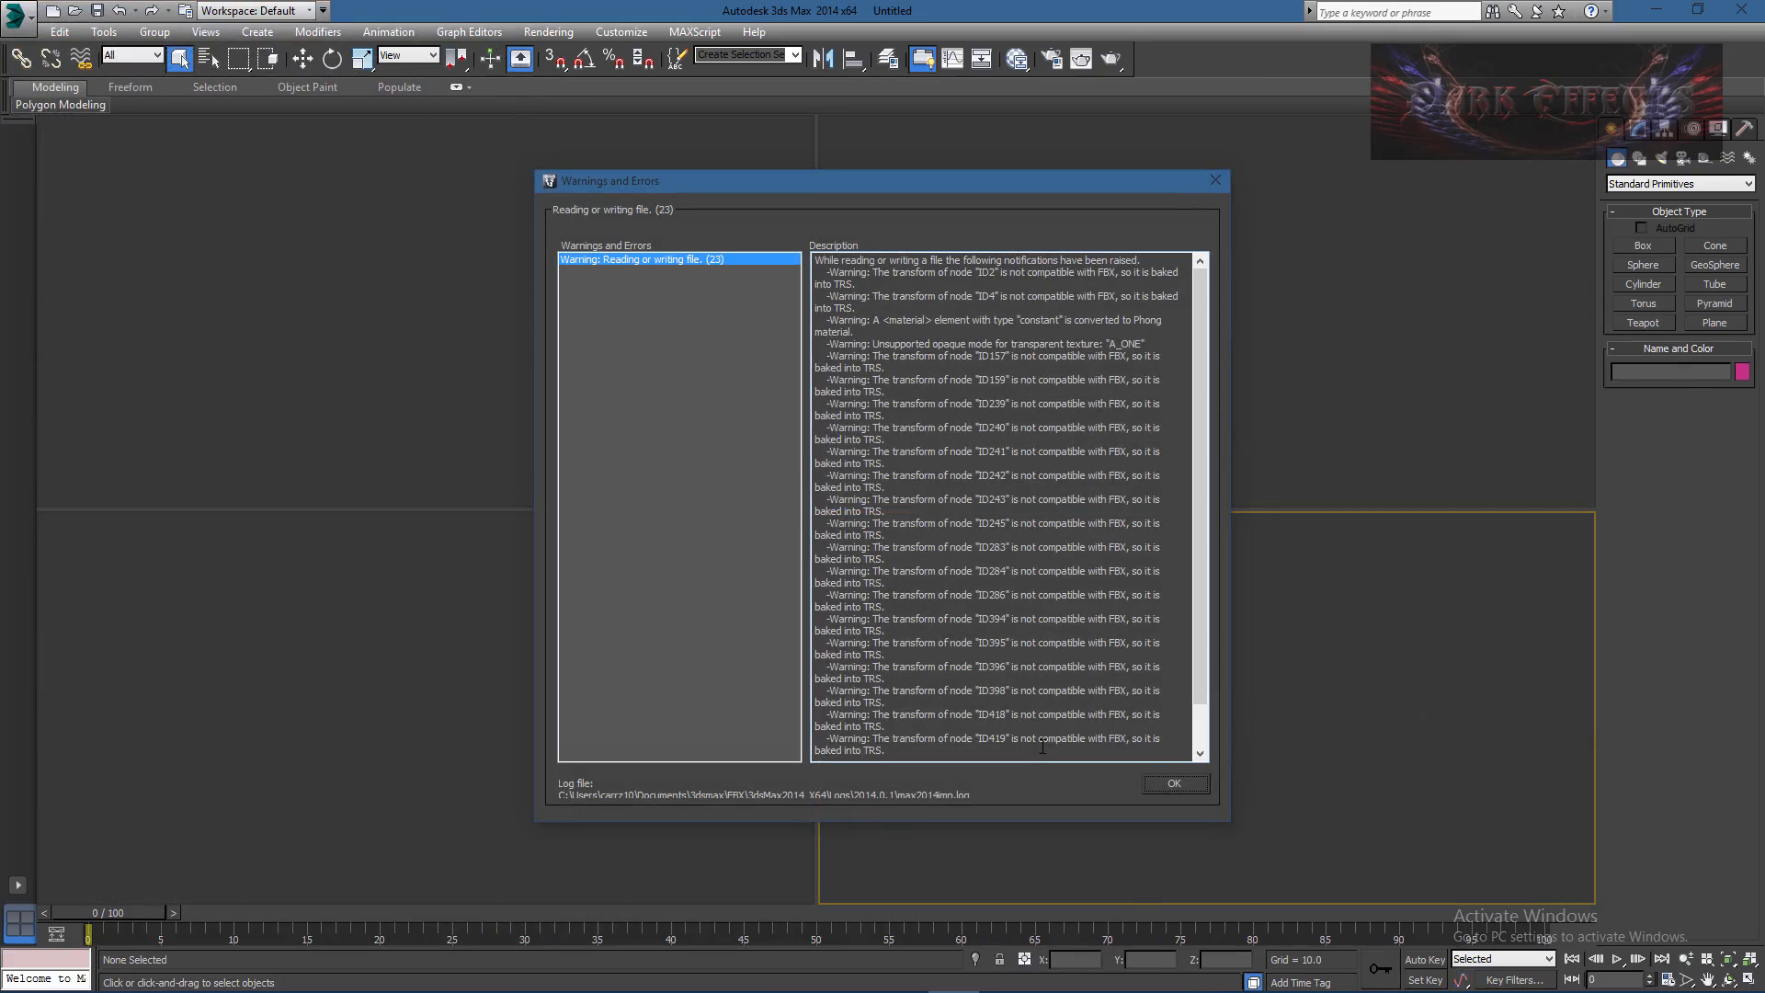
scroll("down", 3)
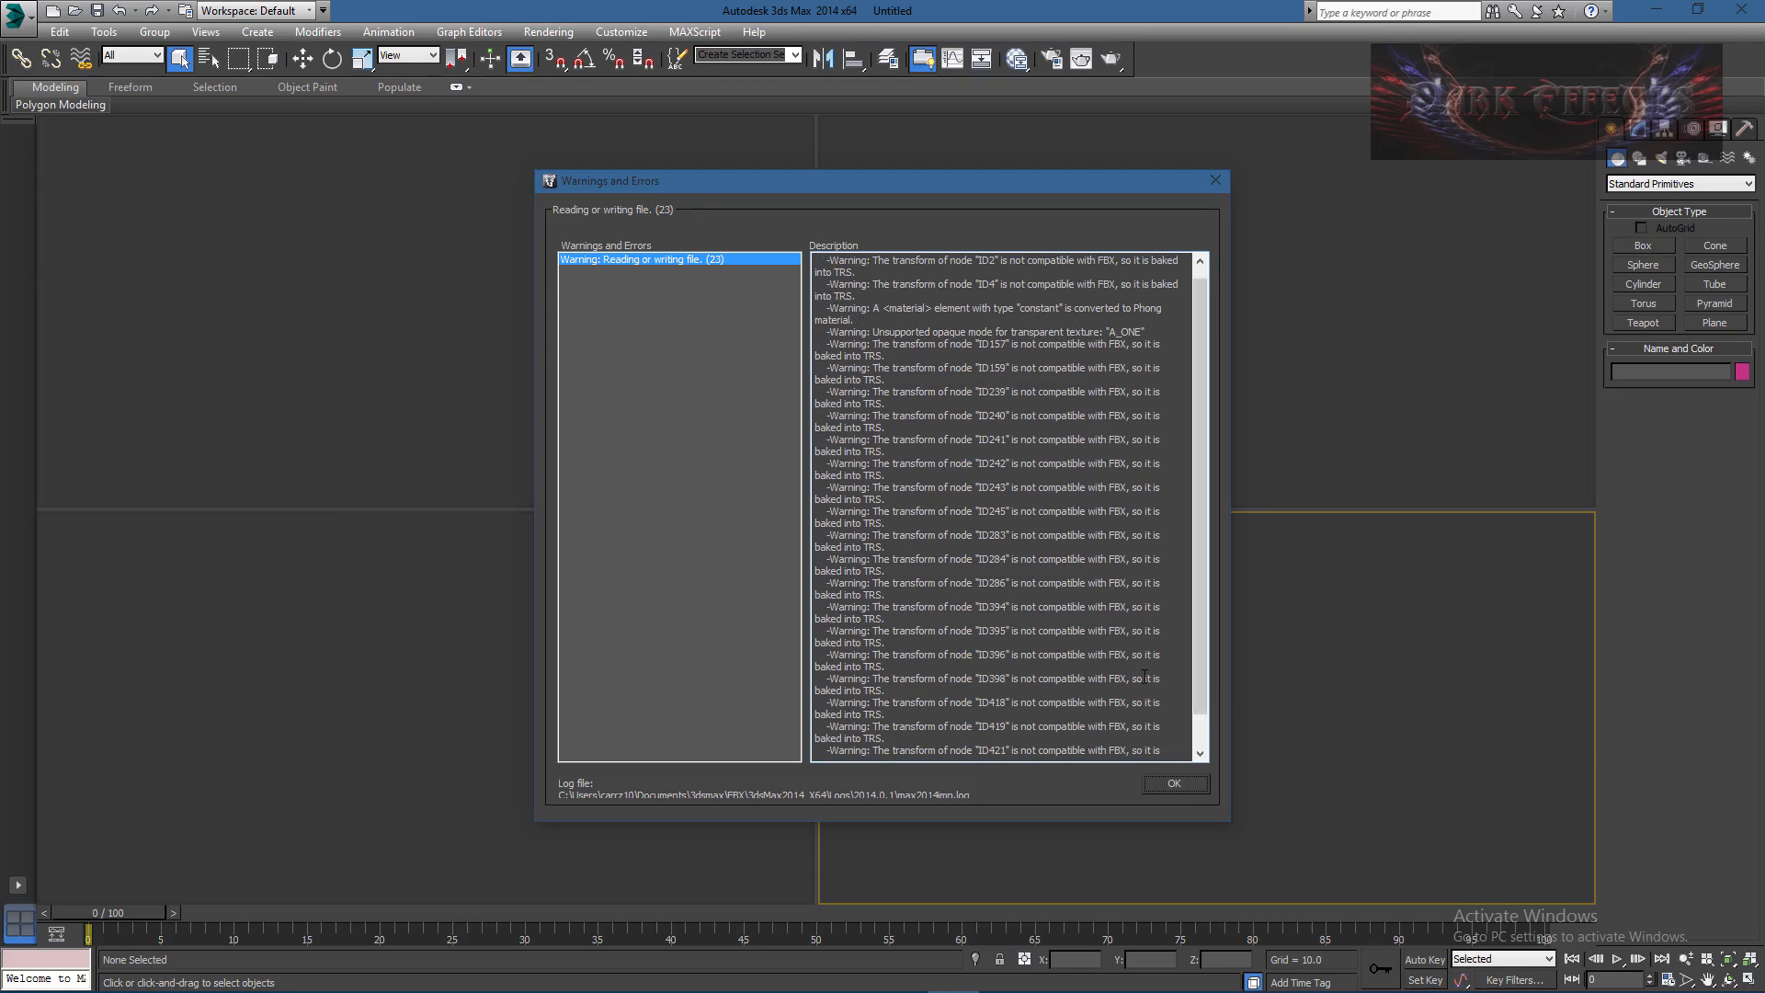
left_click(1175, 783)
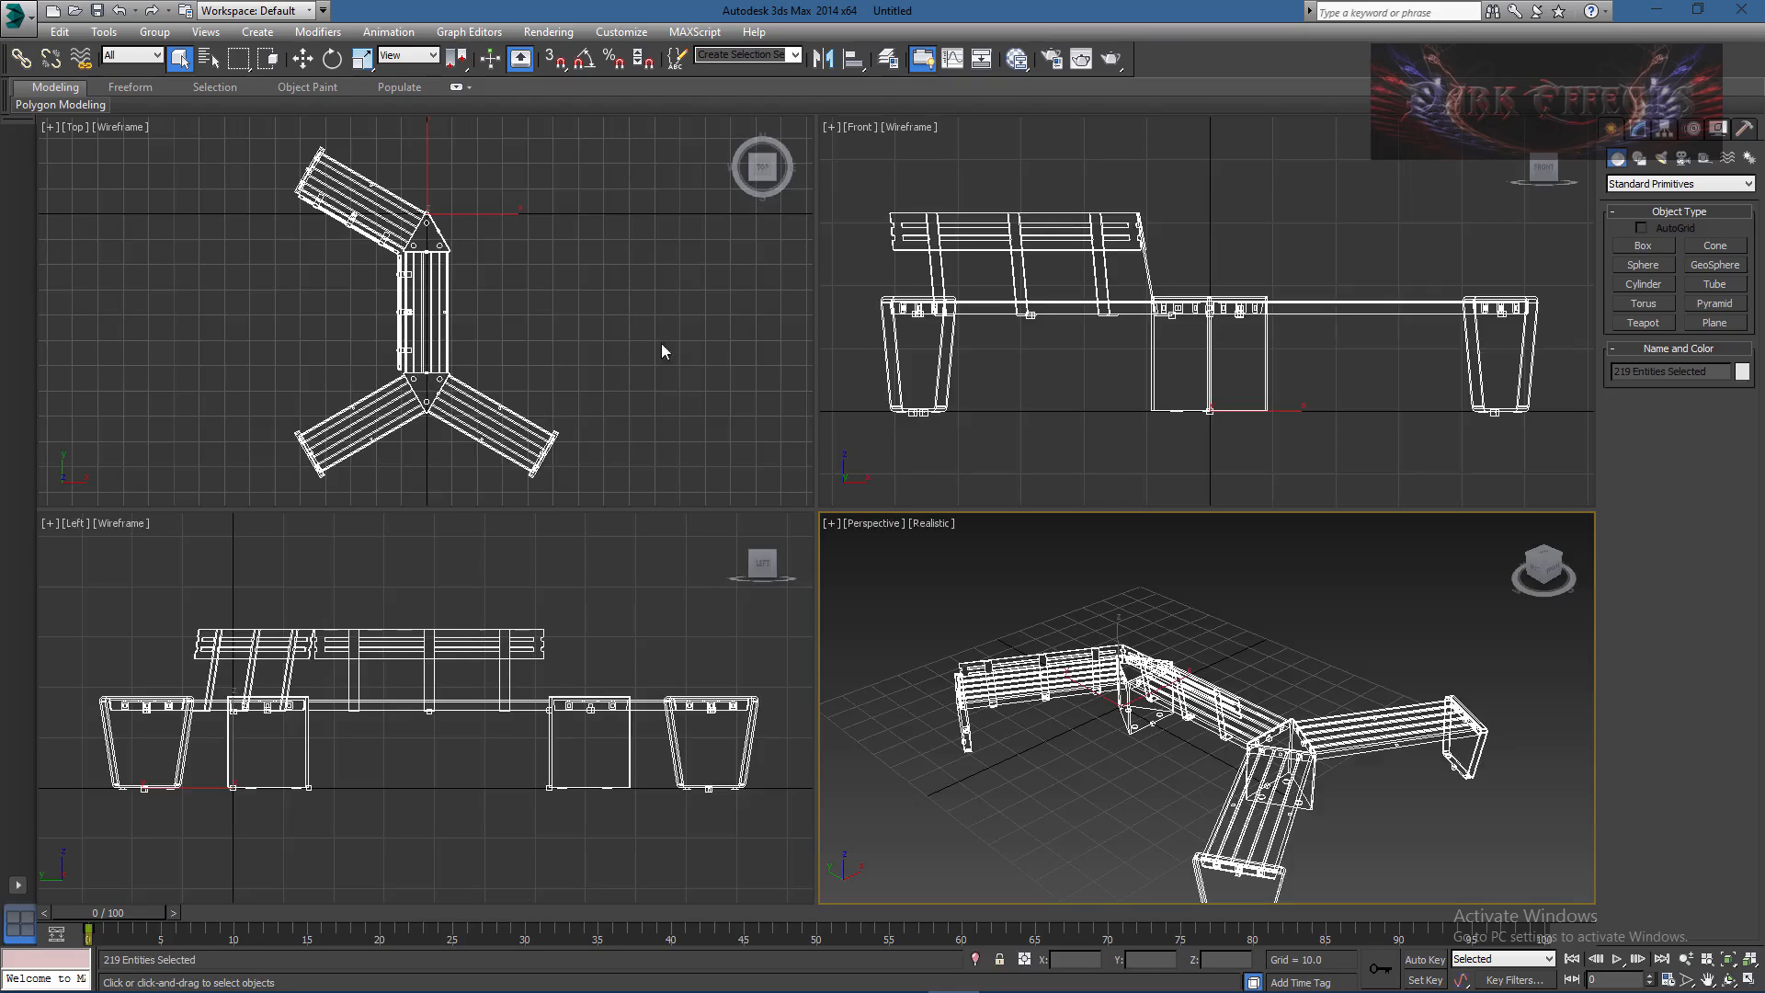
mouse_move(871, 658)
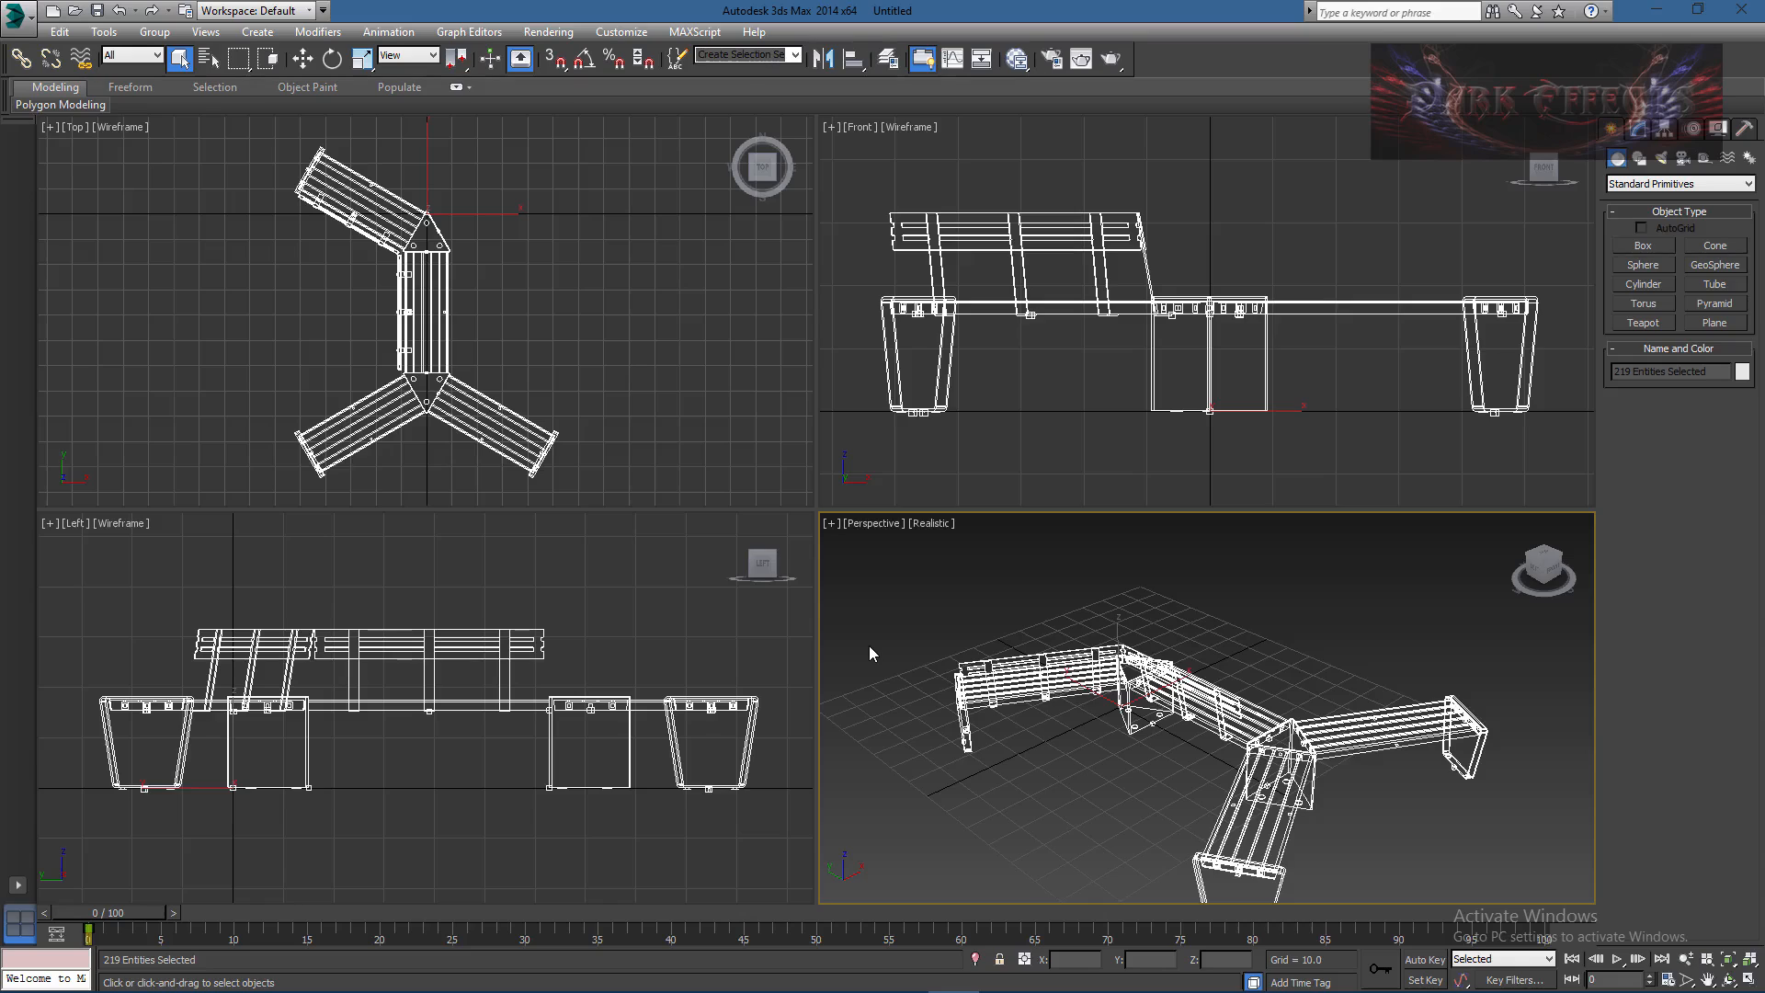
mouse_move(851, 614)
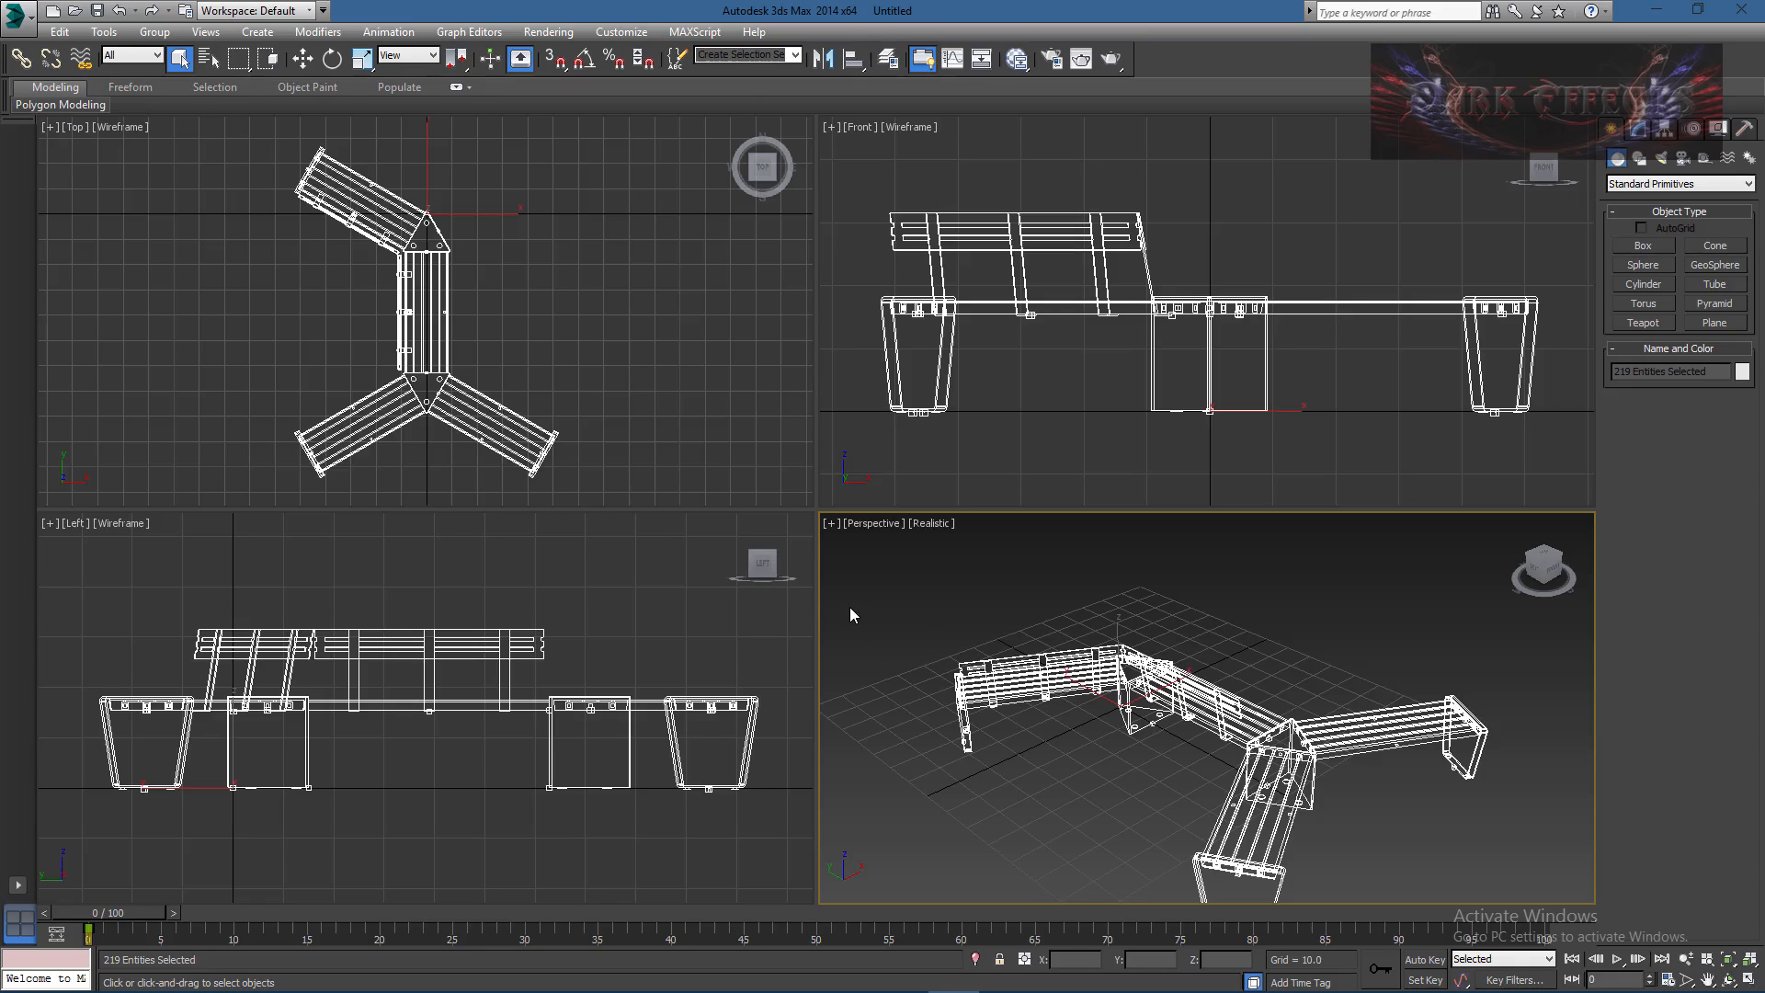